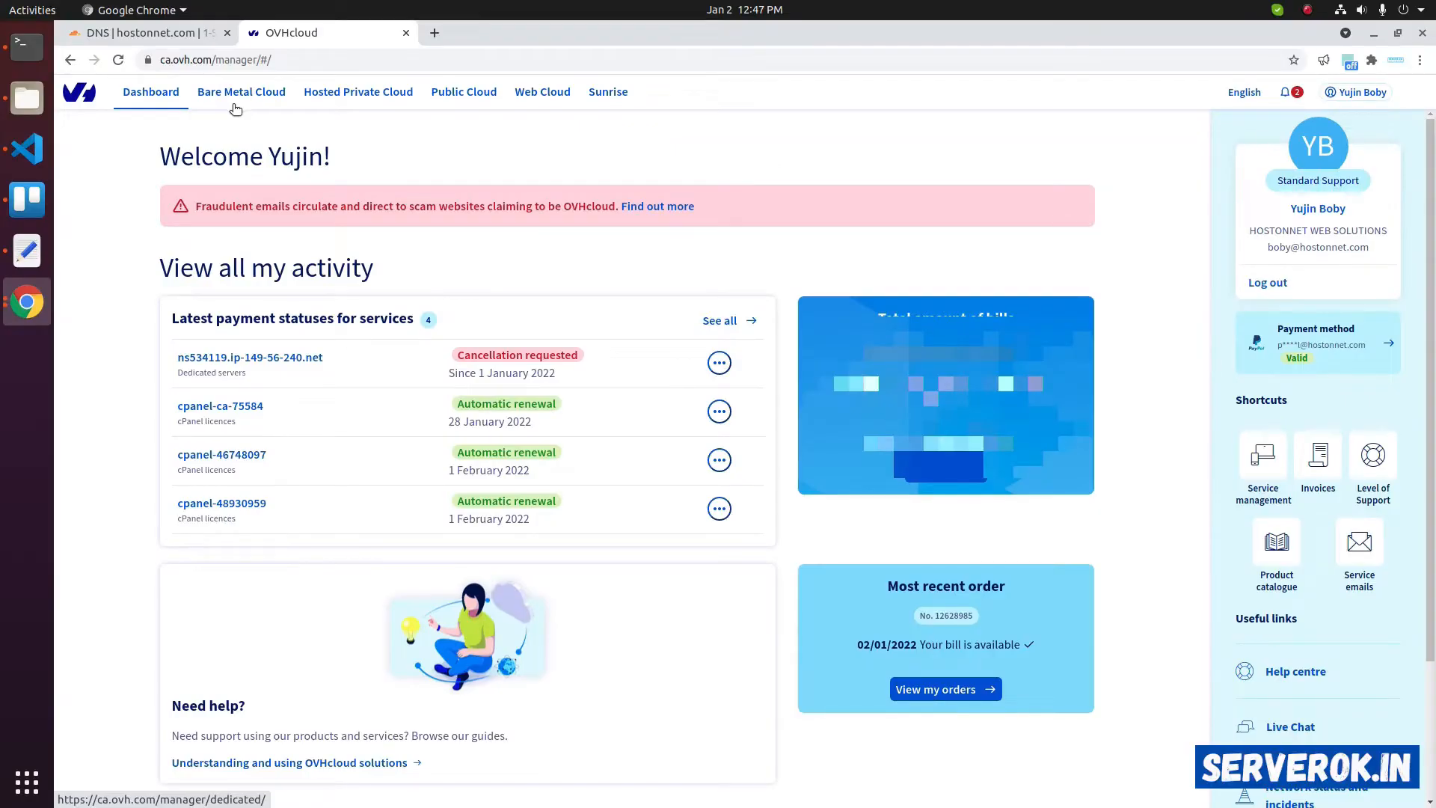
pyautogui.moveTo(987, 139)
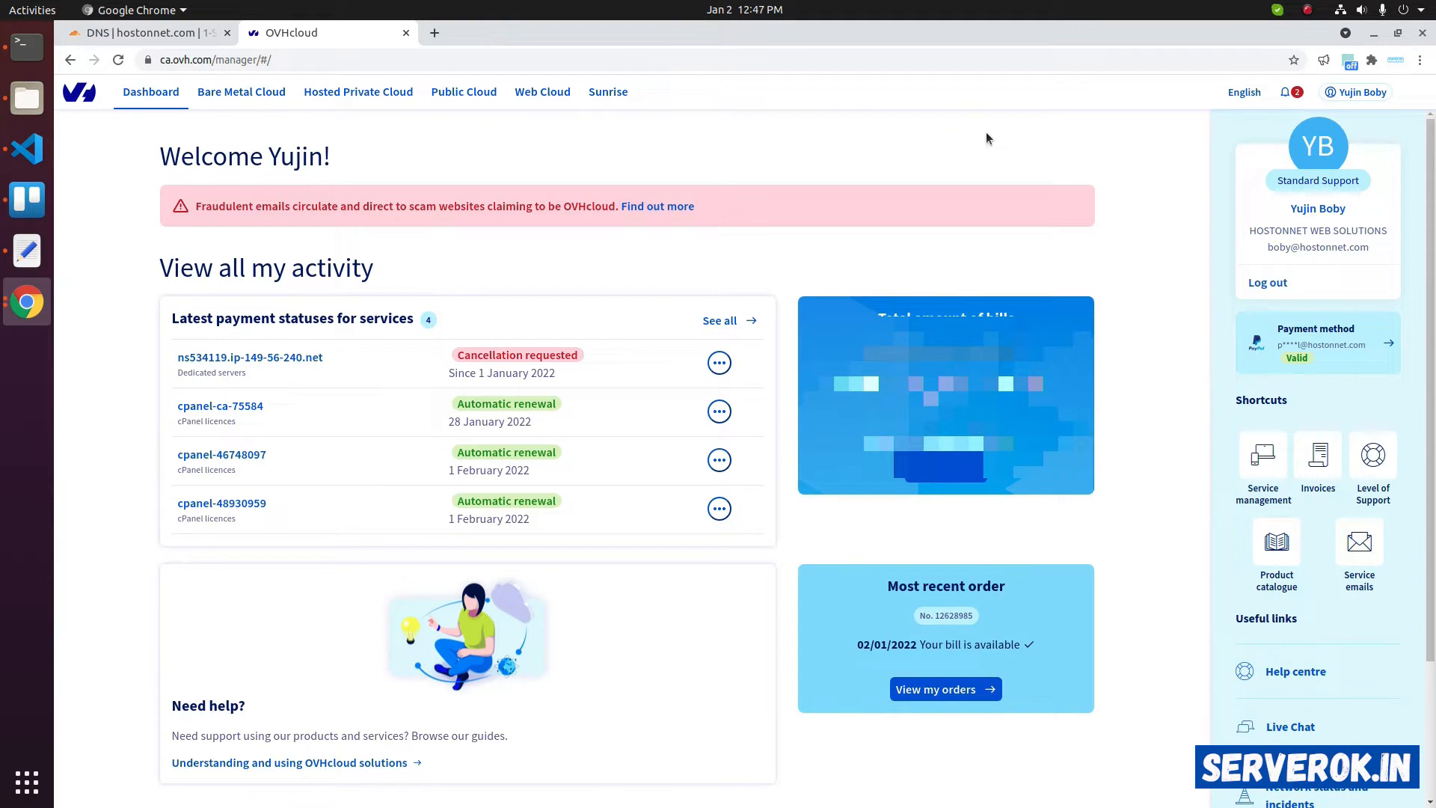
pyautogui.moveTo(241, 91)
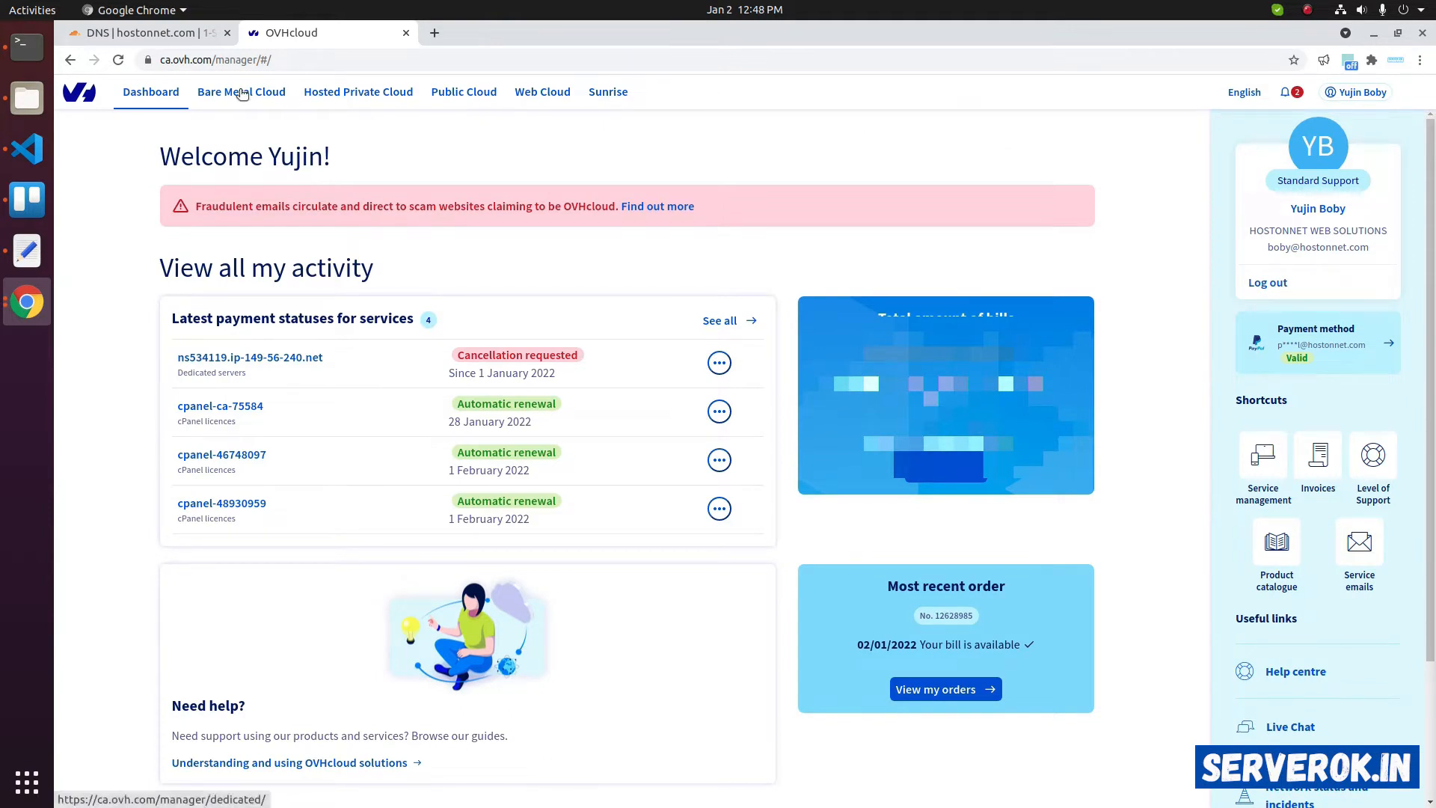
# Go to the Bare Metal Cloud area and expand the Dedicated servers list
pyautogui.click(241, 91)
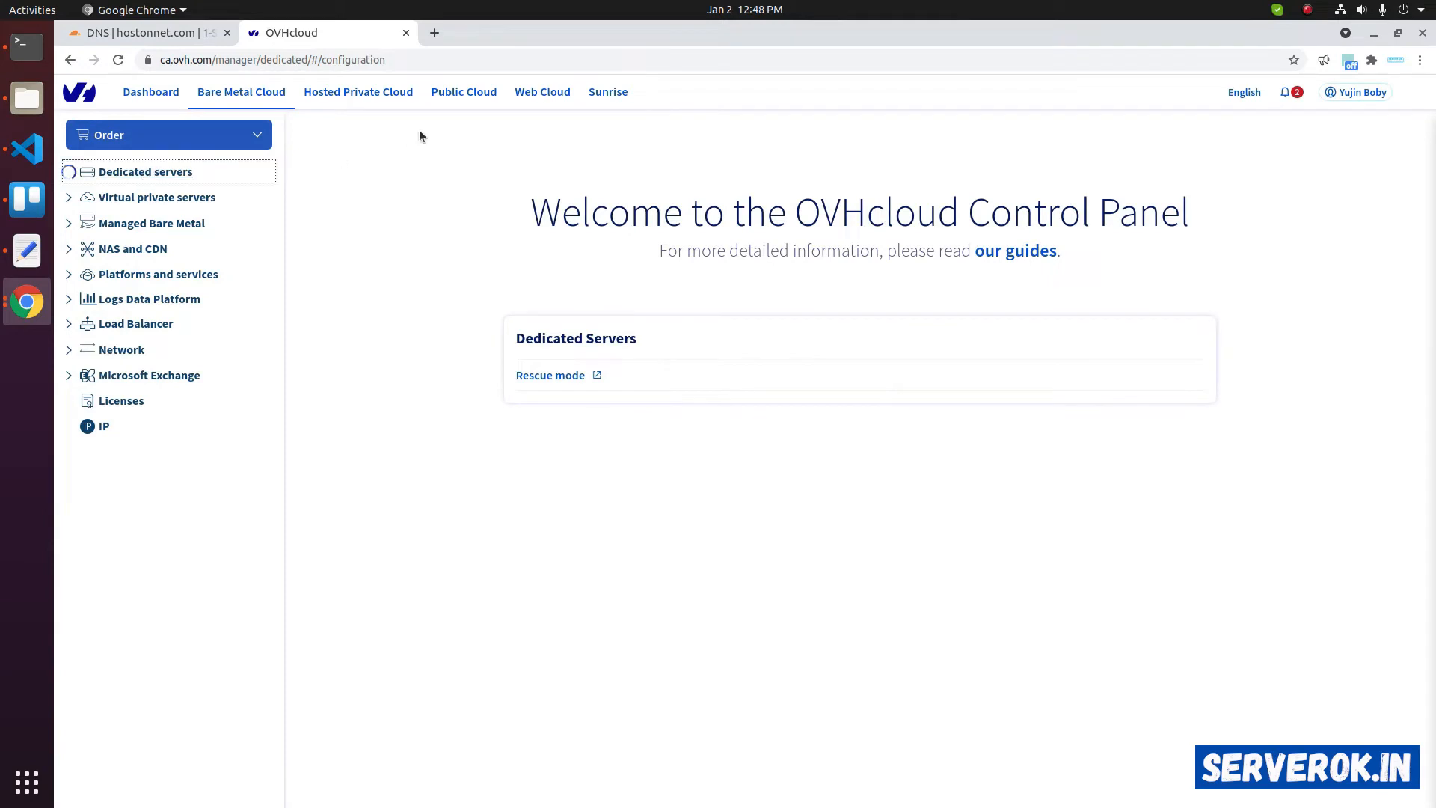
pyautogui.click(144, 171)
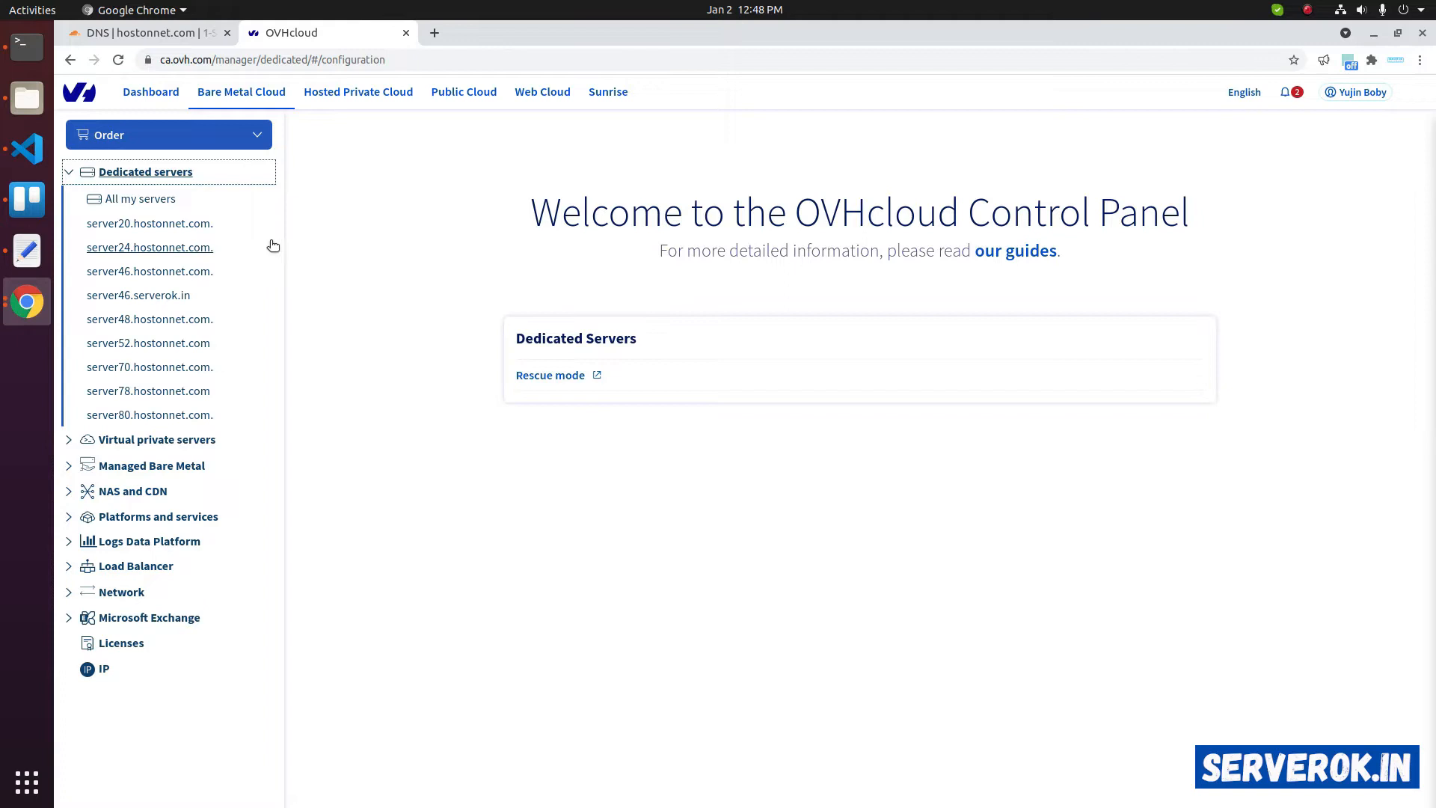
pyautogui.moveTo(234, 297)
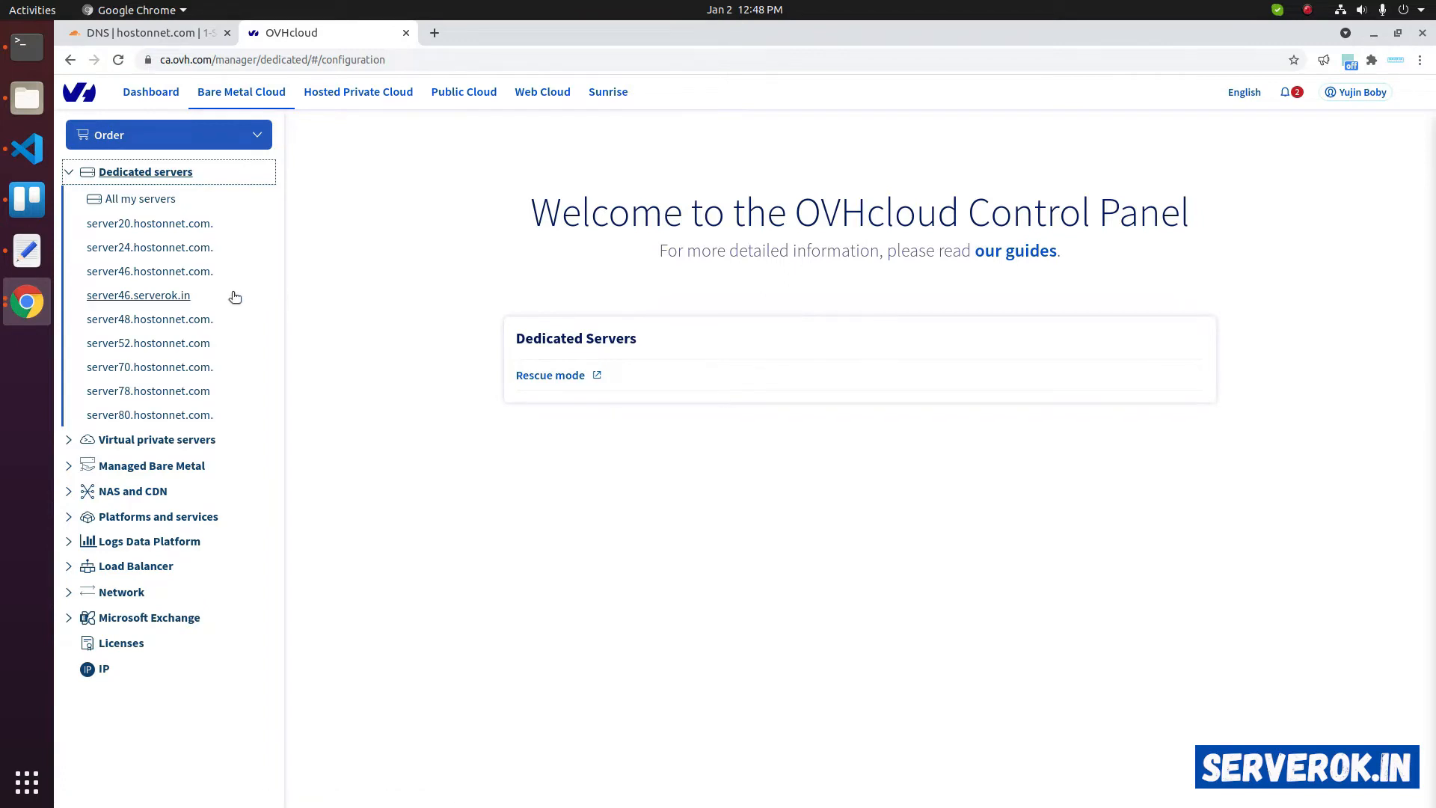
pyautogui.moveTo(138, 294)
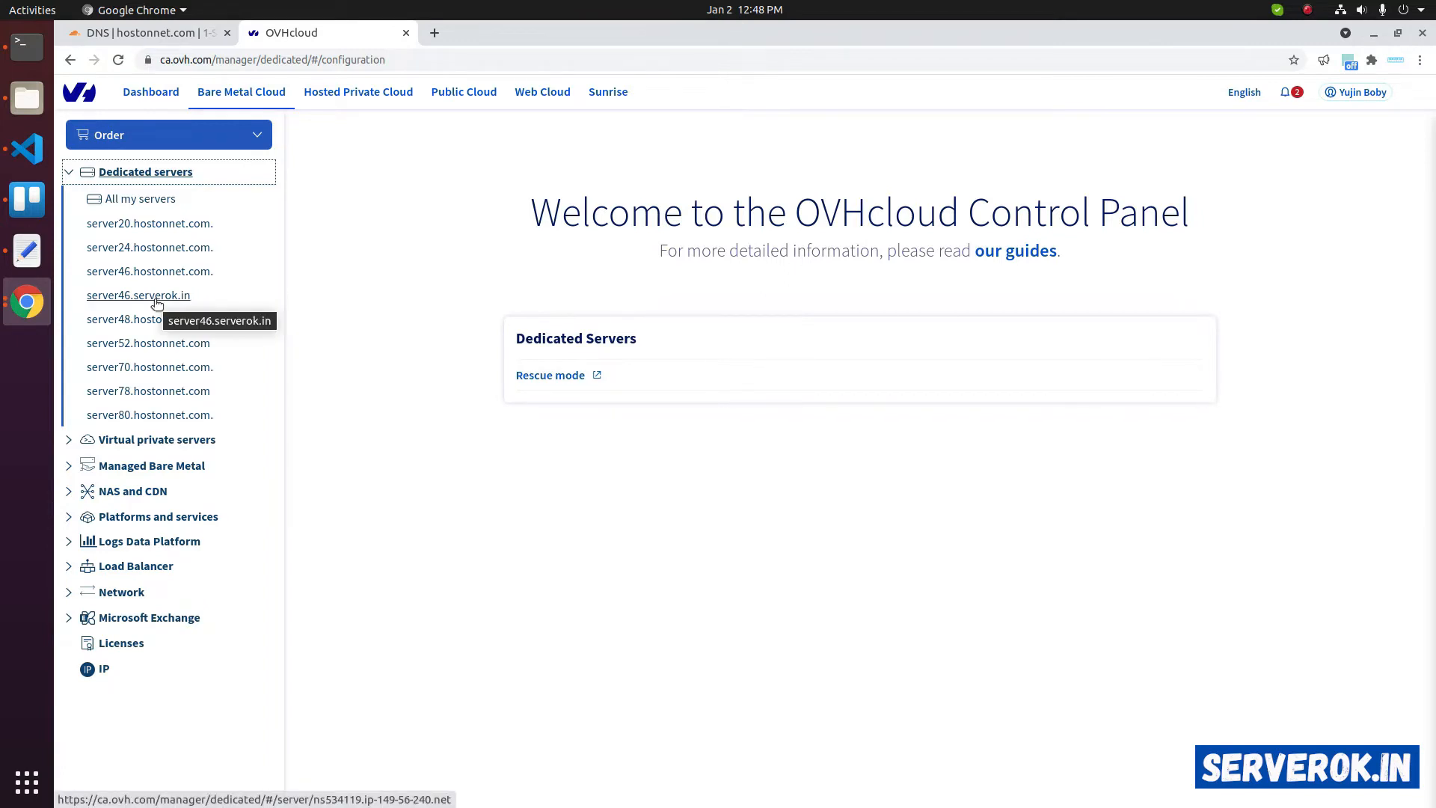
# Show server46.serverok.in's general information and reveal the System (OS) options menu
pyautogui.click(138, 294)
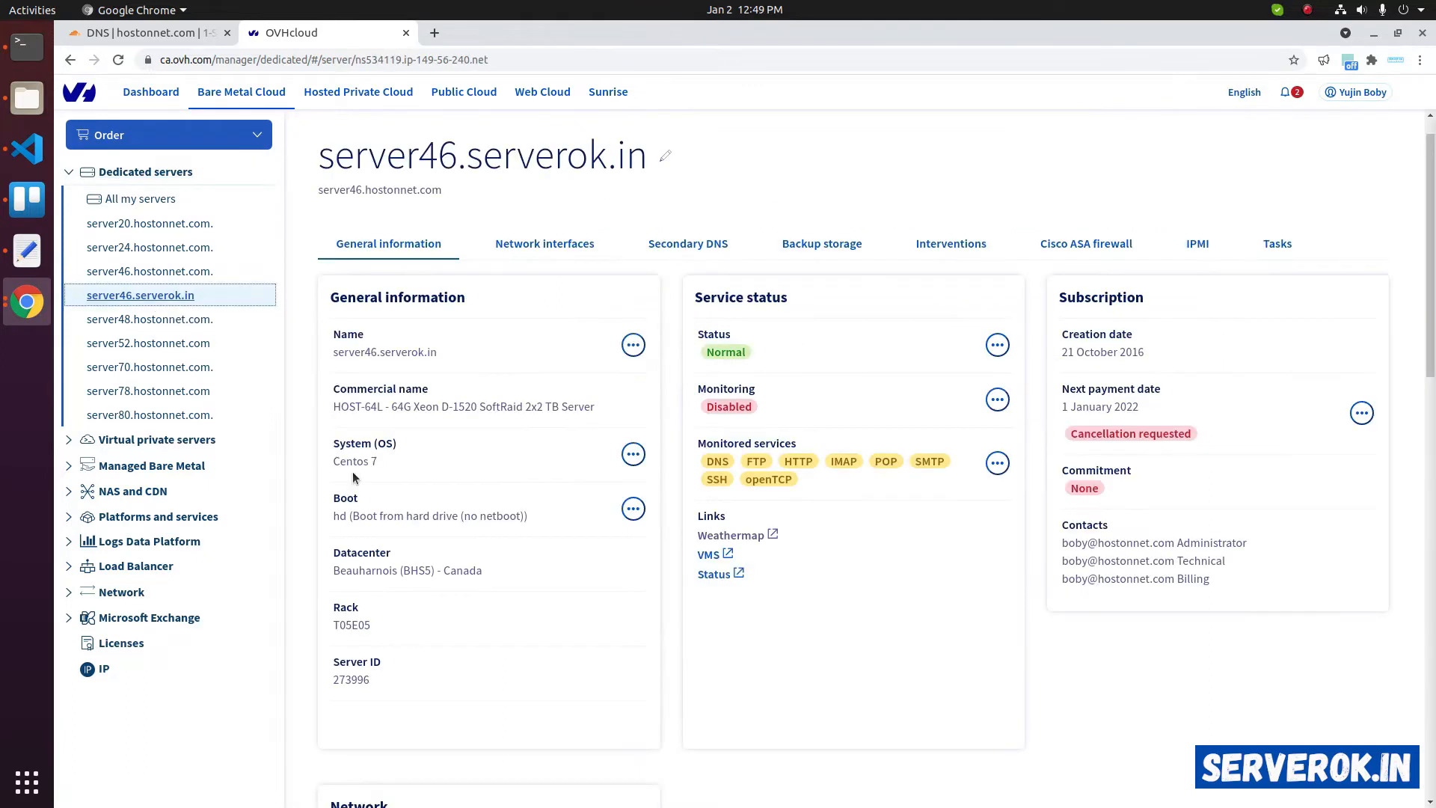
pyautogui.doubleClick(354, 452)
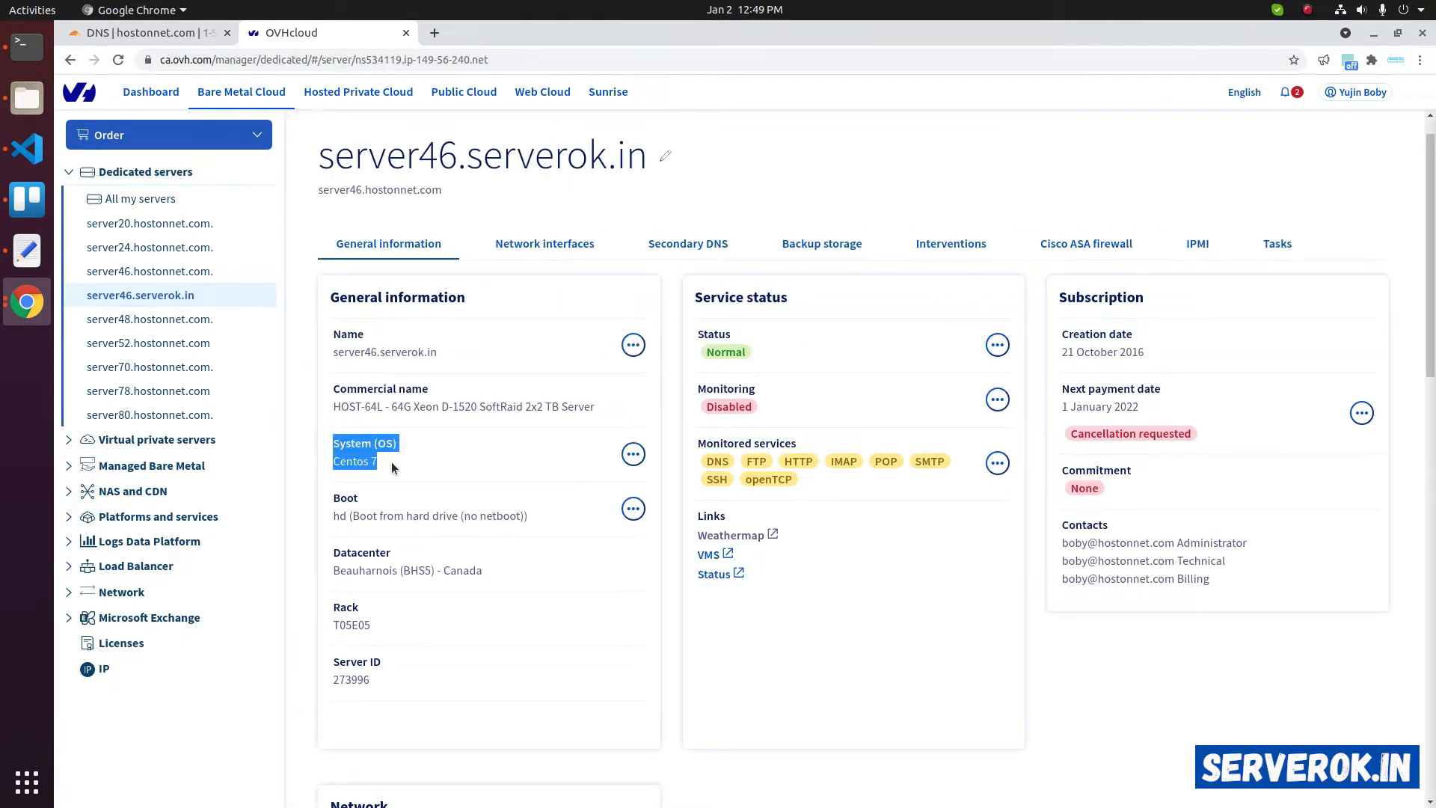
pyautogui.moveTo(608, 464)
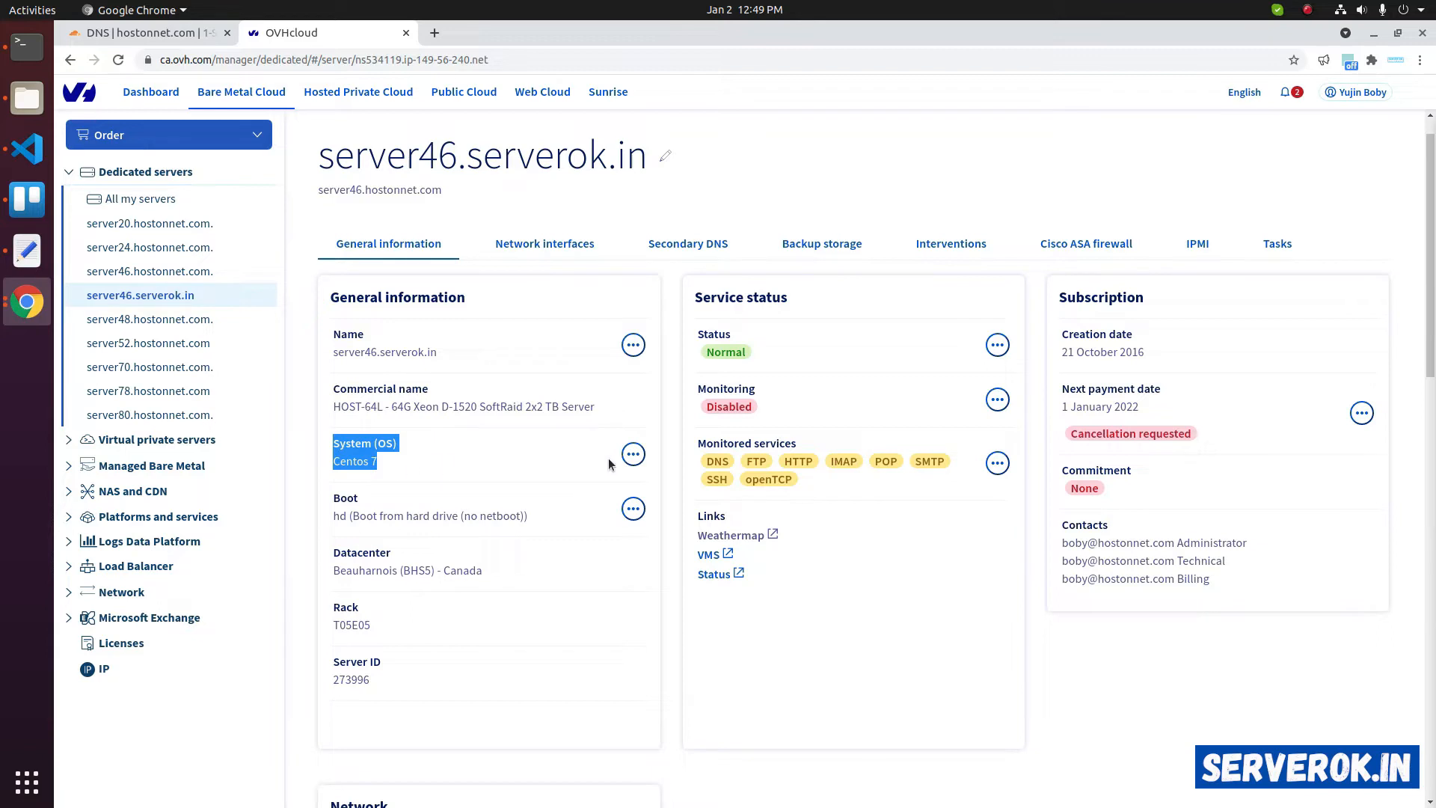
pyautogui.moveTo(428, 460)
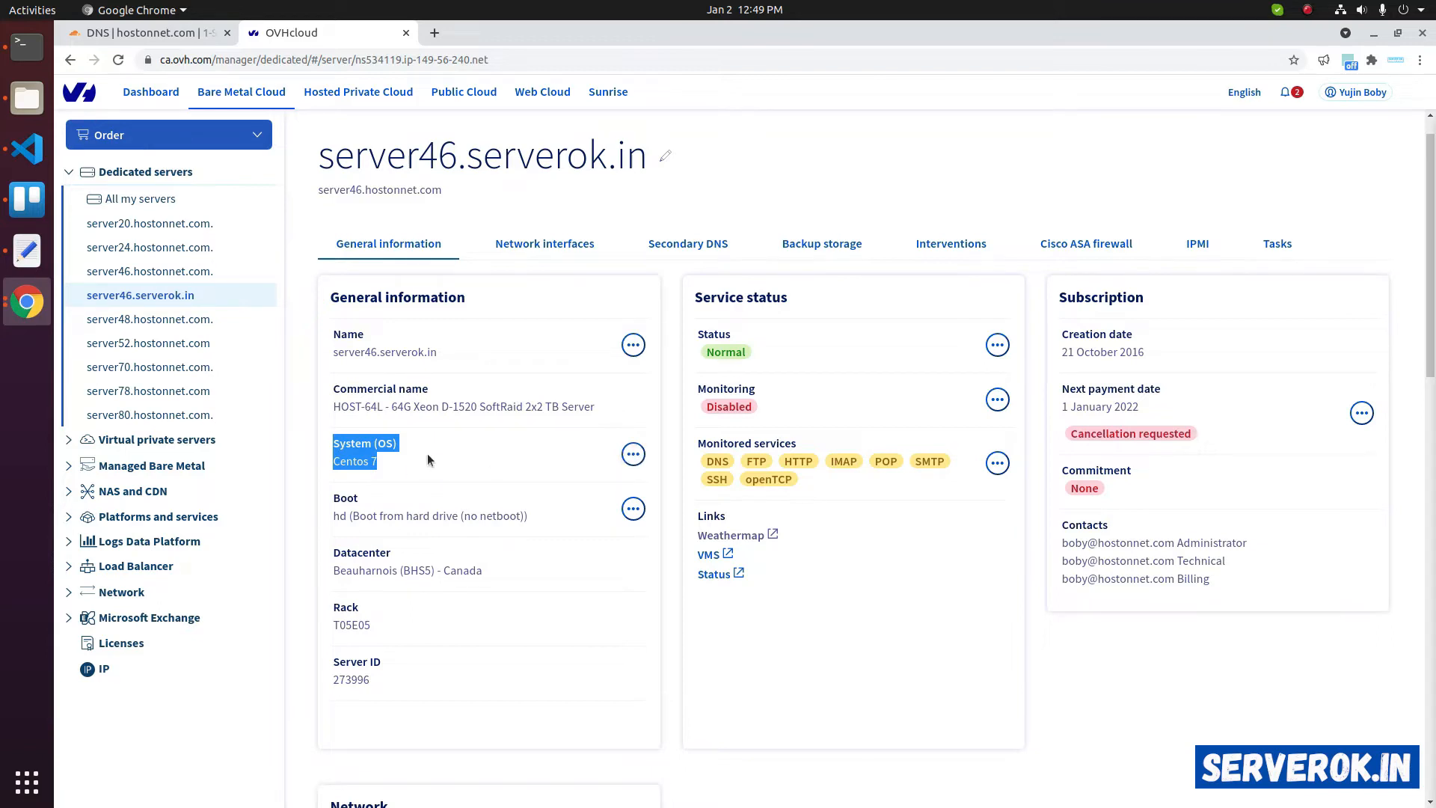
pyautogui.click(633, 454)
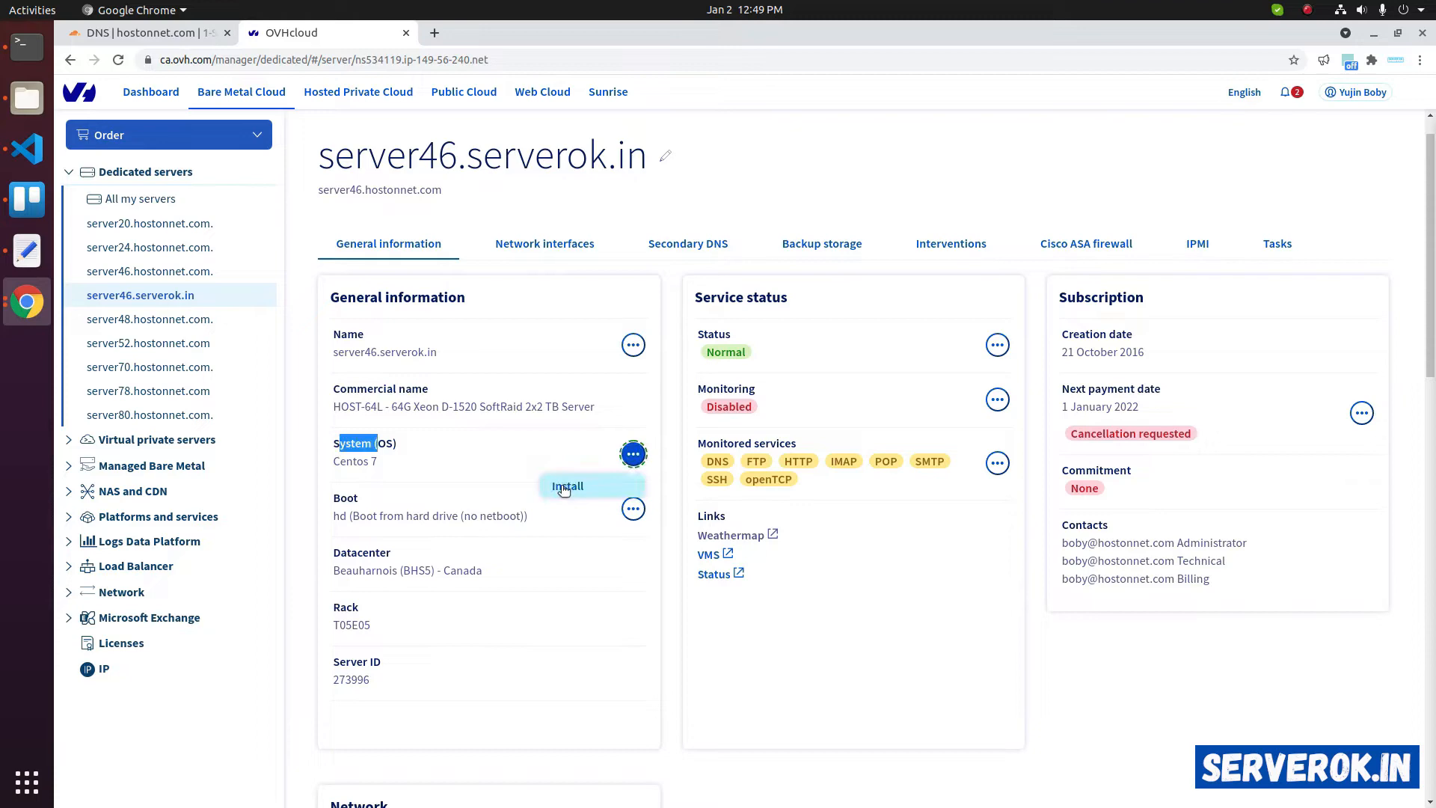
# Start an OVHcloud template install, filter to Virtualisation and choose VMware ESXi 7.0 U2a - esxi70
pyautogui.click(567, 485)
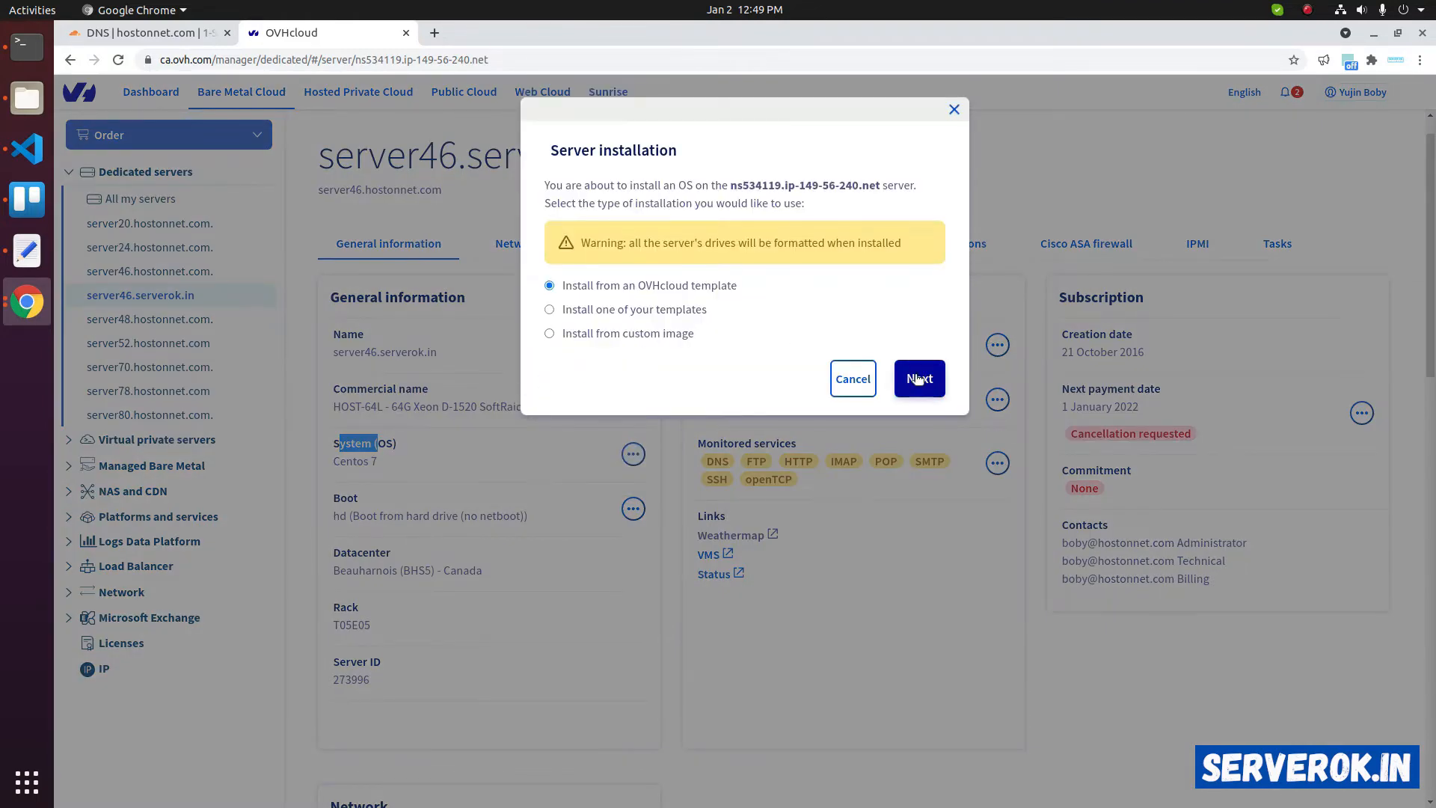
pyautogui.click(918, 378)
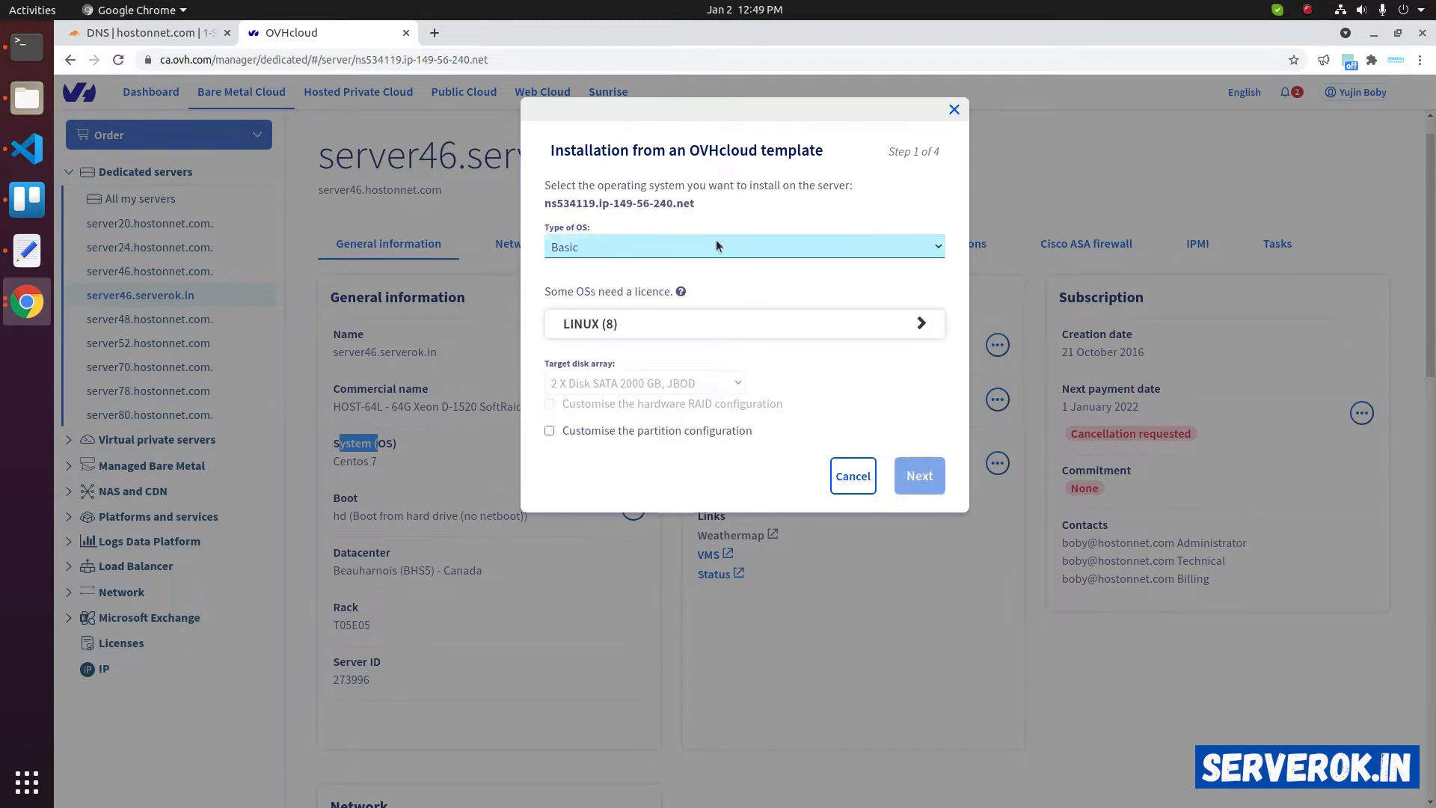
pyautogui.click(743, 246)
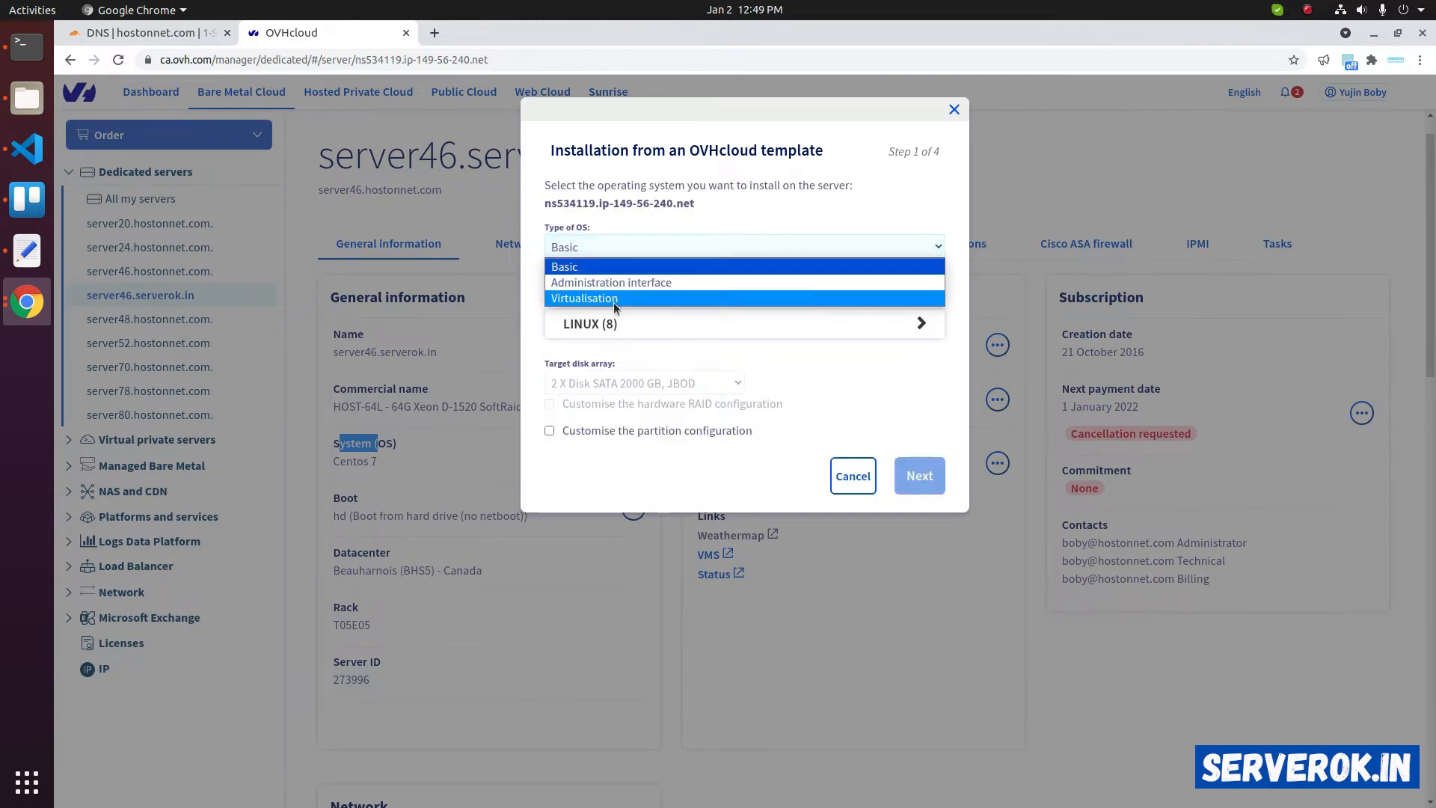
pyautogui.click(584, 297)
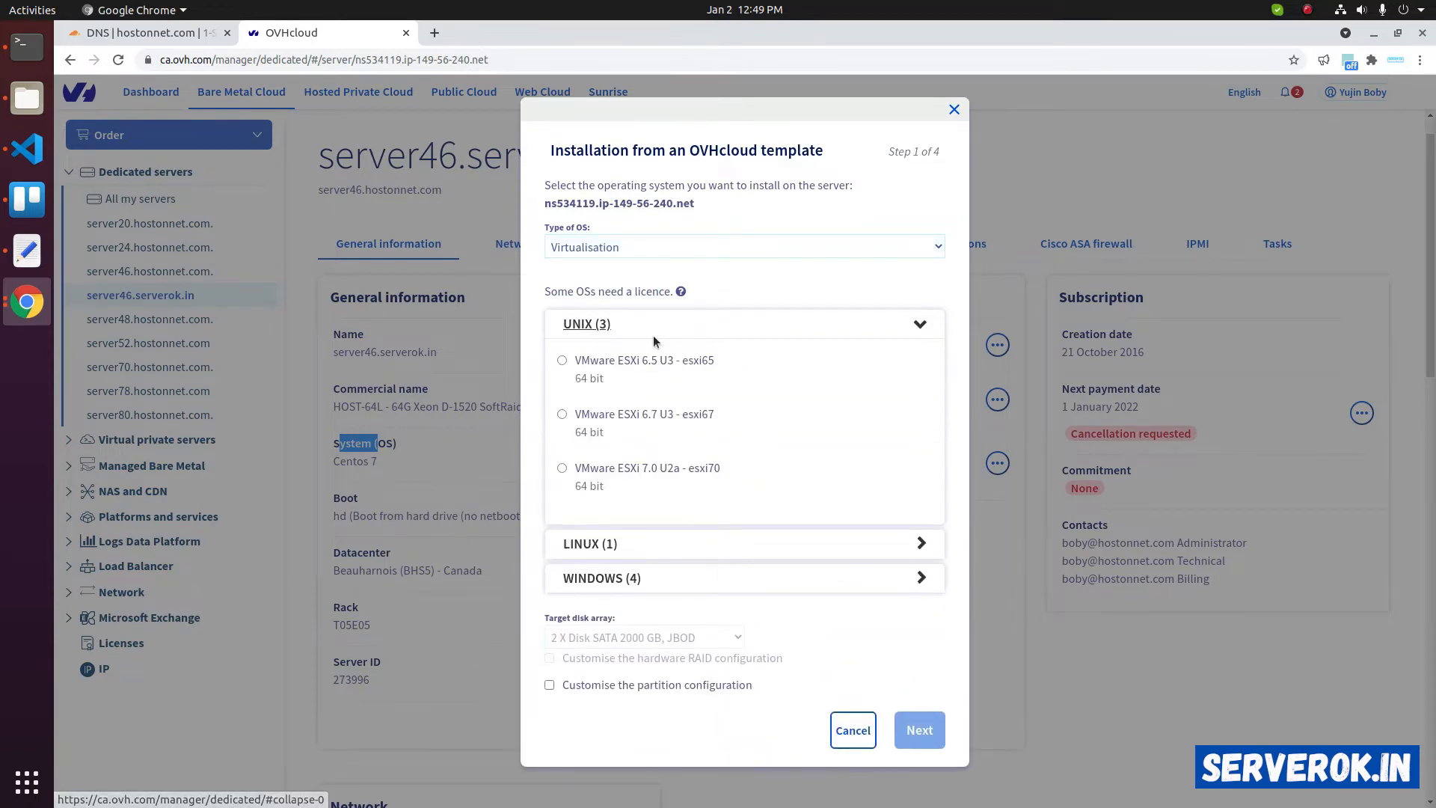
pyautogui.moveTo(654, 364)
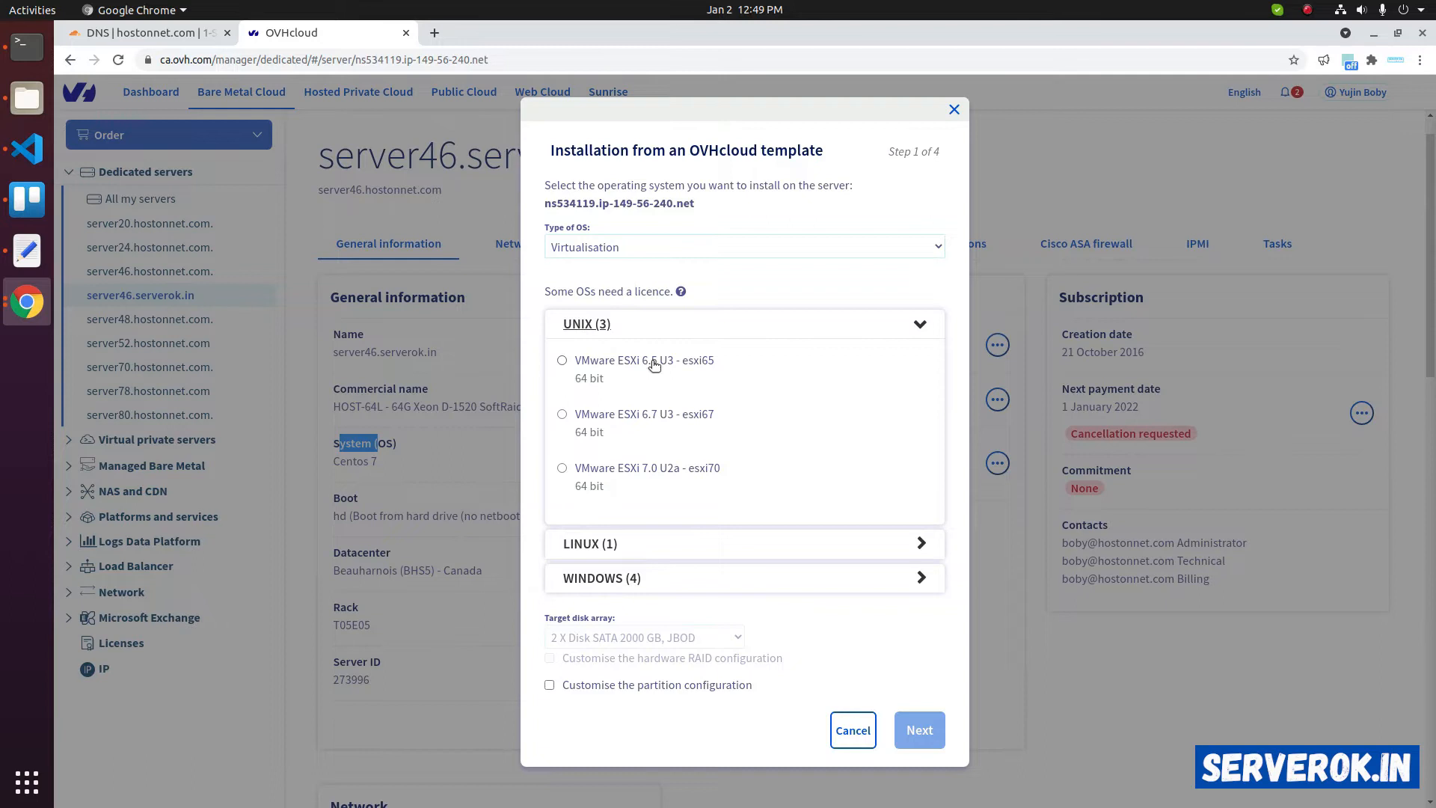
pyautogui.moveTo(682, 371)
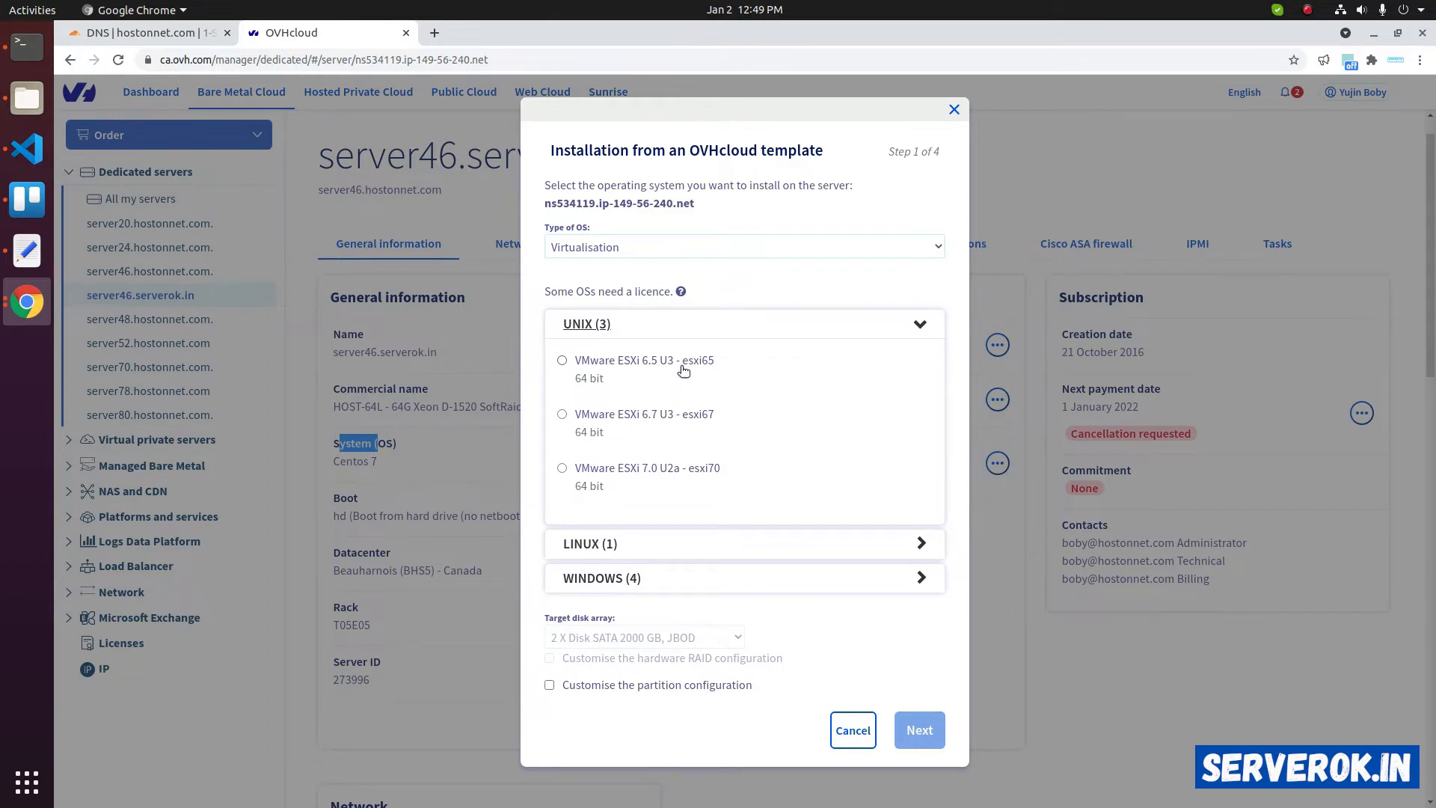
pyautogui.moveTo(656, 368)
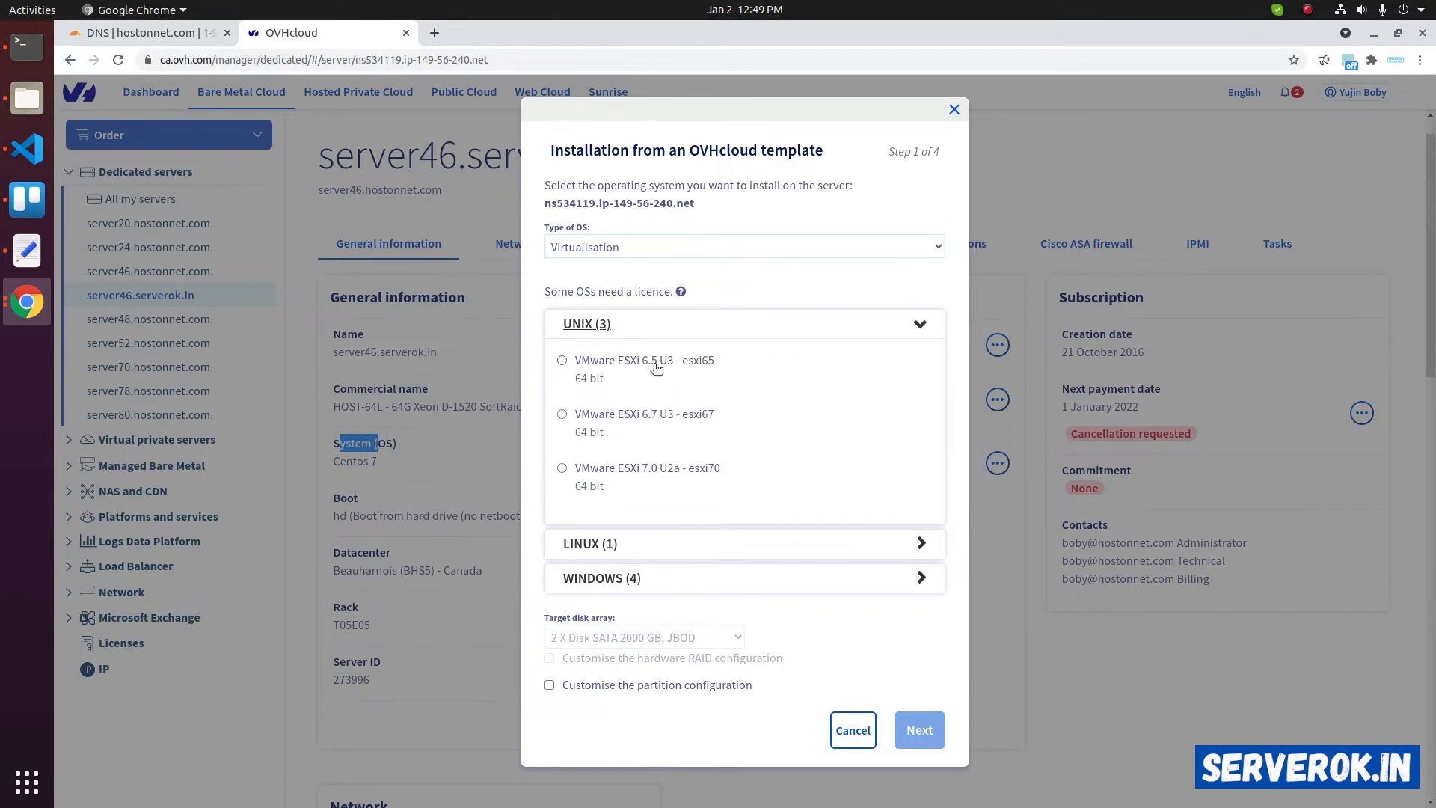
pyautogui.moveTo(668, 424)
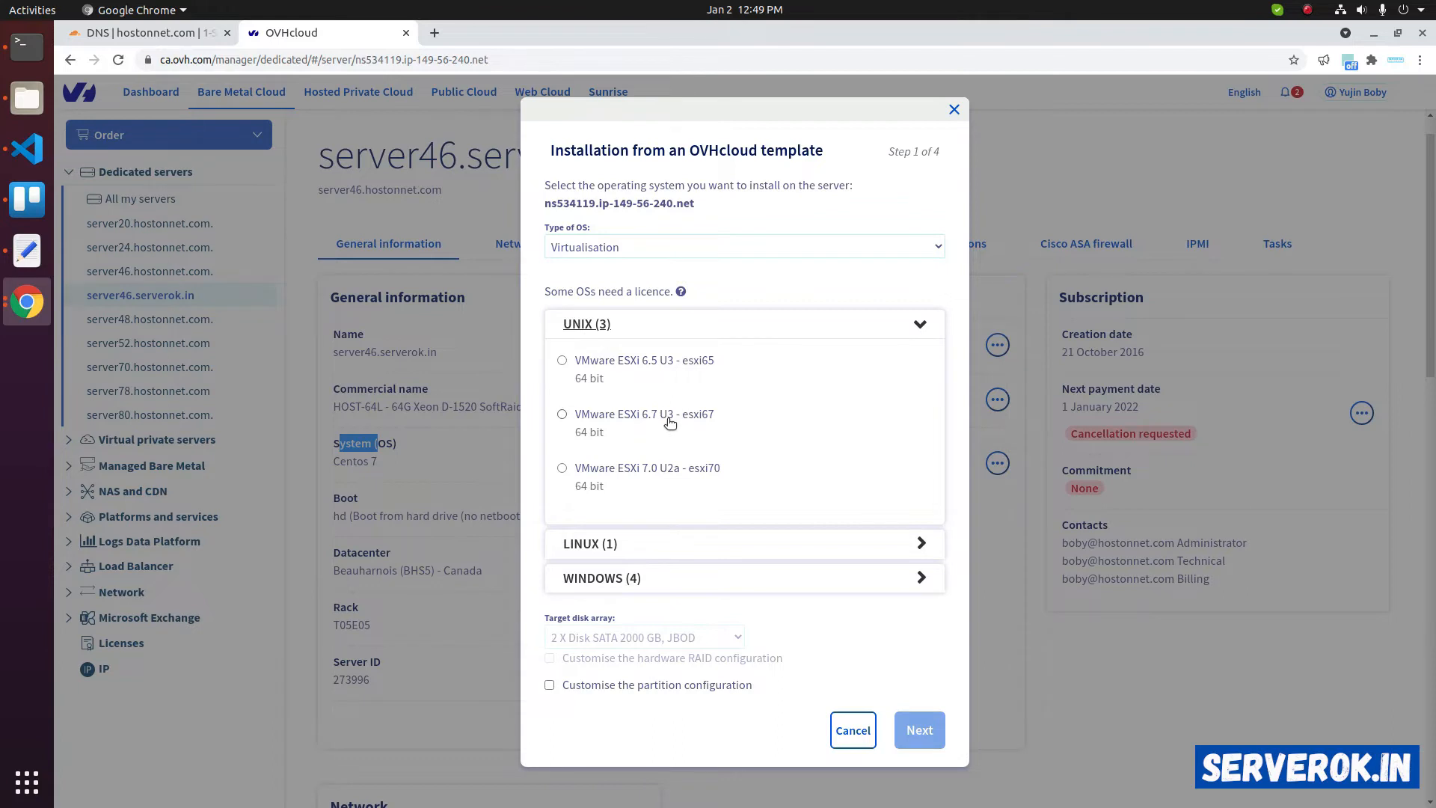
pyautogui.moveTo(600, 474)
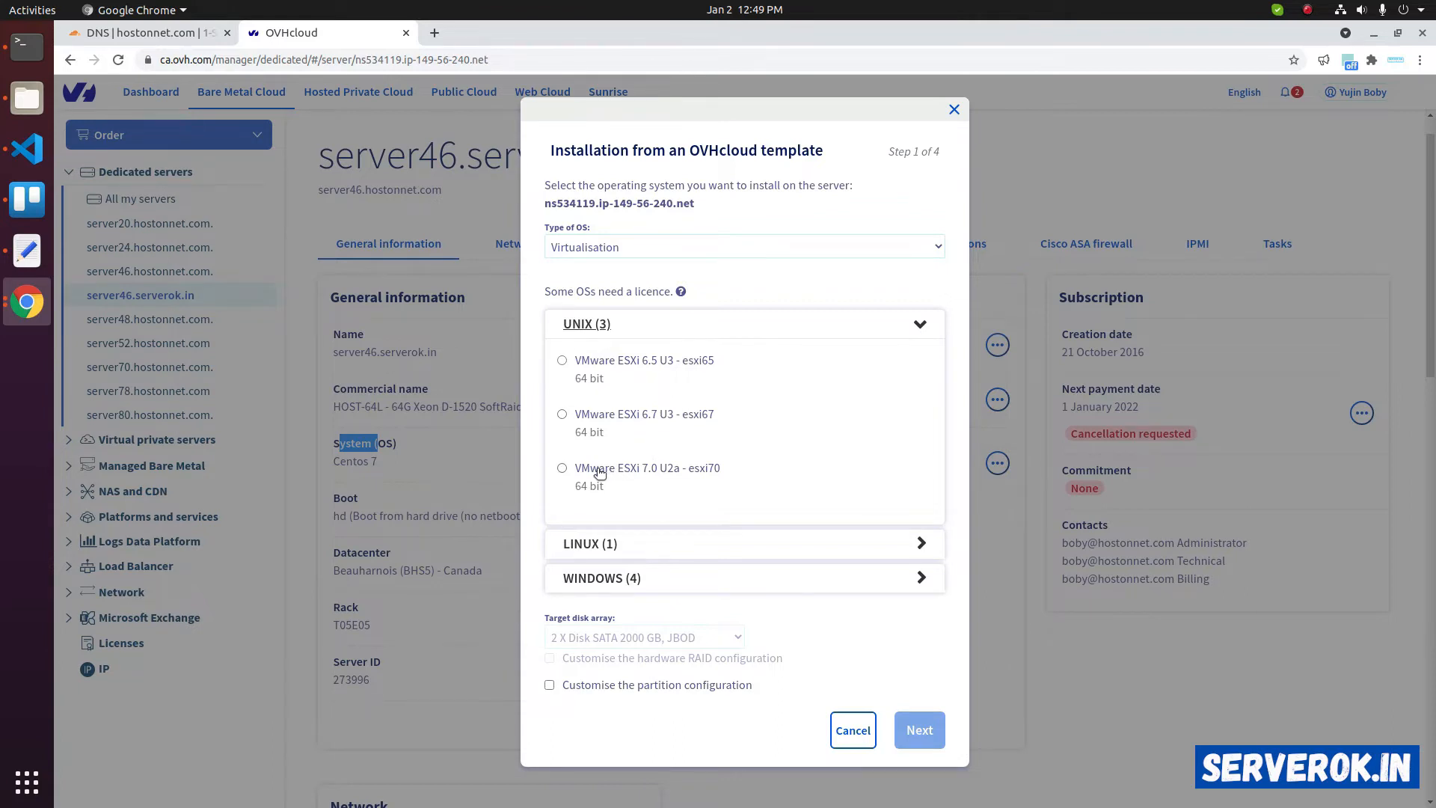
pyautogui.moveTo(792, 474)
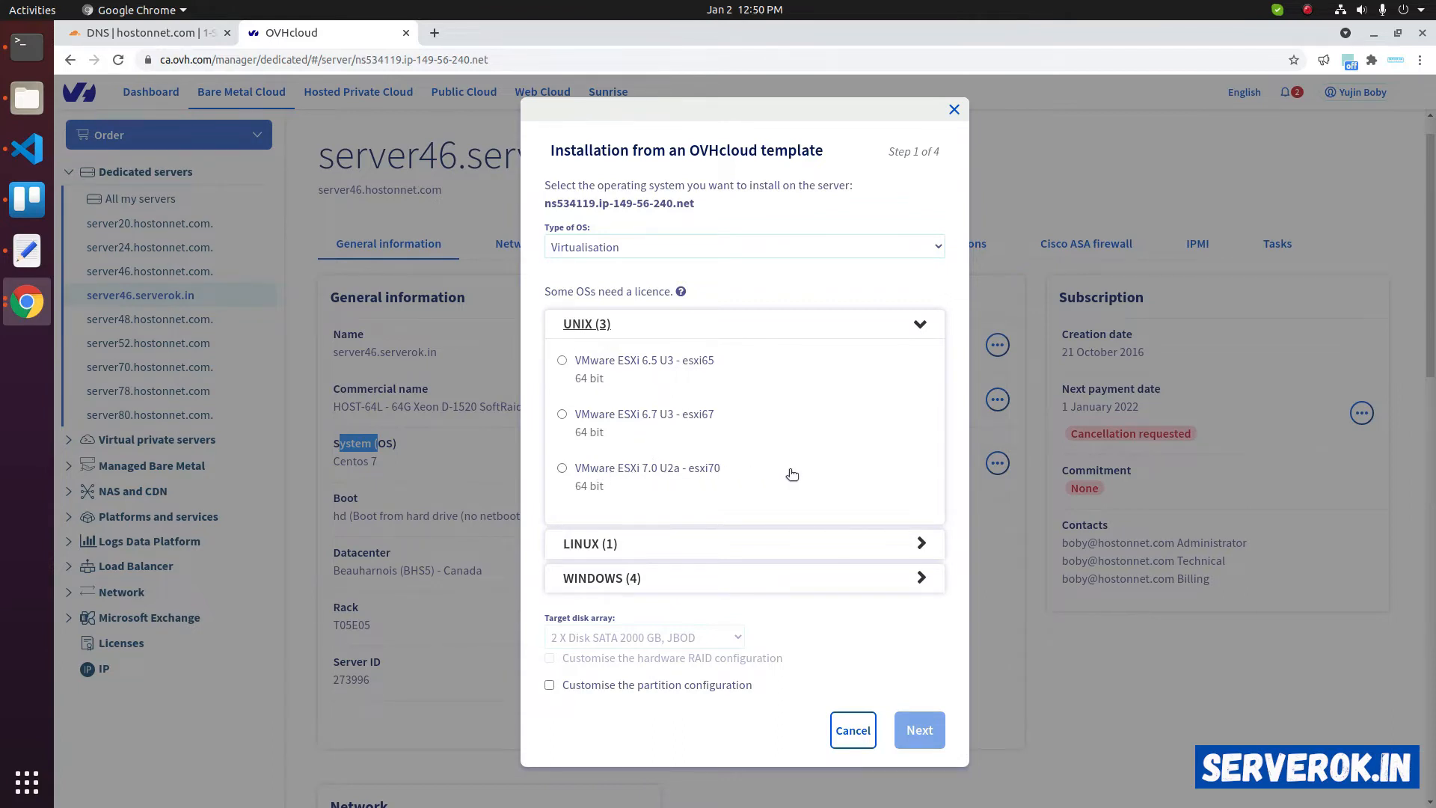
pyautogui.moveTo(572, 469)
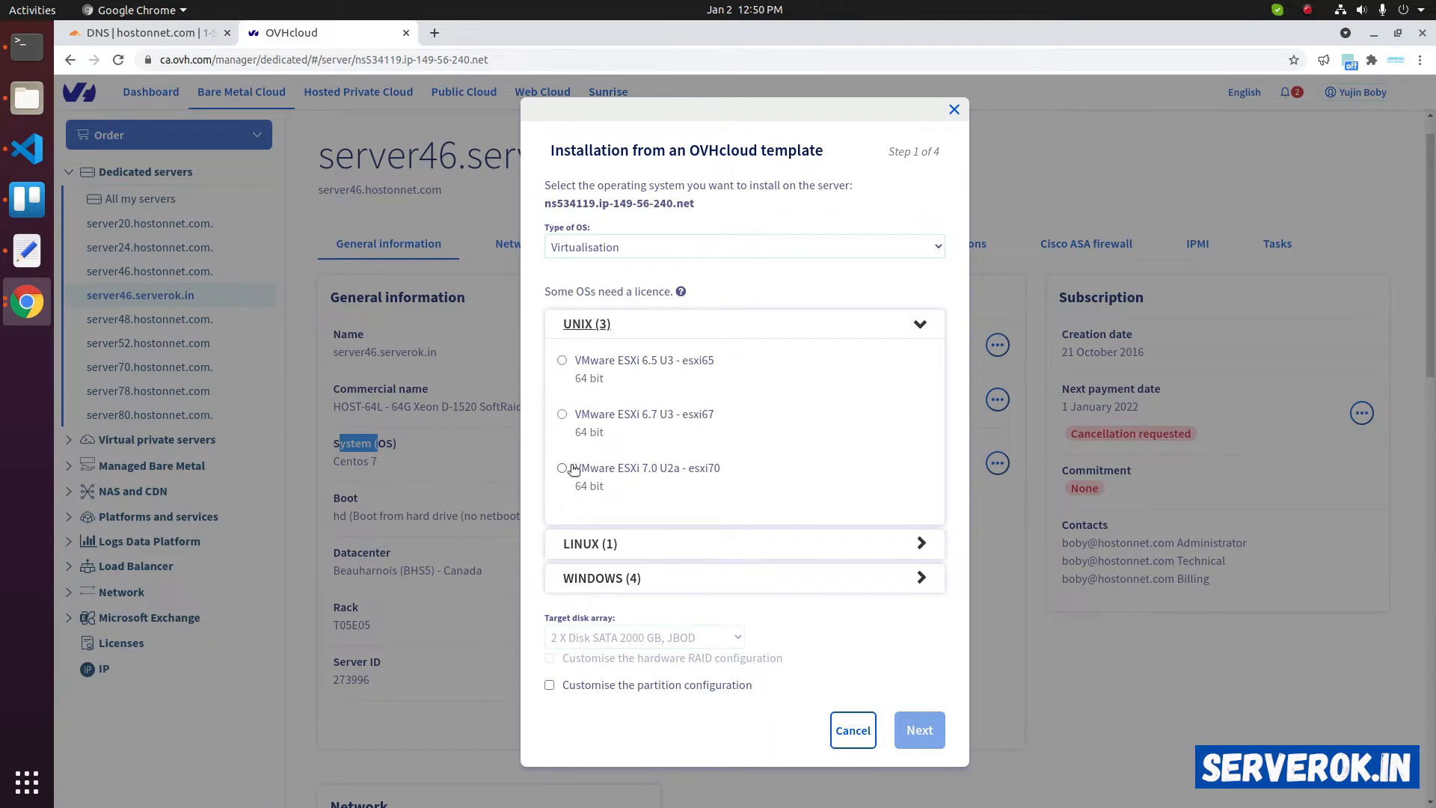
pyautogui.moveTo(676, 476)
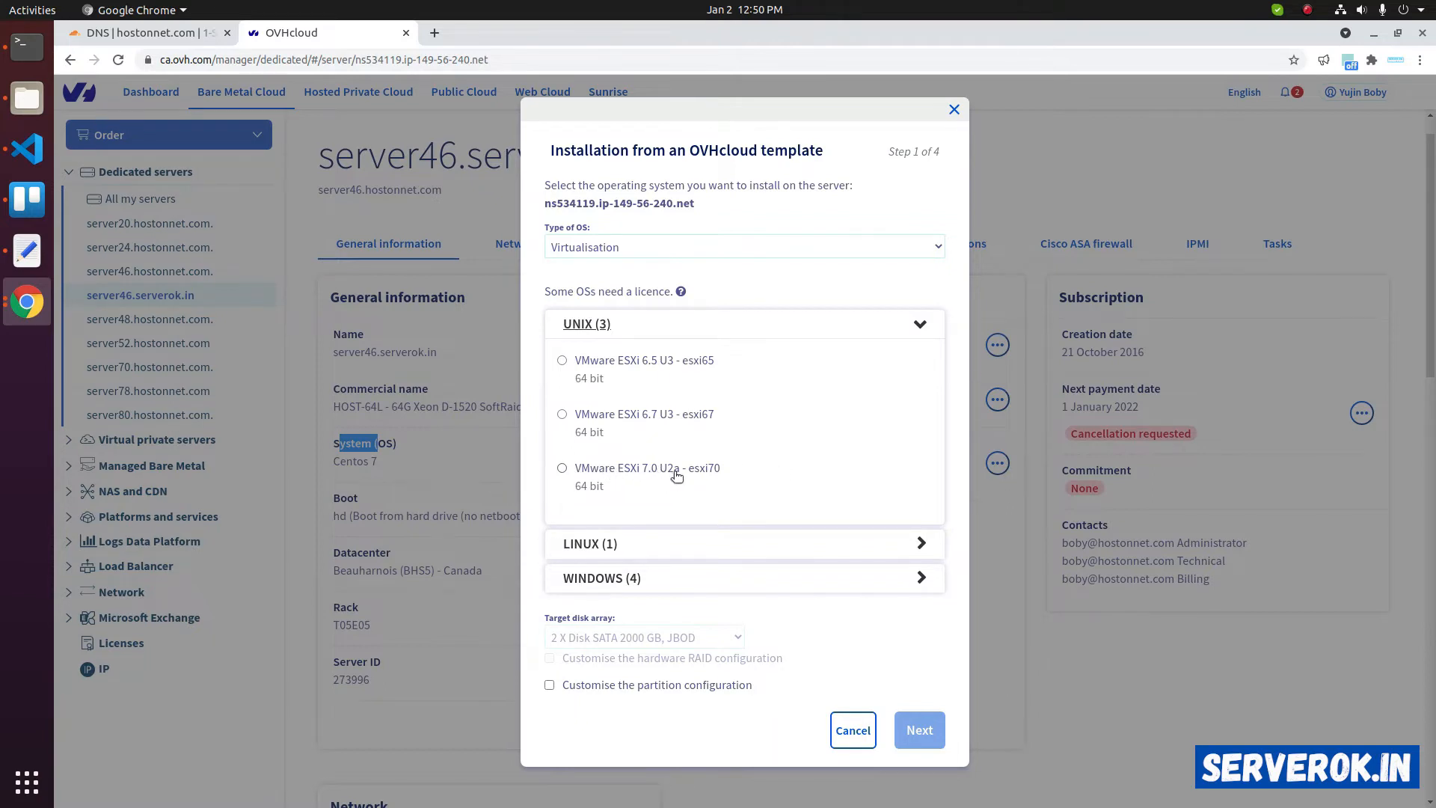
pyautogui.click(562, 467)
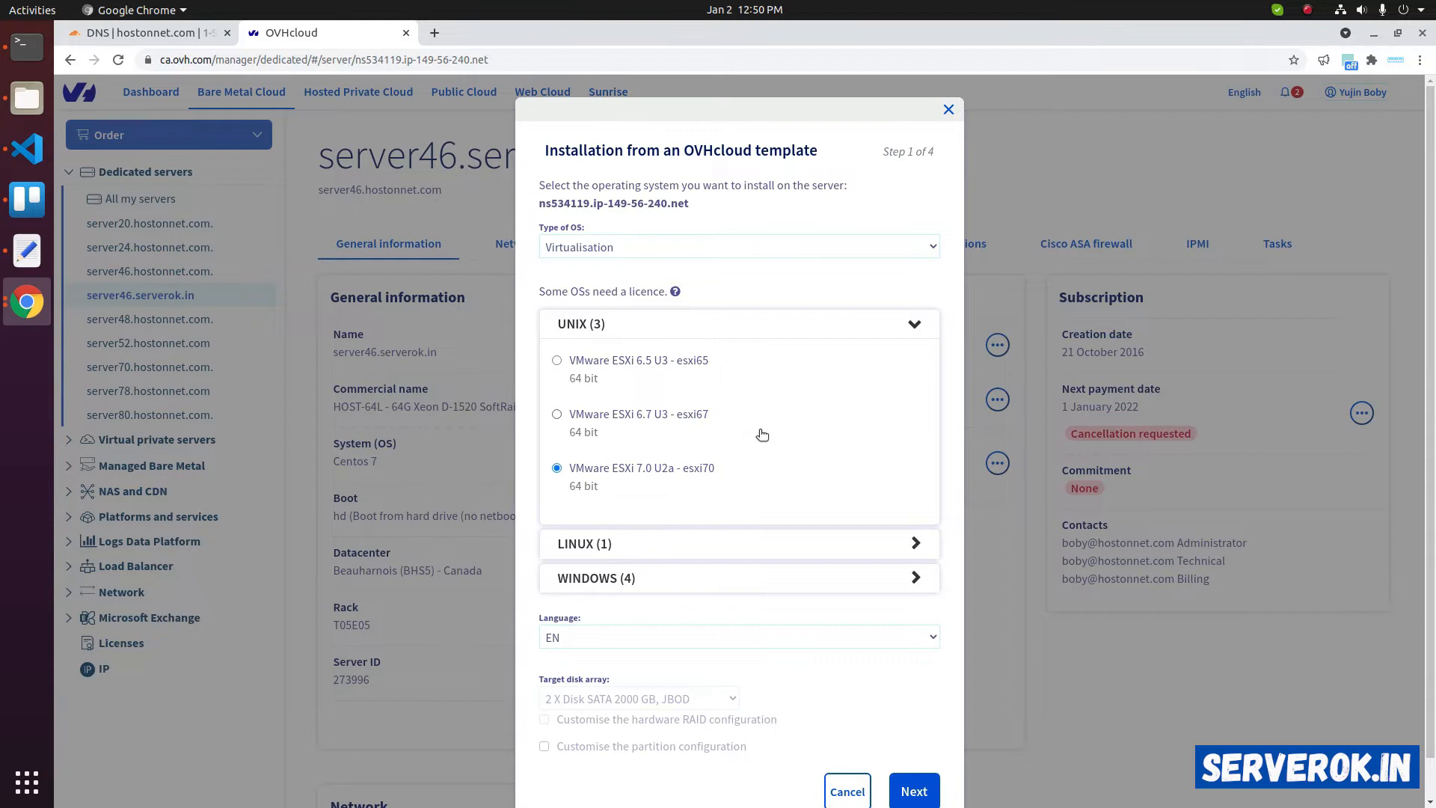
# Set host name server46.serverok.in with 1 partitioned disk and launch the installation
pyautogui.click(913, 790)
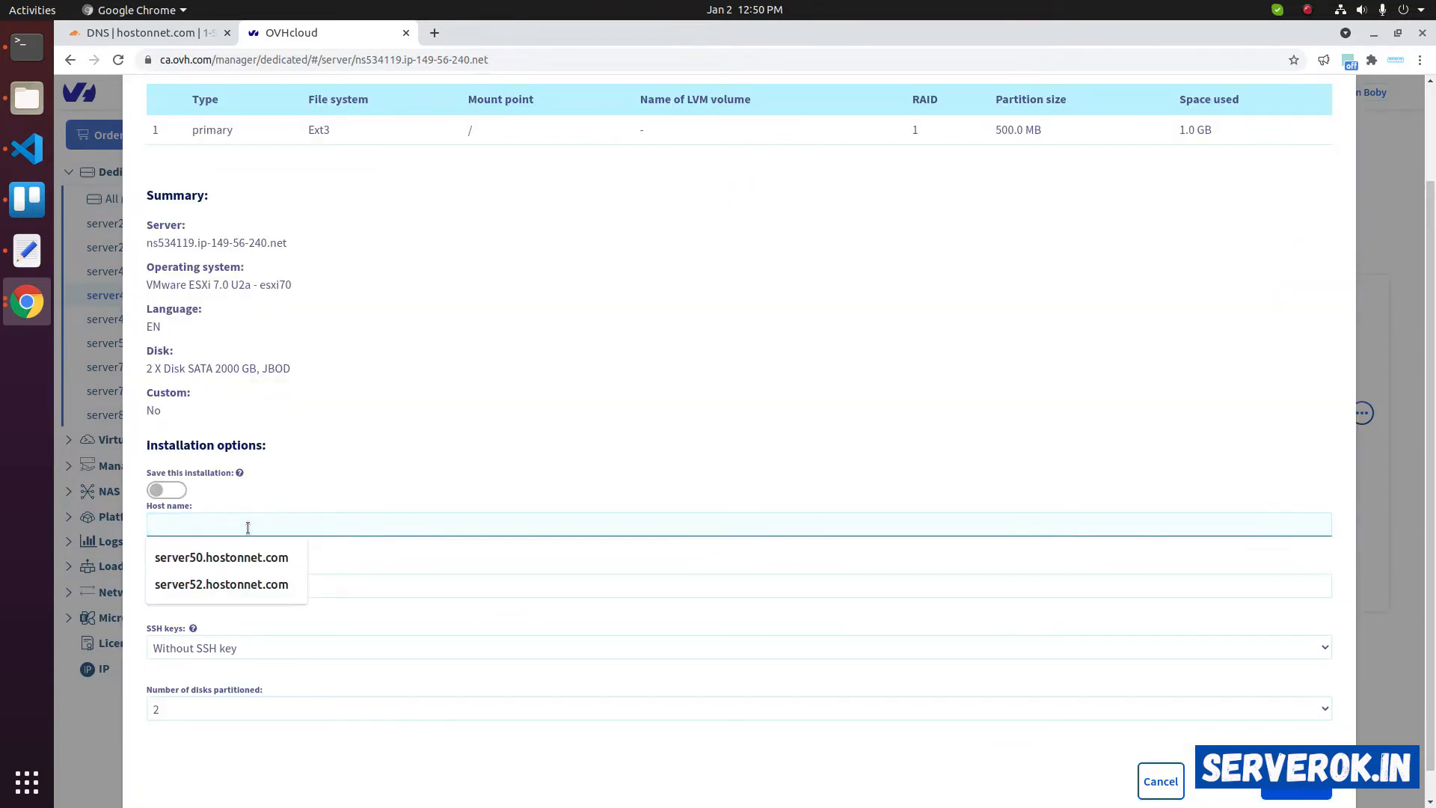
pyautogui.write('server46.serverok.in')
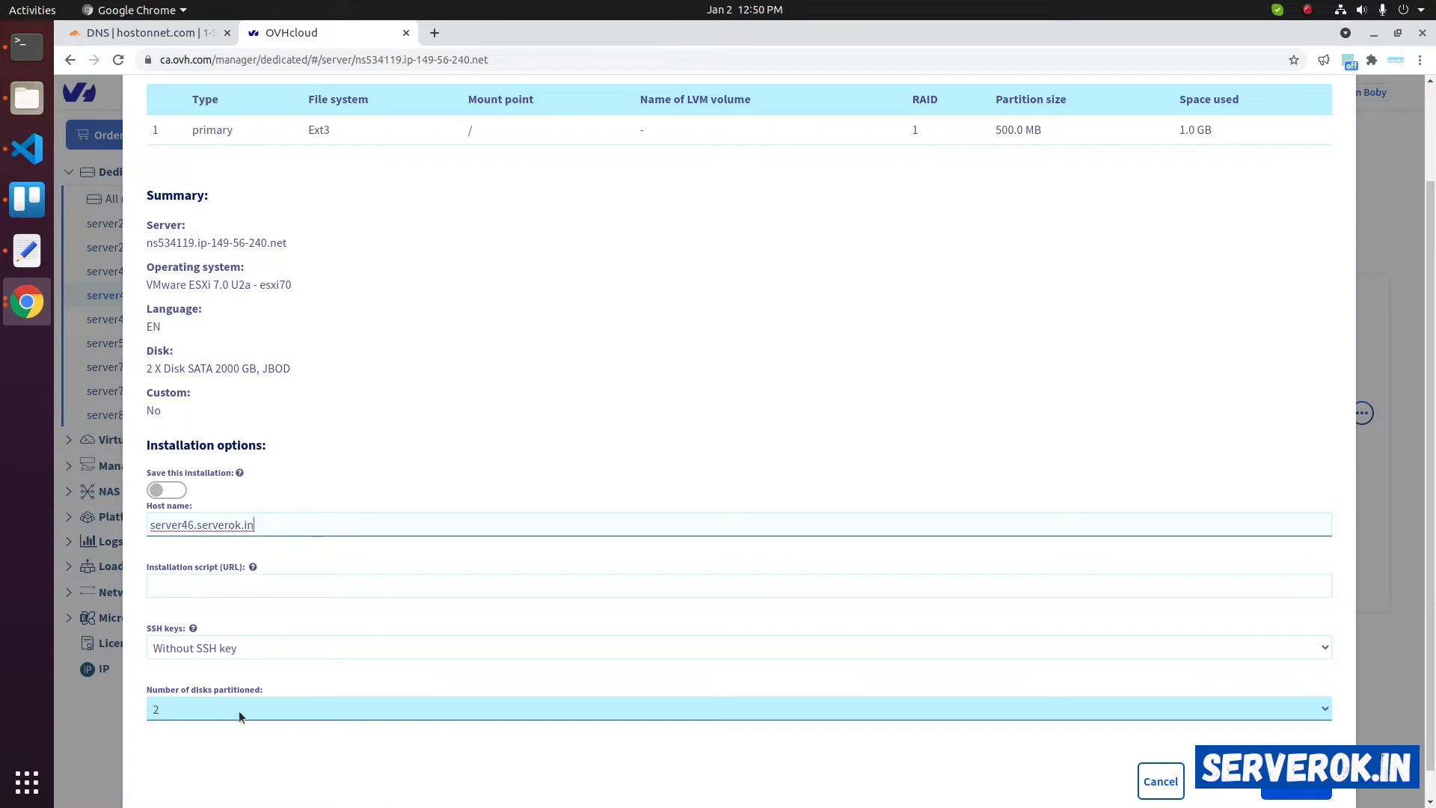
pyautogui.moveTo(291, 707)
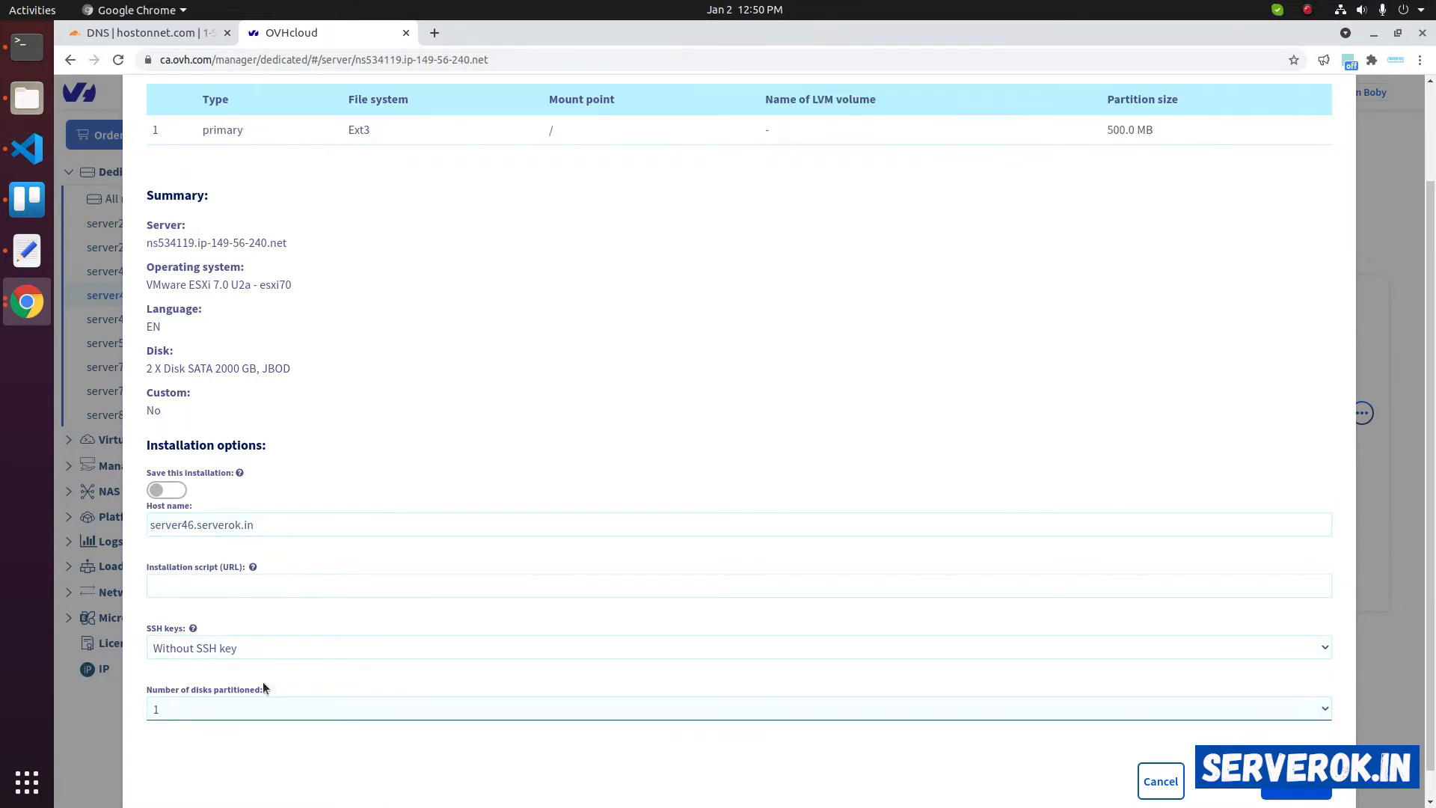
pyautogui.scroll(-3)
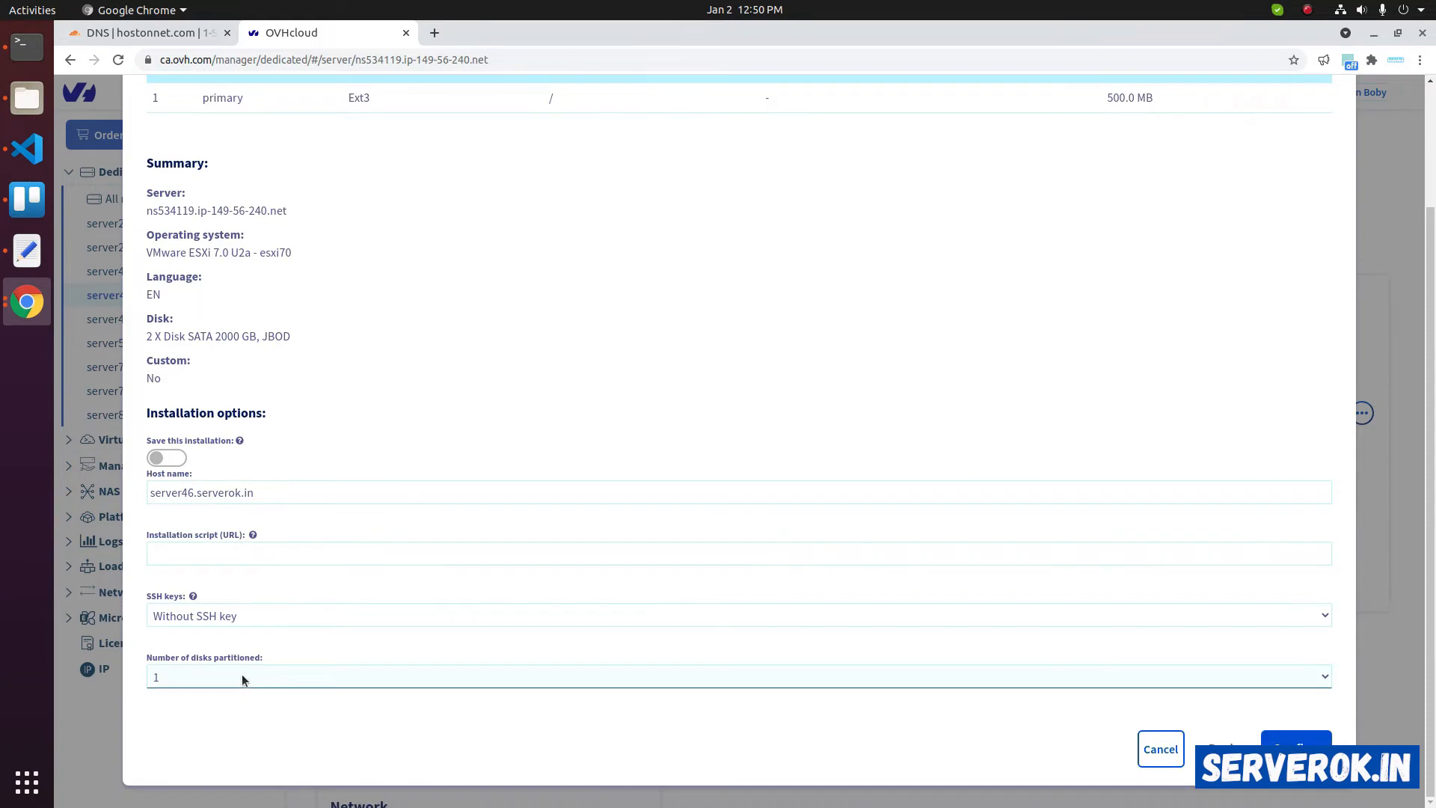
pyautogui.moveTo(1296, 703)
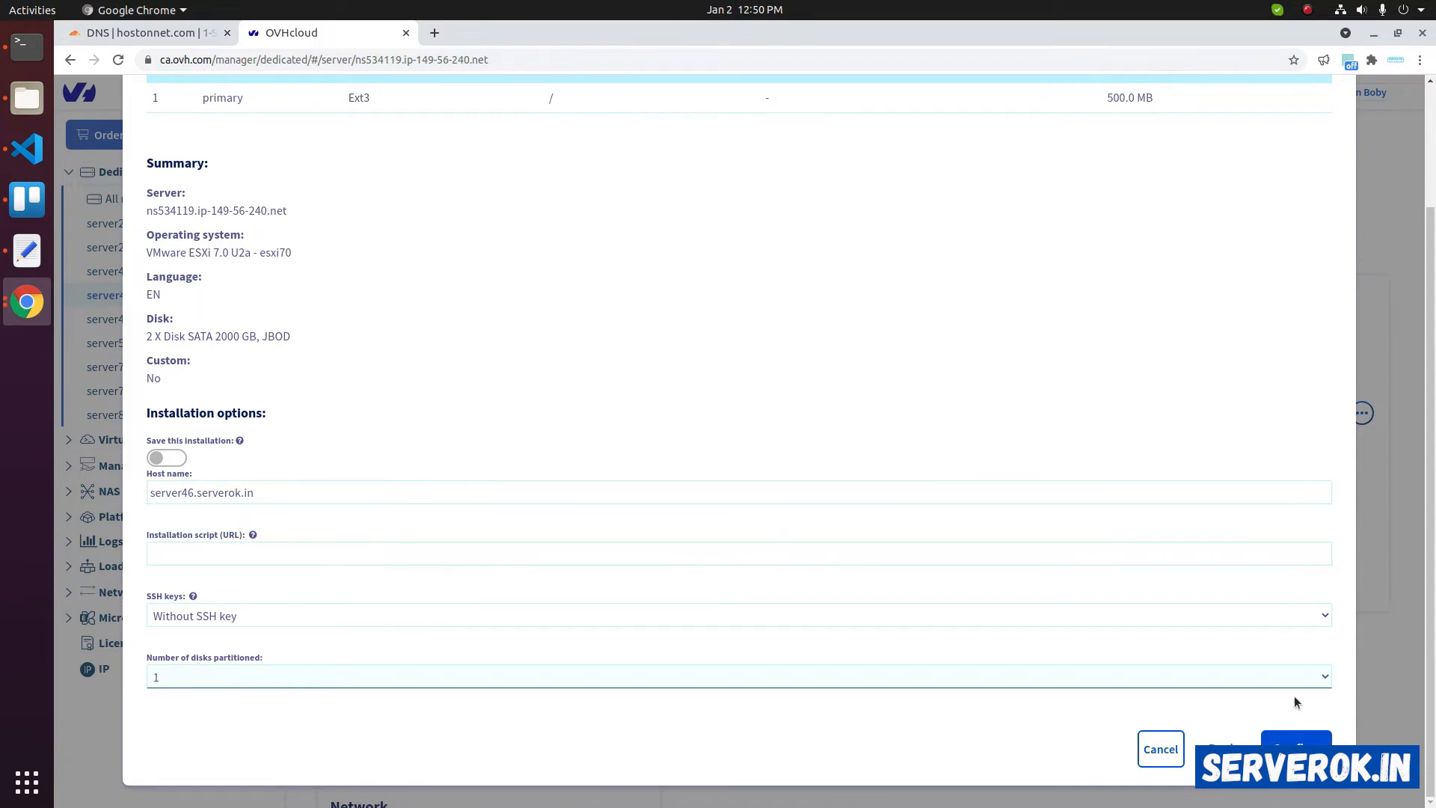
pyautogui.click(1297, 749)
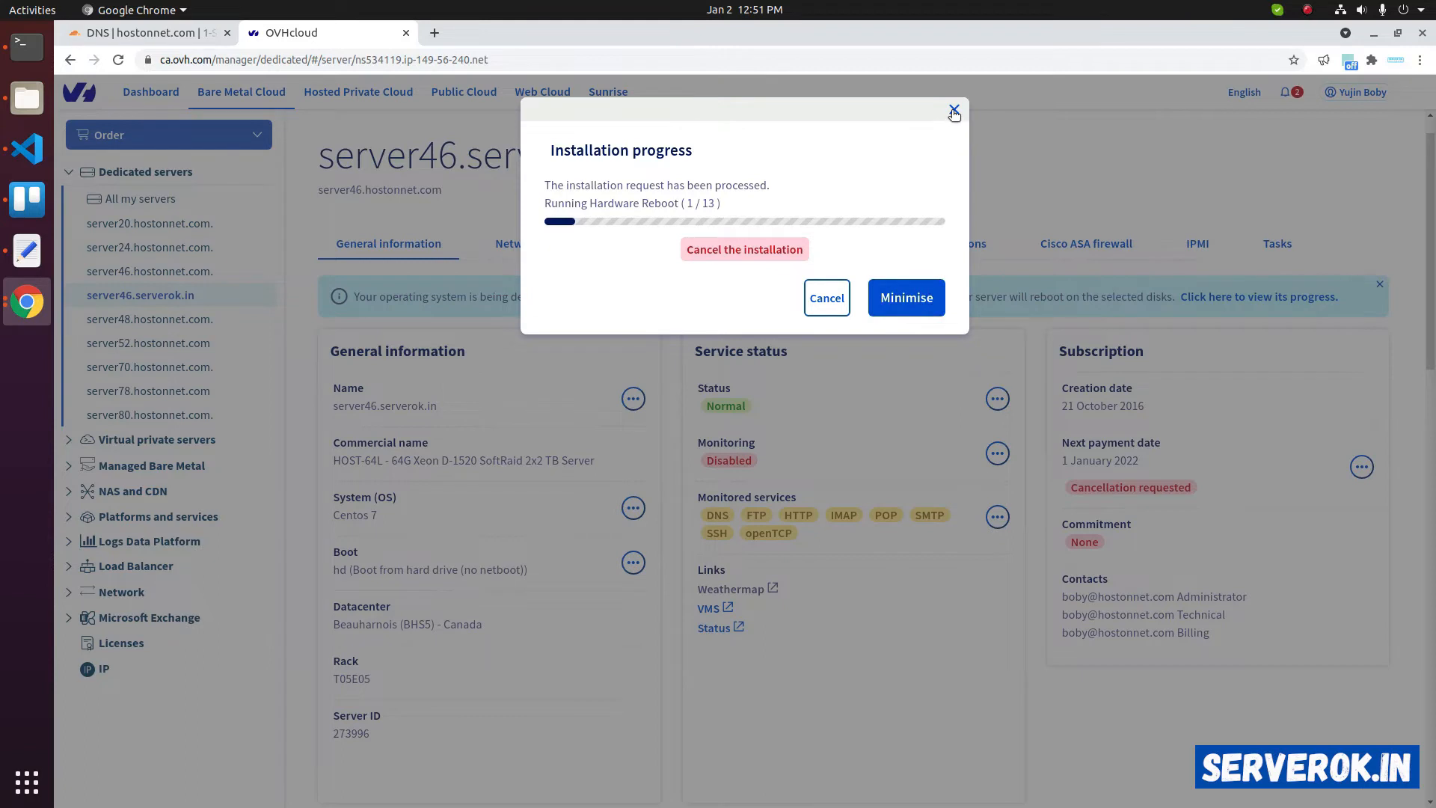
pyautogui.moveTo(702, 272)
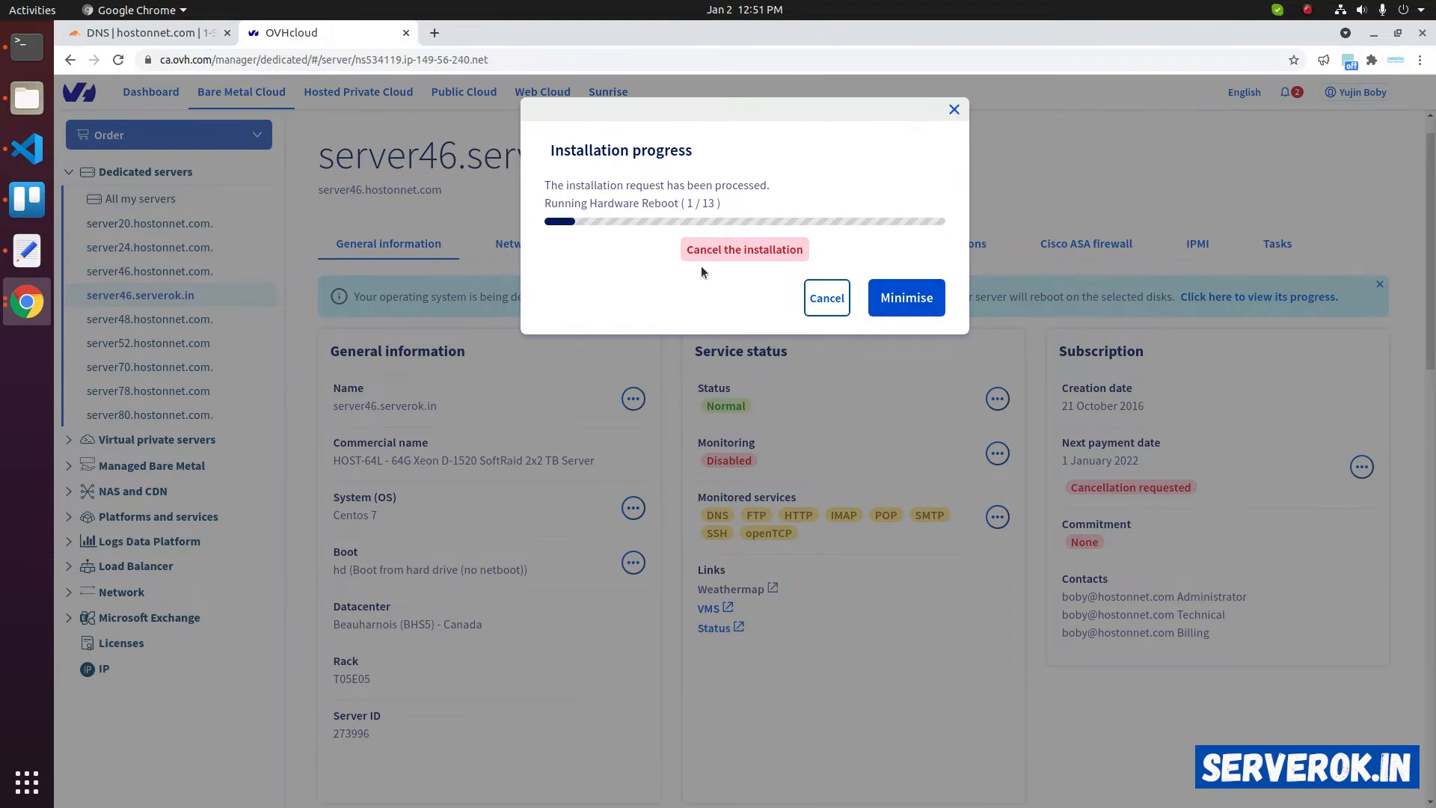
pyautogui.moveTo(772, 249)
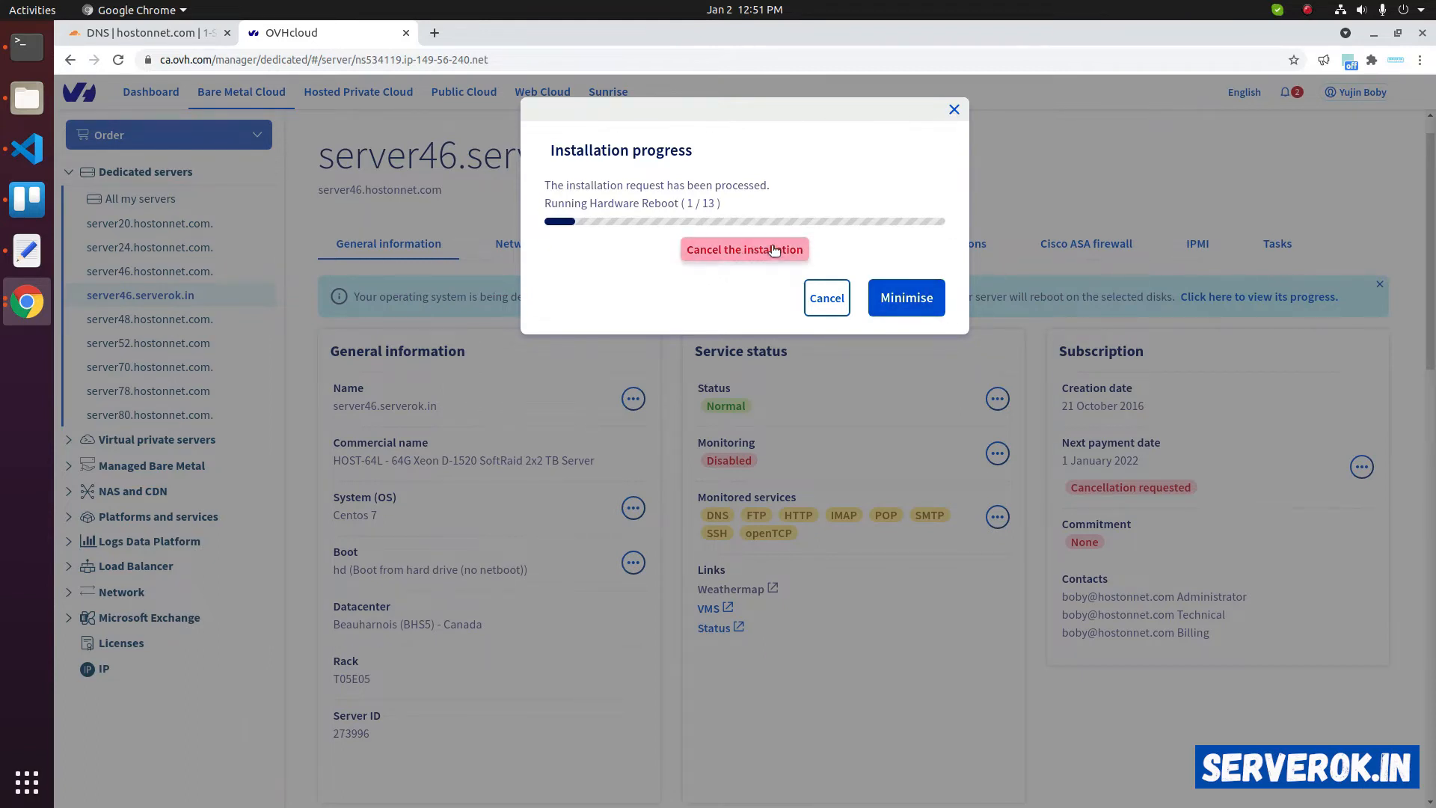
pyautogui.moveTo(913, 242)
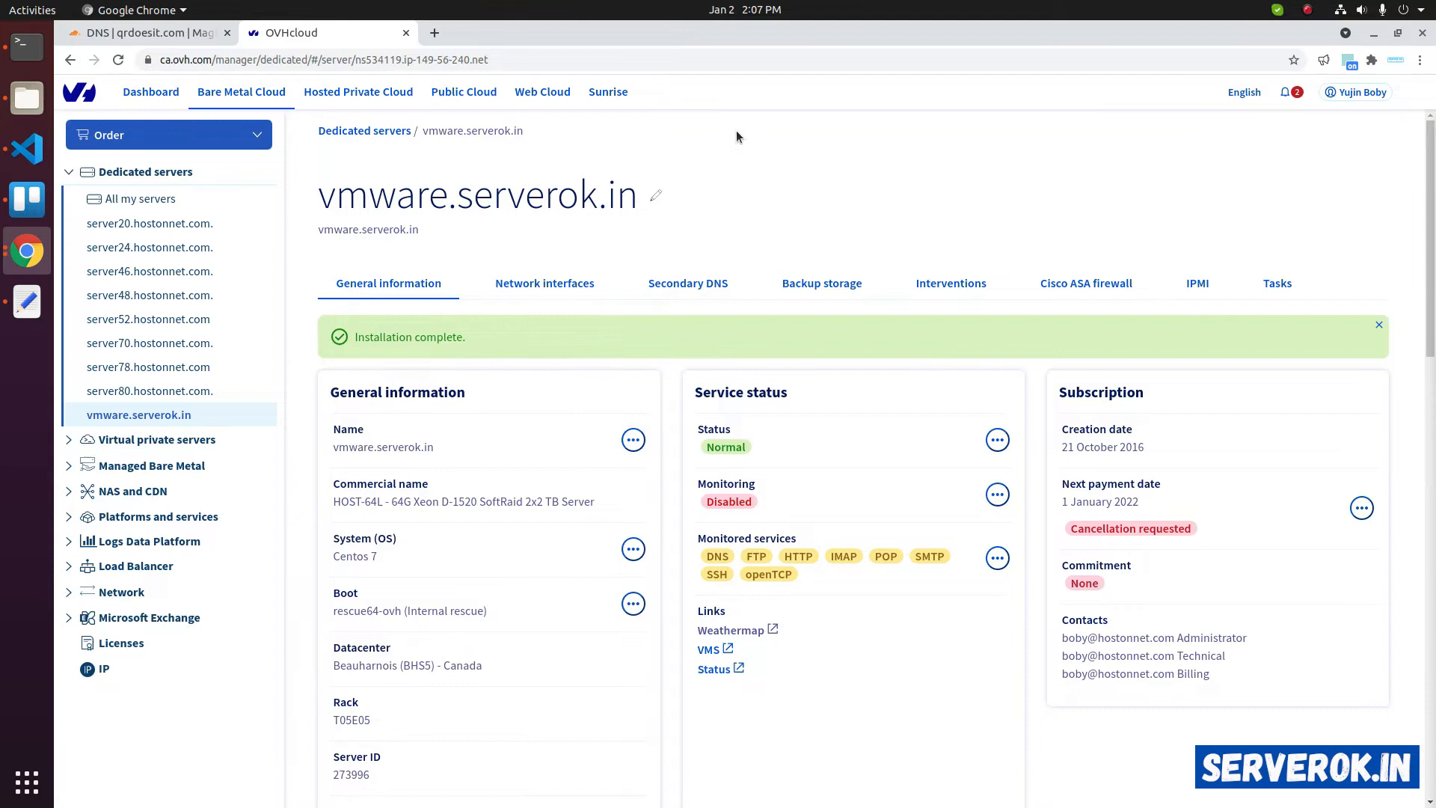
pyautogui.moveTo(346, 82)
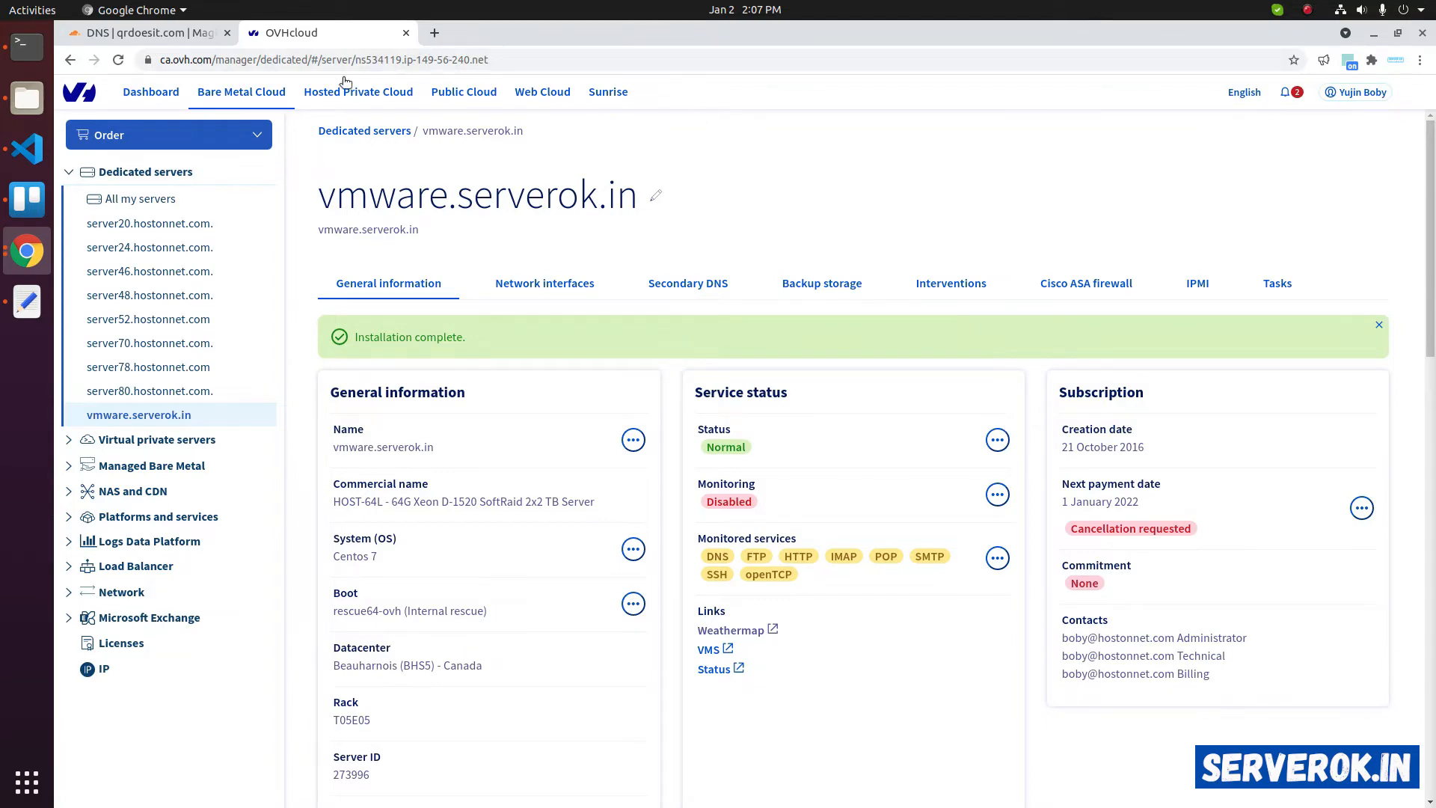
pyautogui.moveTo(950, 228)
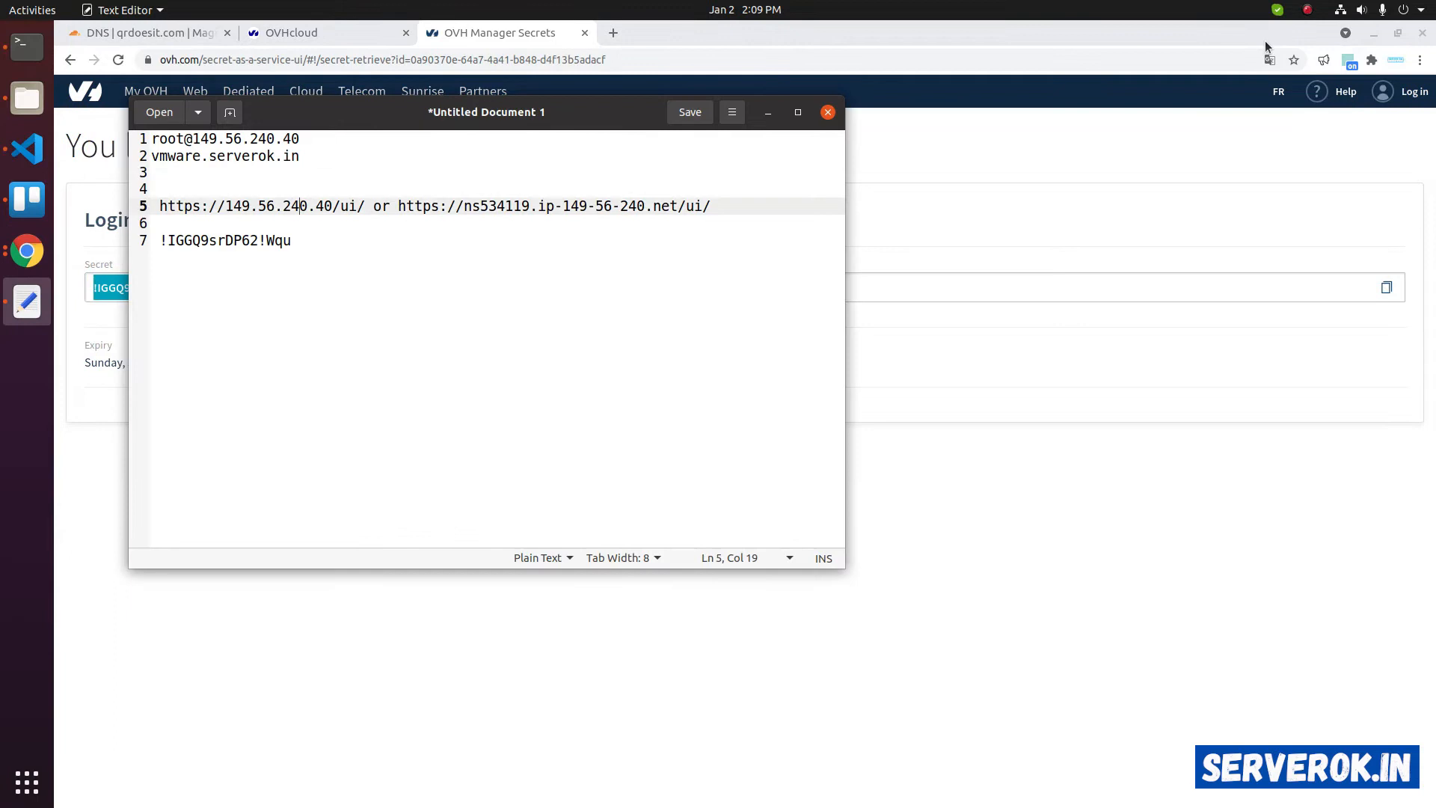
pyautogui.click(374, 207)
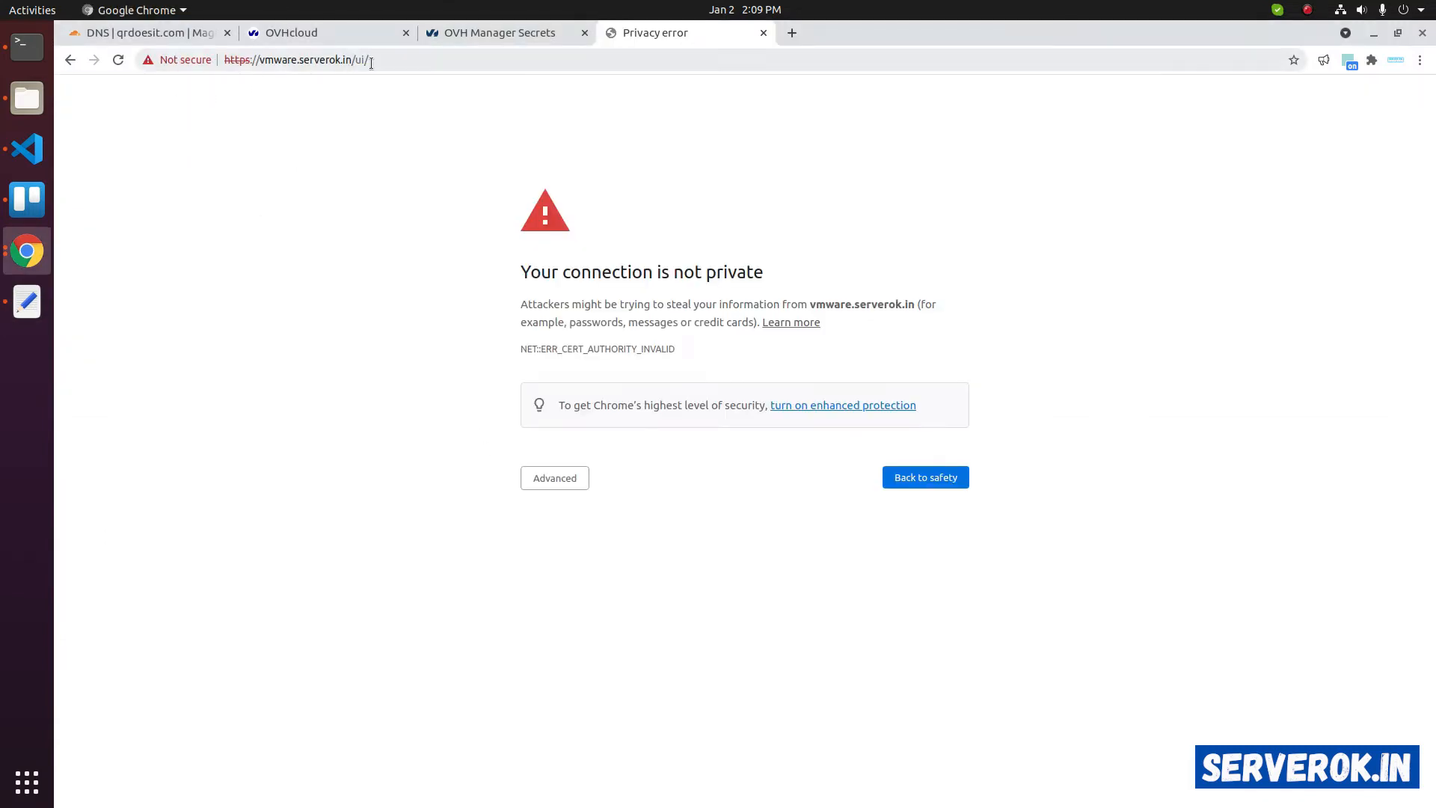
pyautogui.moveTo(554, 478)
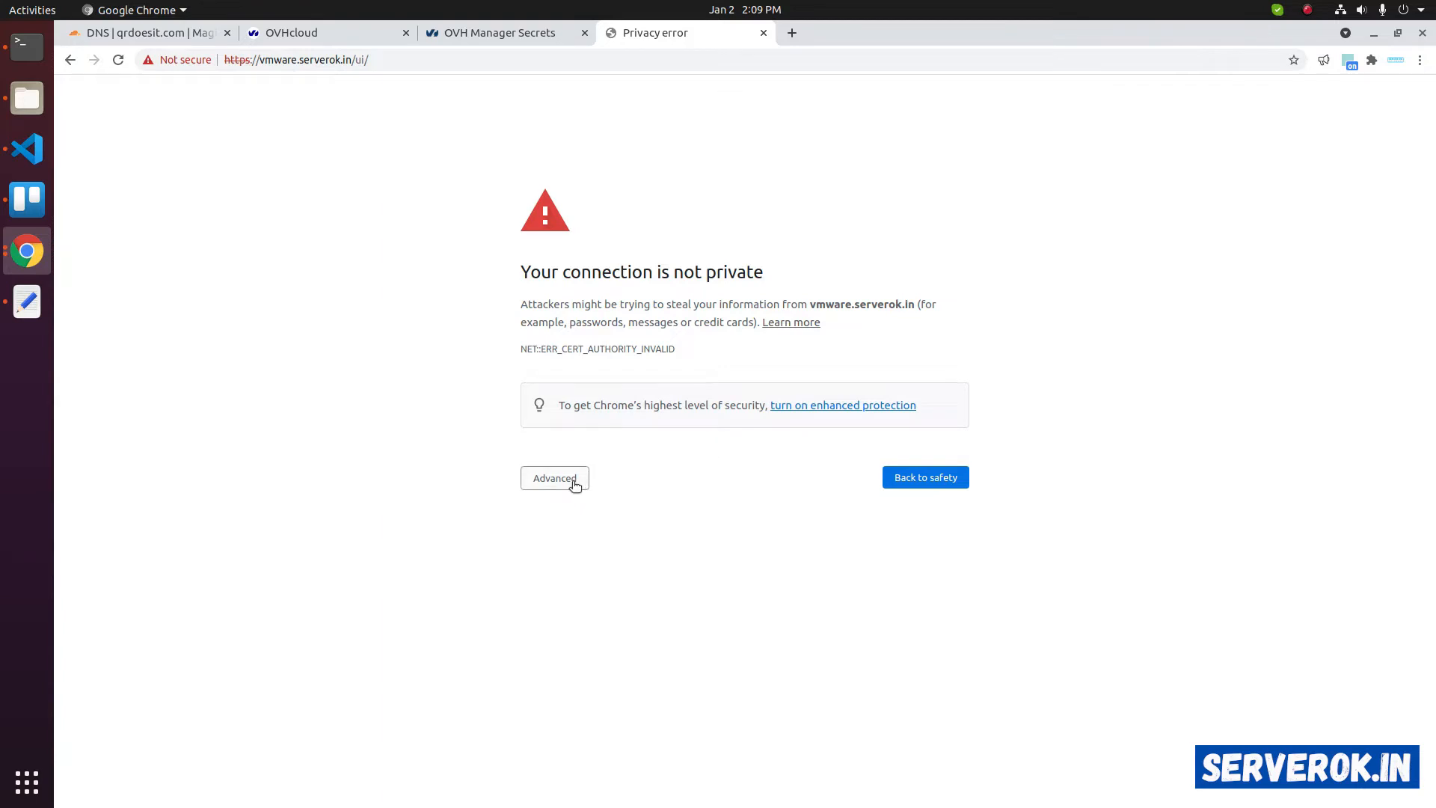
pyautogui.moveTo(619, 494)
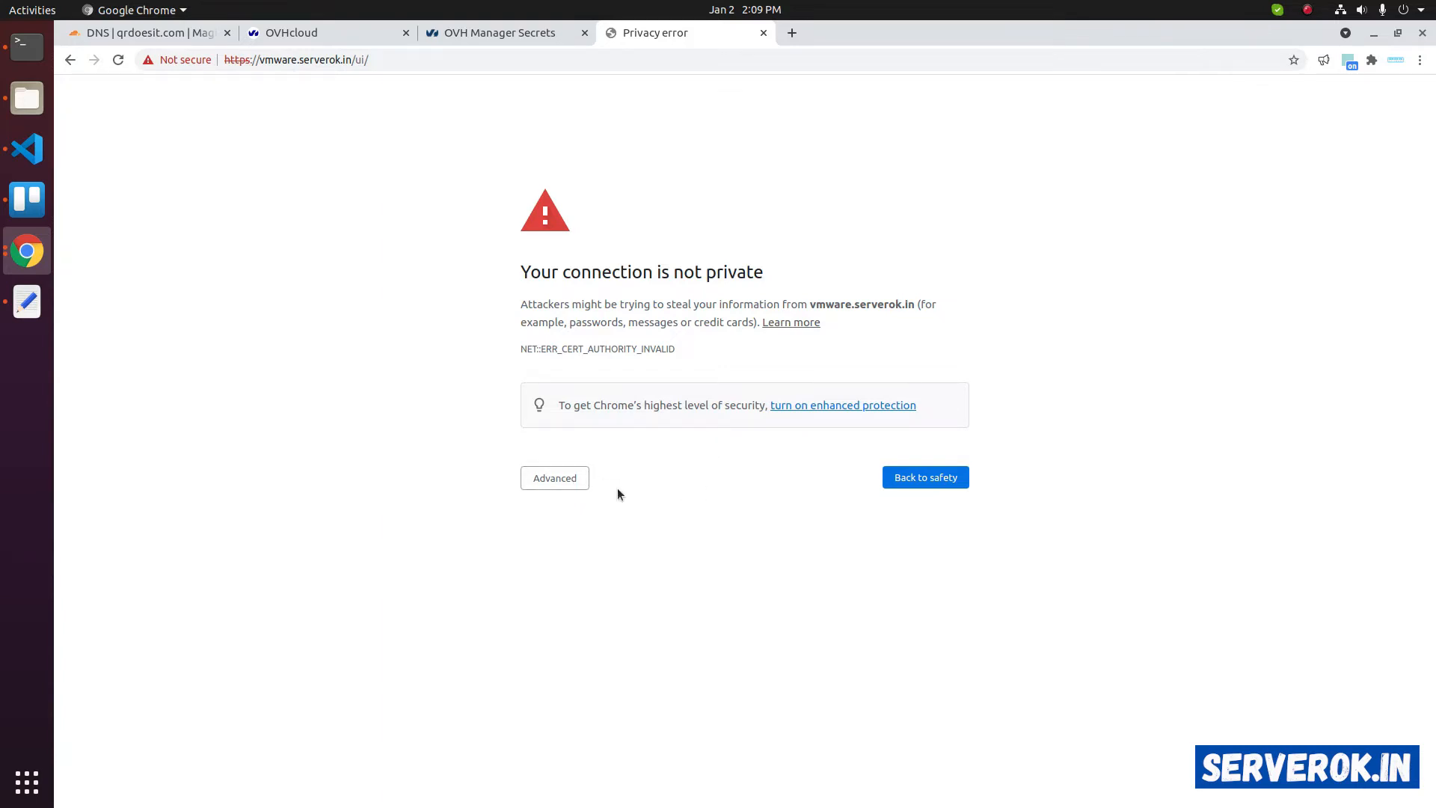
pyautogui.click(554, 477)
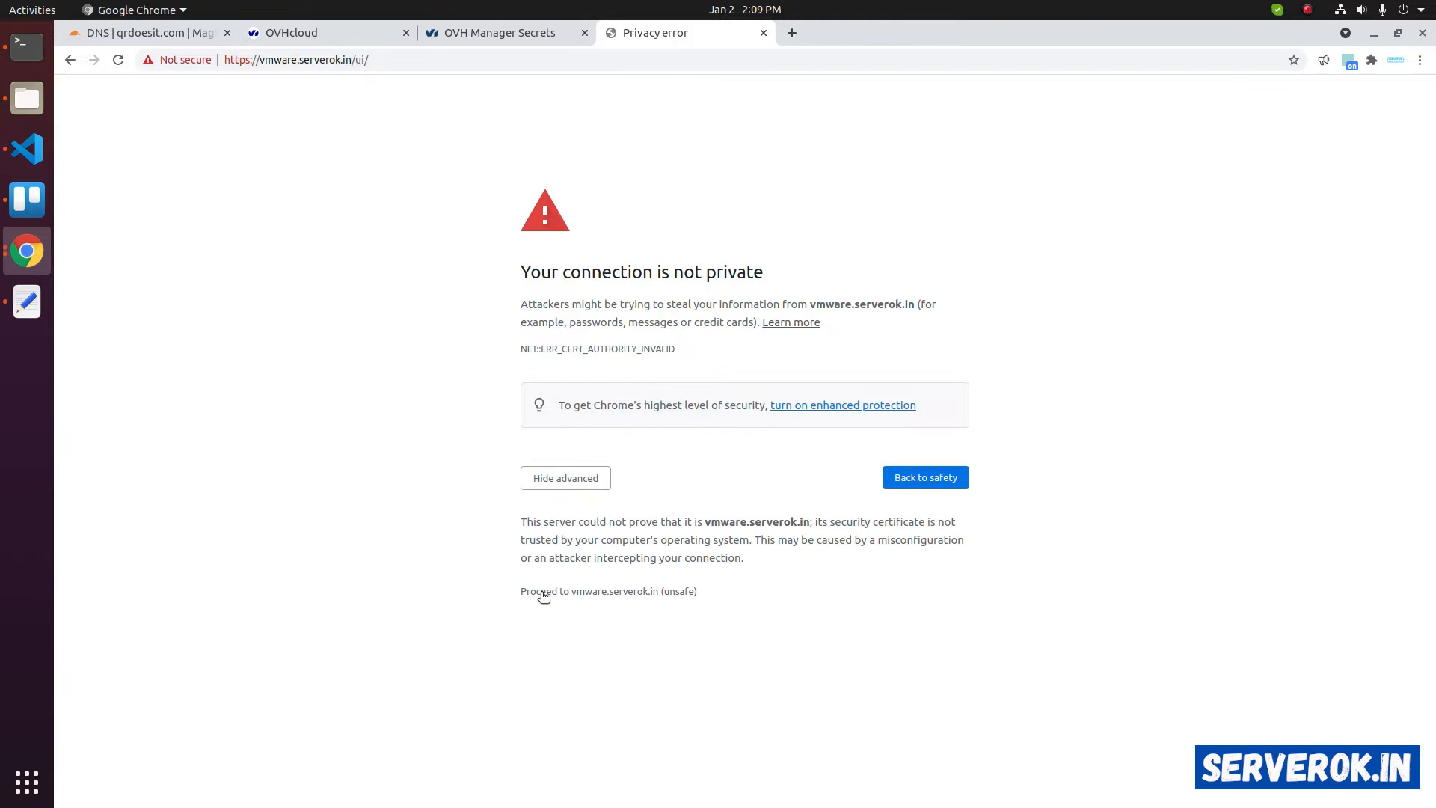
pyautogui.moveTo(673, 596)
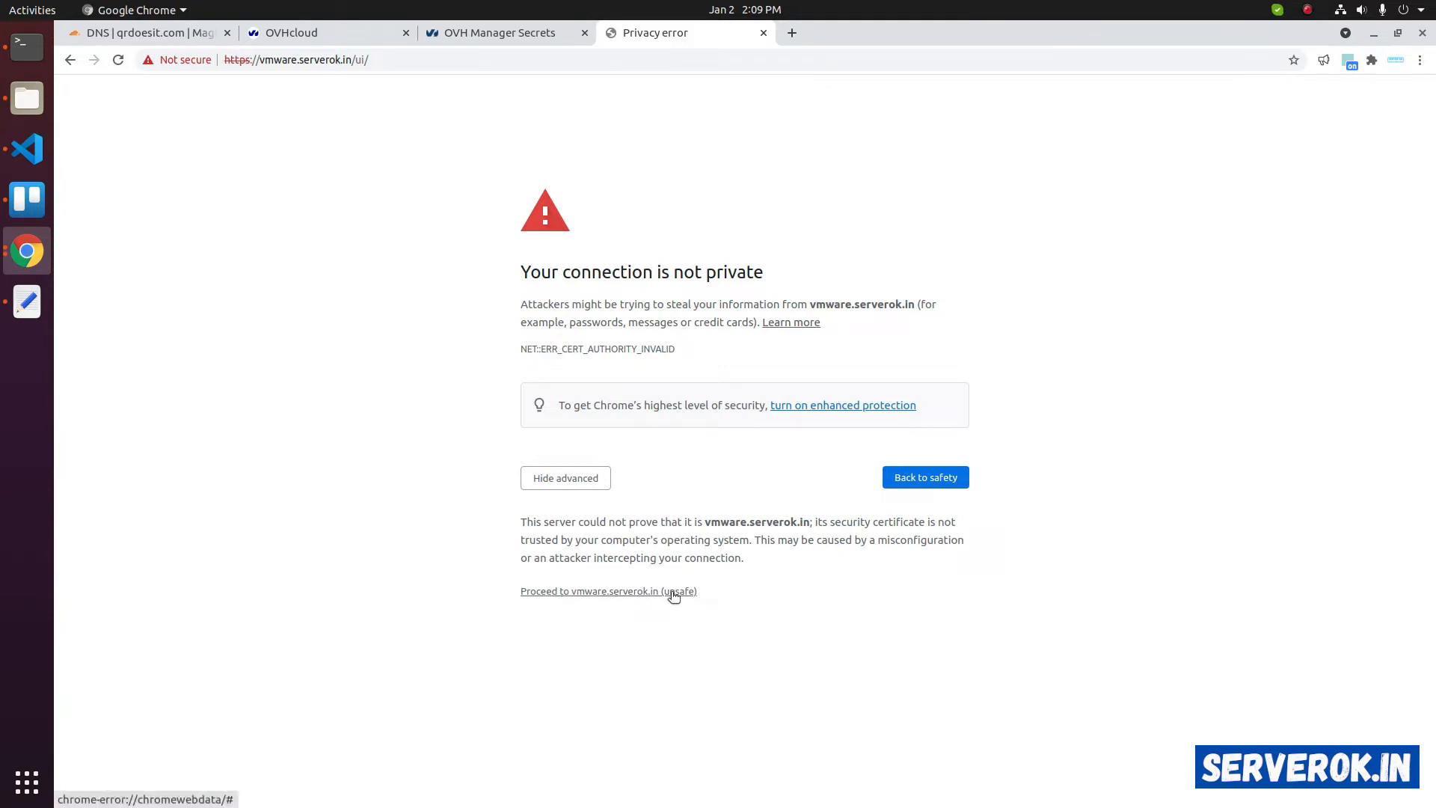
pyautogui.click(608, 591)
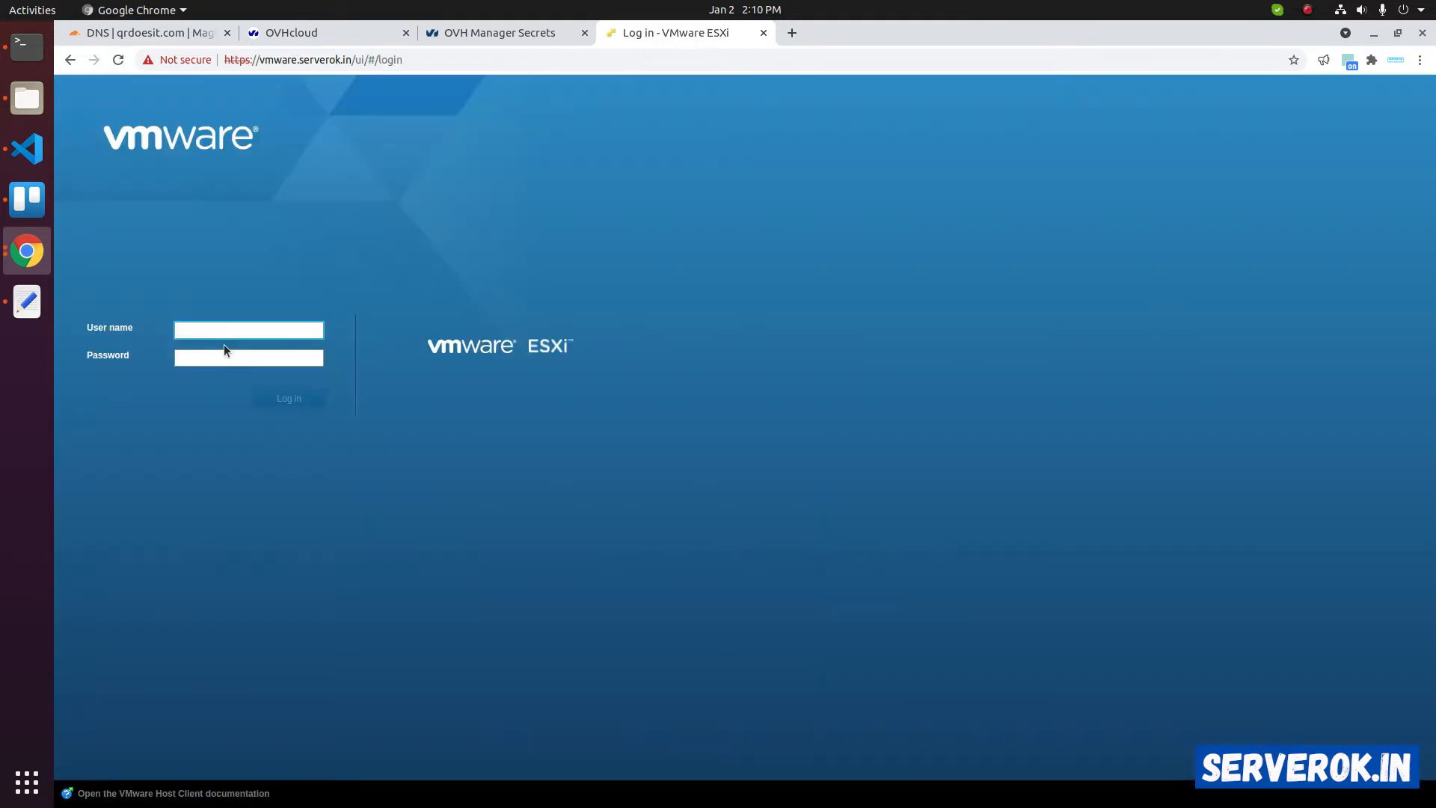
# Sign in to the ESXi host as root with the pasted password
pyautogui.click(248, 330)
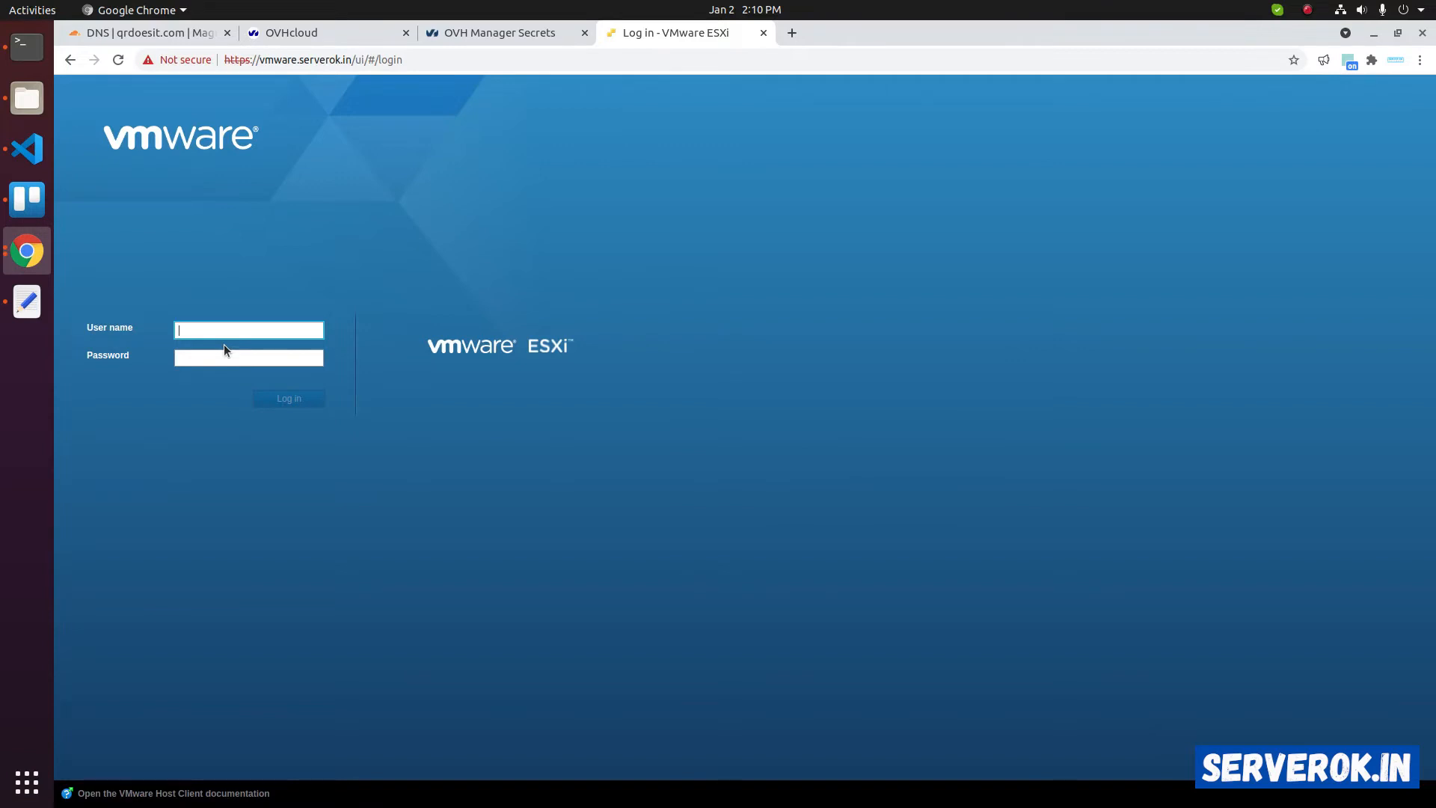
pyautogui.write('root')
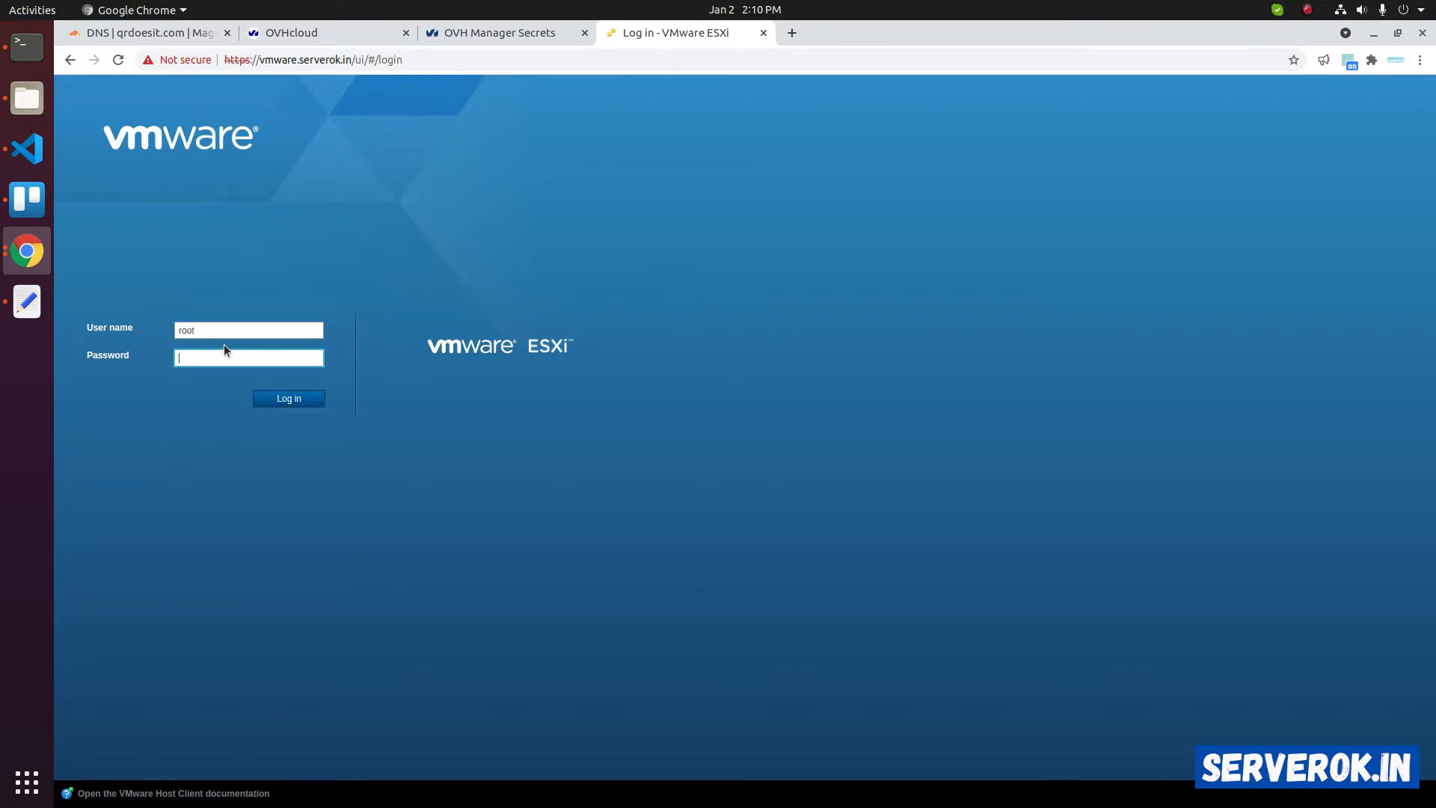
pyautogui.rightClick(137, 287)
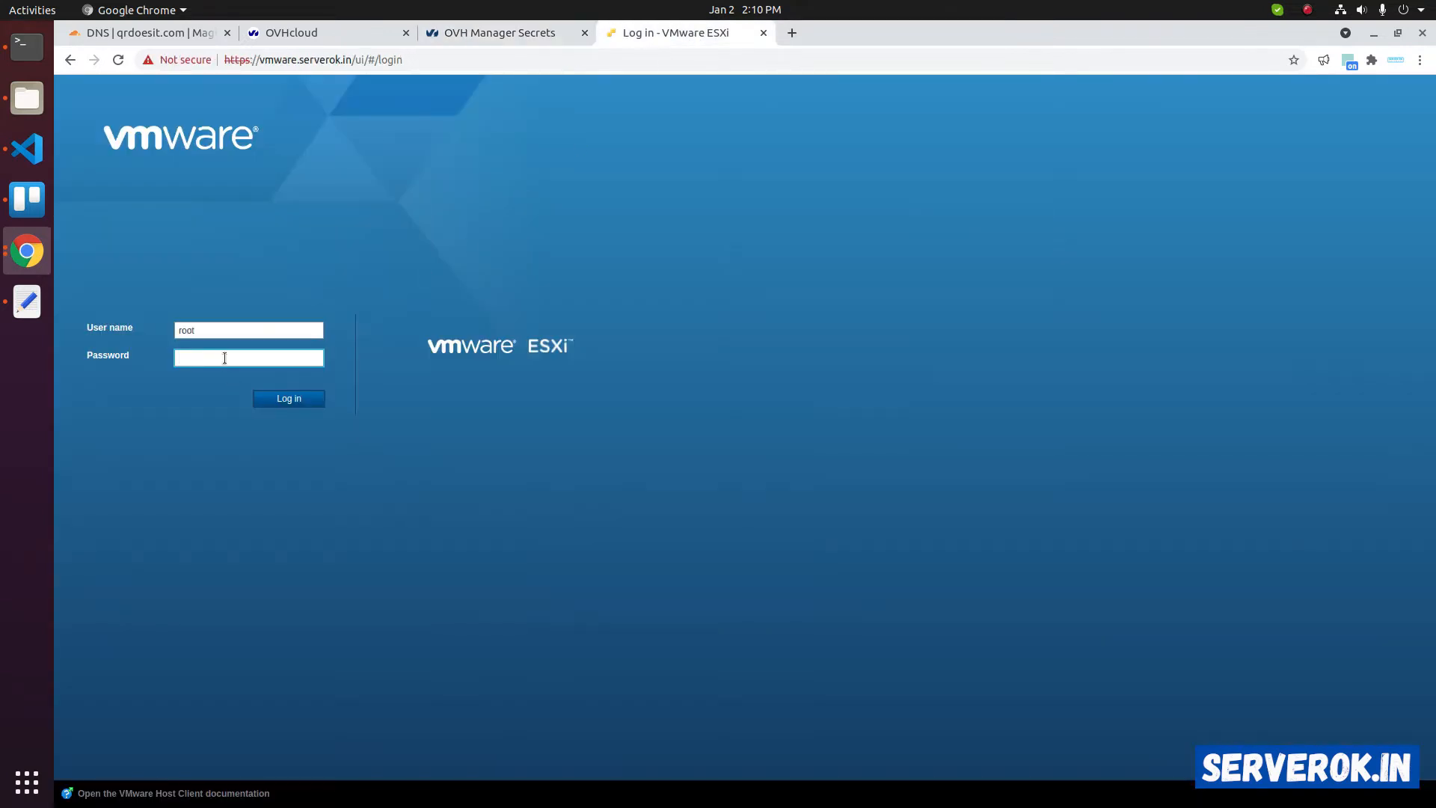
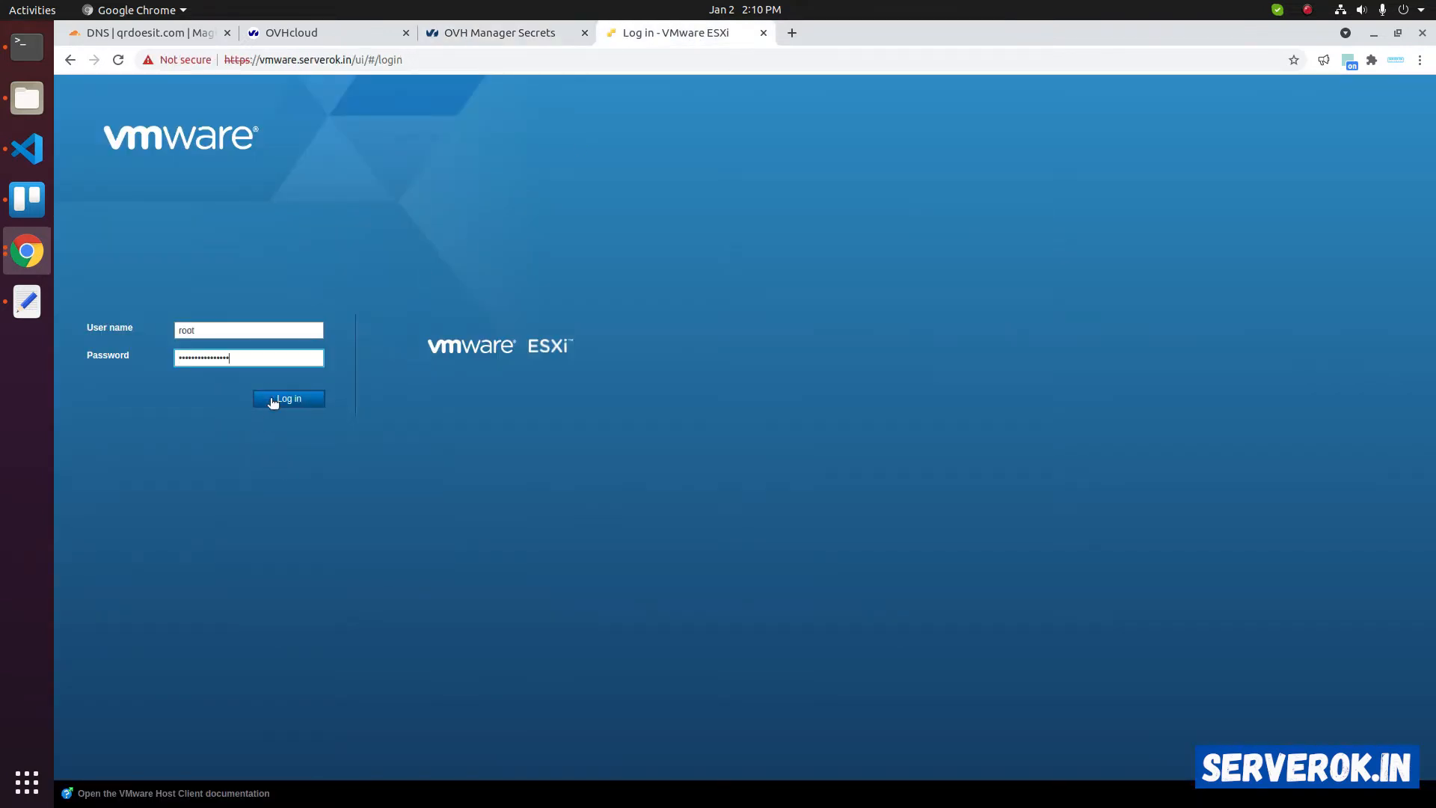
pyautogui.click(288, 398)
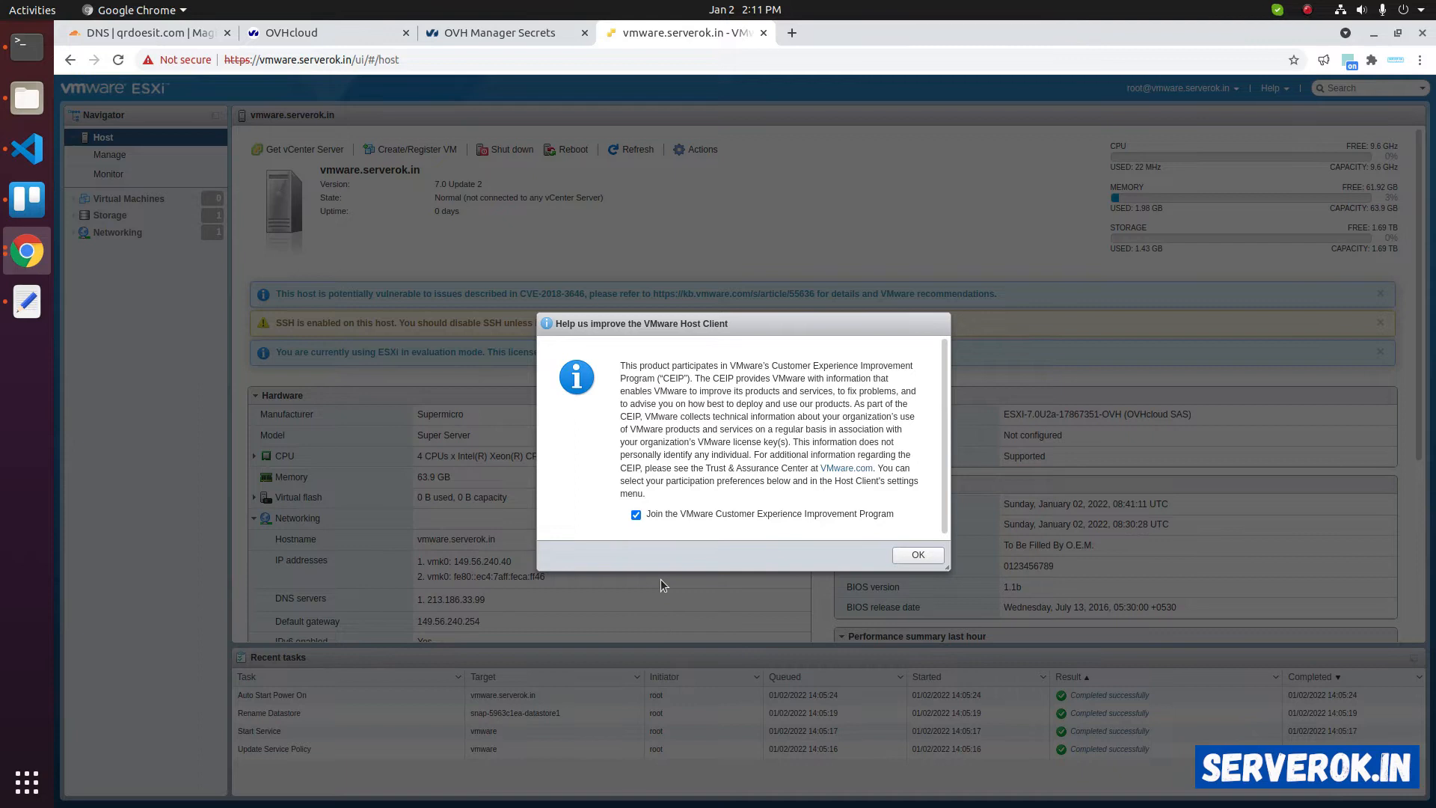
pyautogui.moveTo(753, 519)
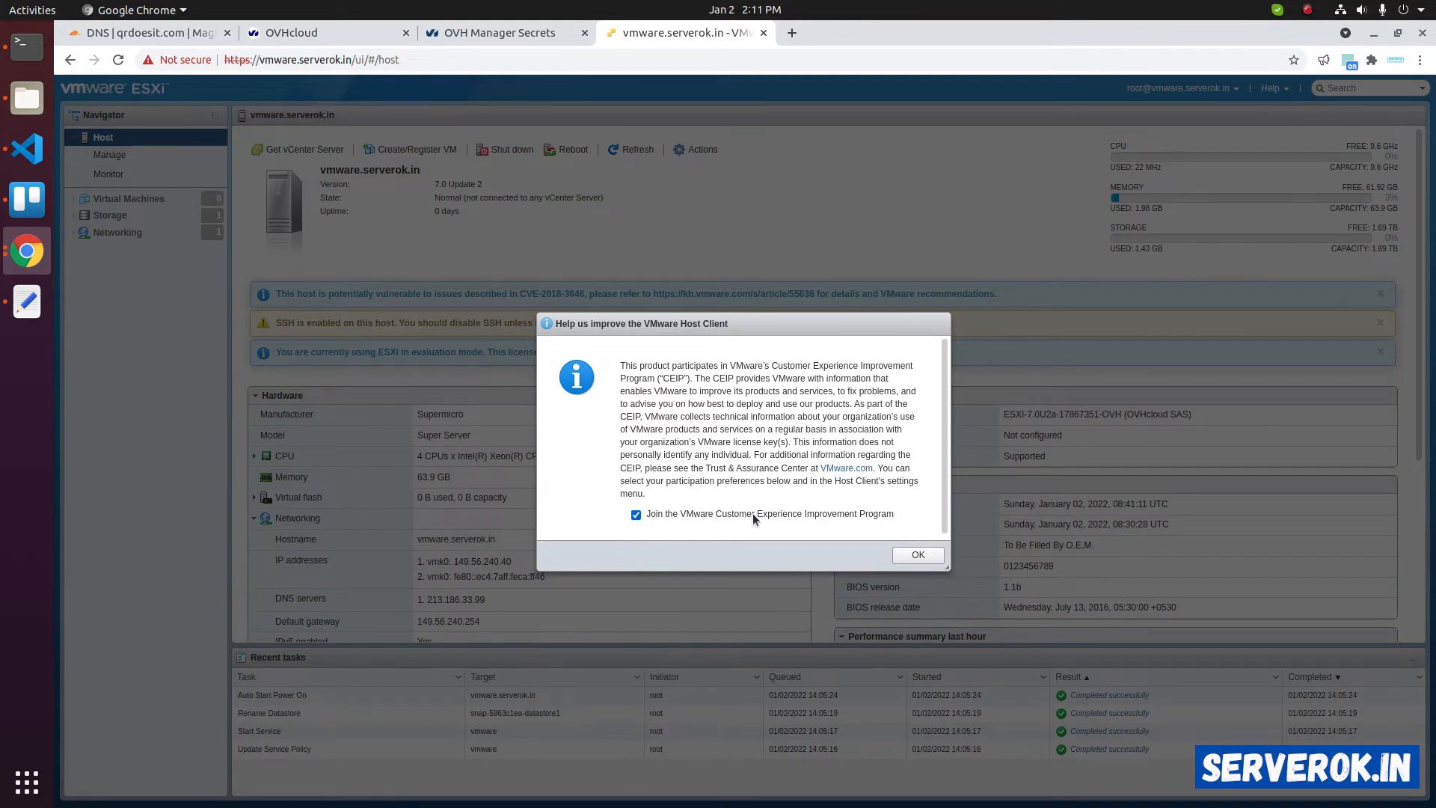
pyautogui.moveTo(793, 513)
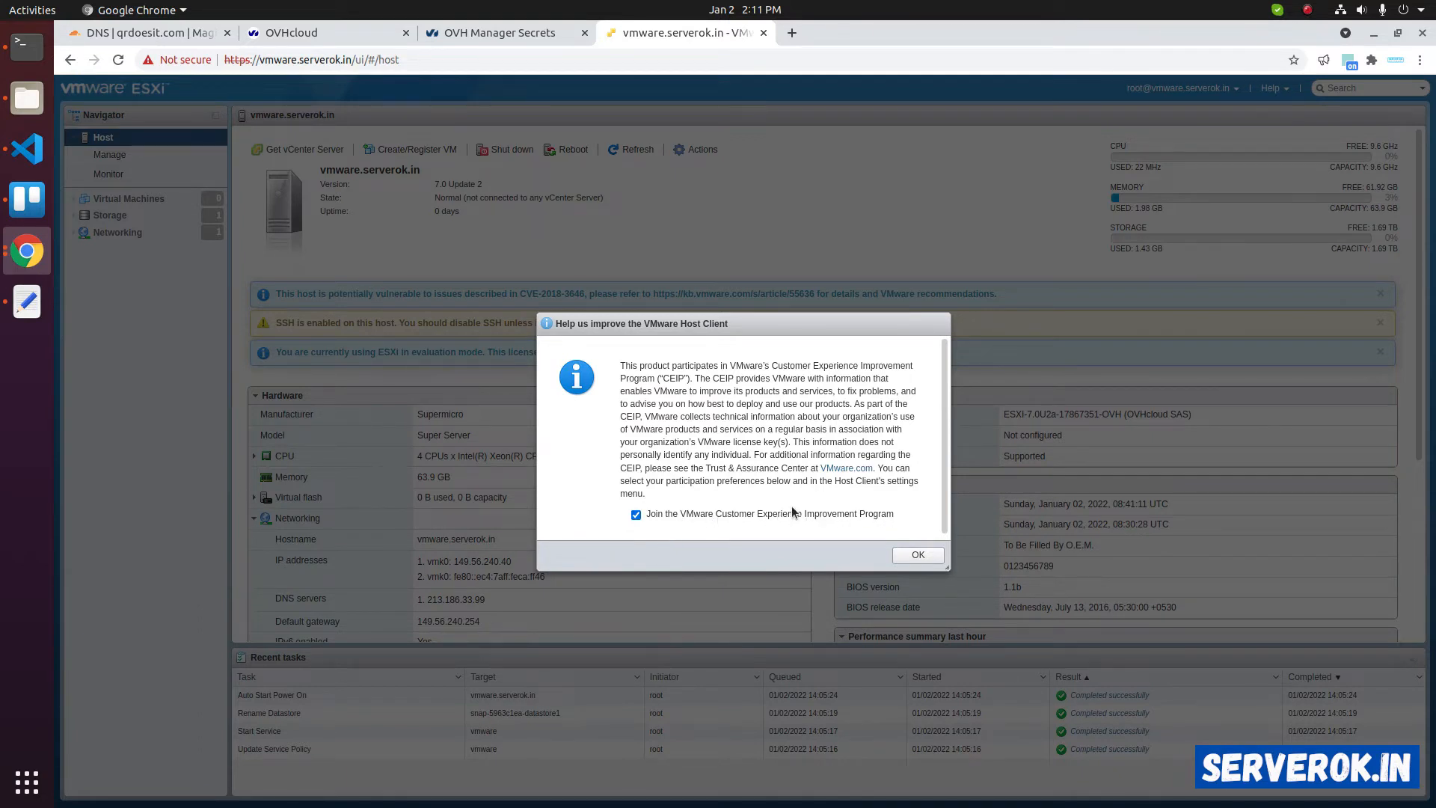
# Dismiss the CEIP prompt, start then cancel the New virtual machine wizard from the VM list
pyautogui.click(917, 554)
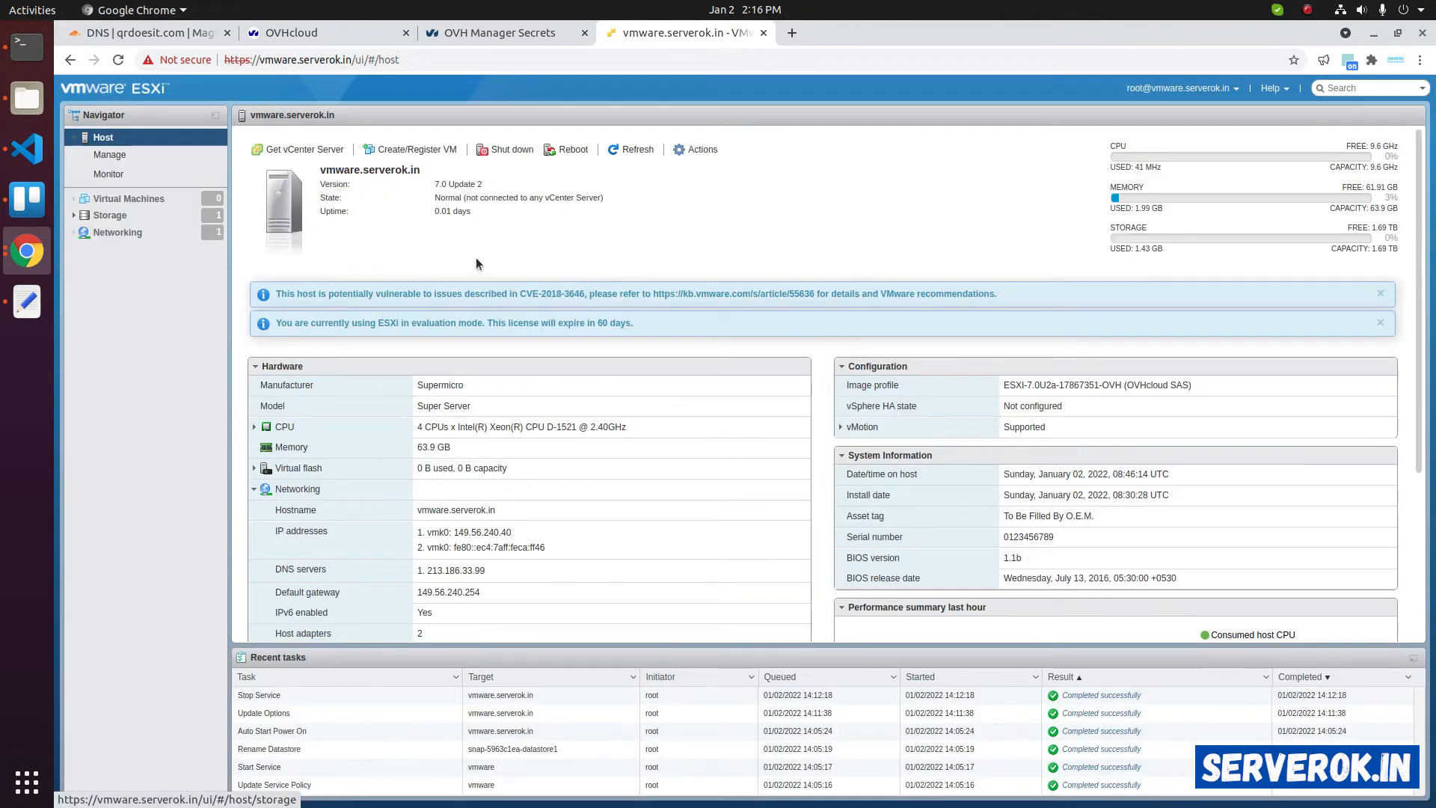
pyautogui.click(128, 199)
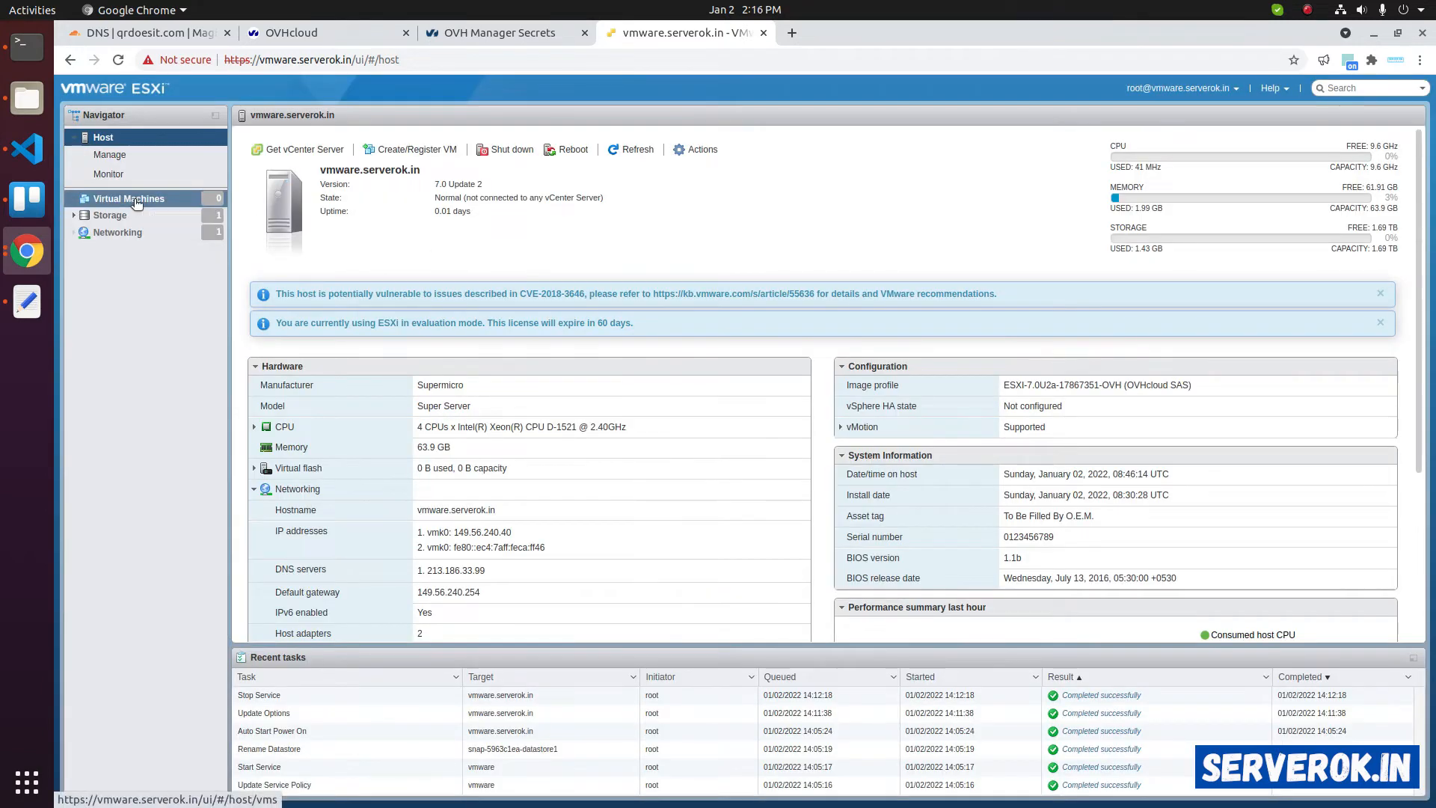
pyautogui.click(128, 199)
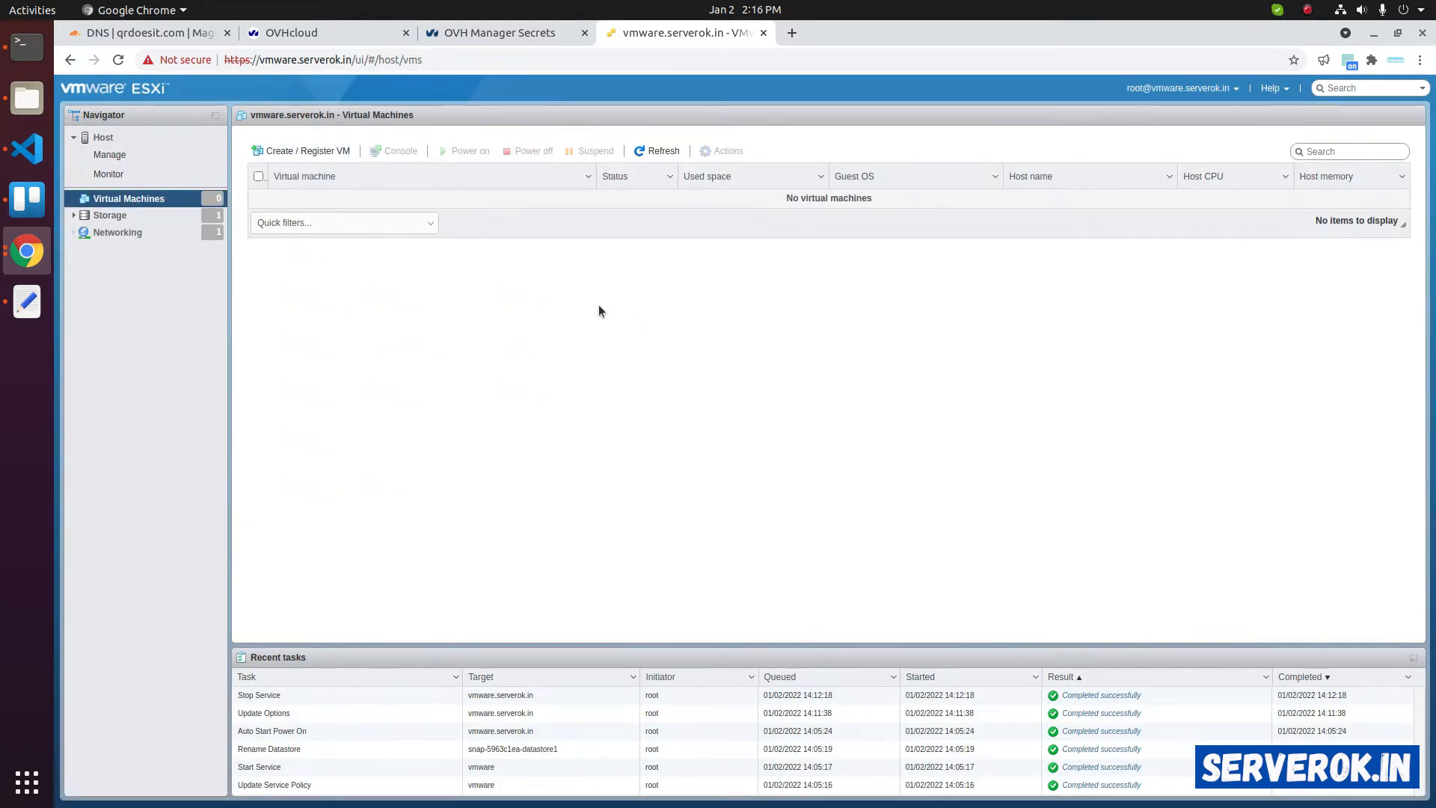
pyautogui.click(307, 151)
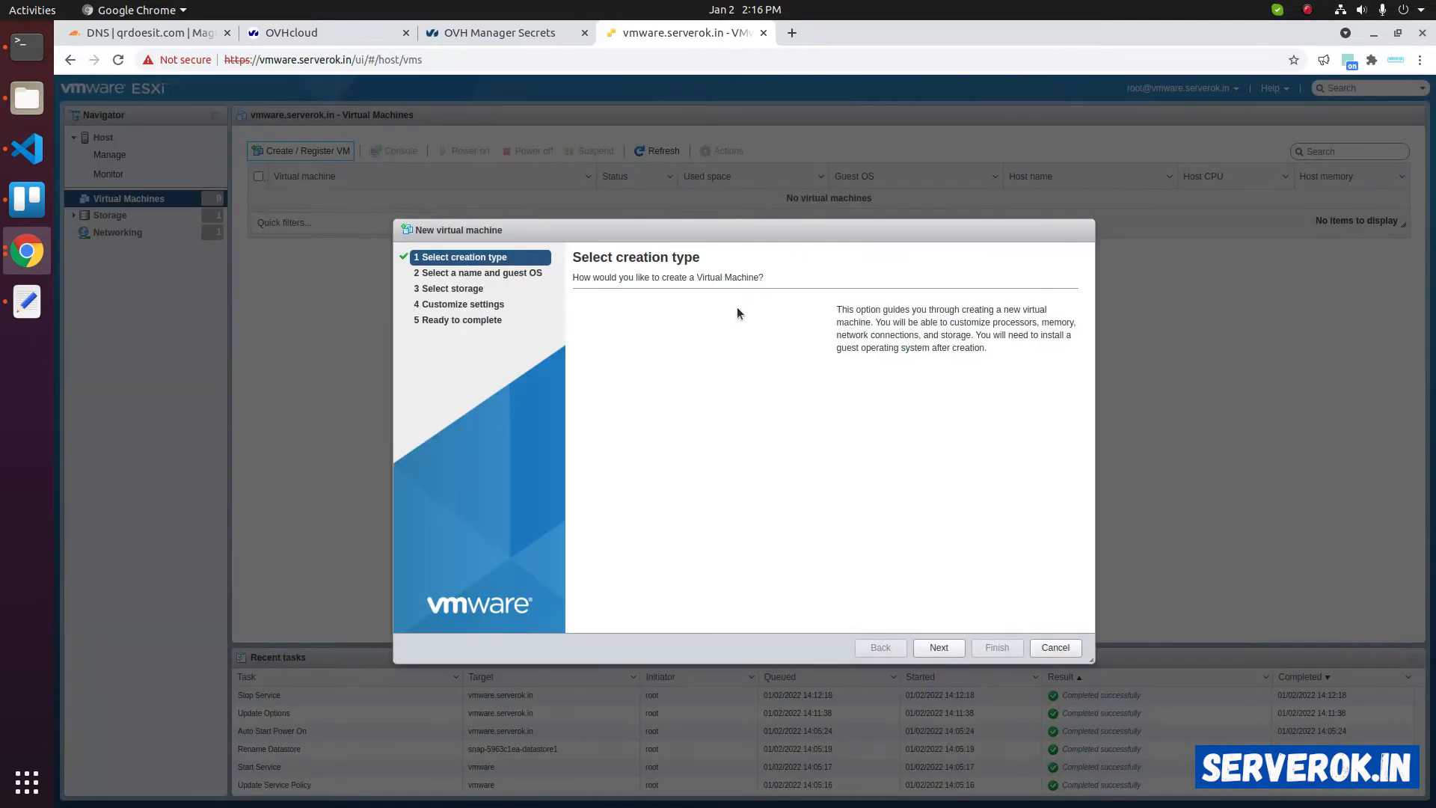
pyautogui.click(109, 215)
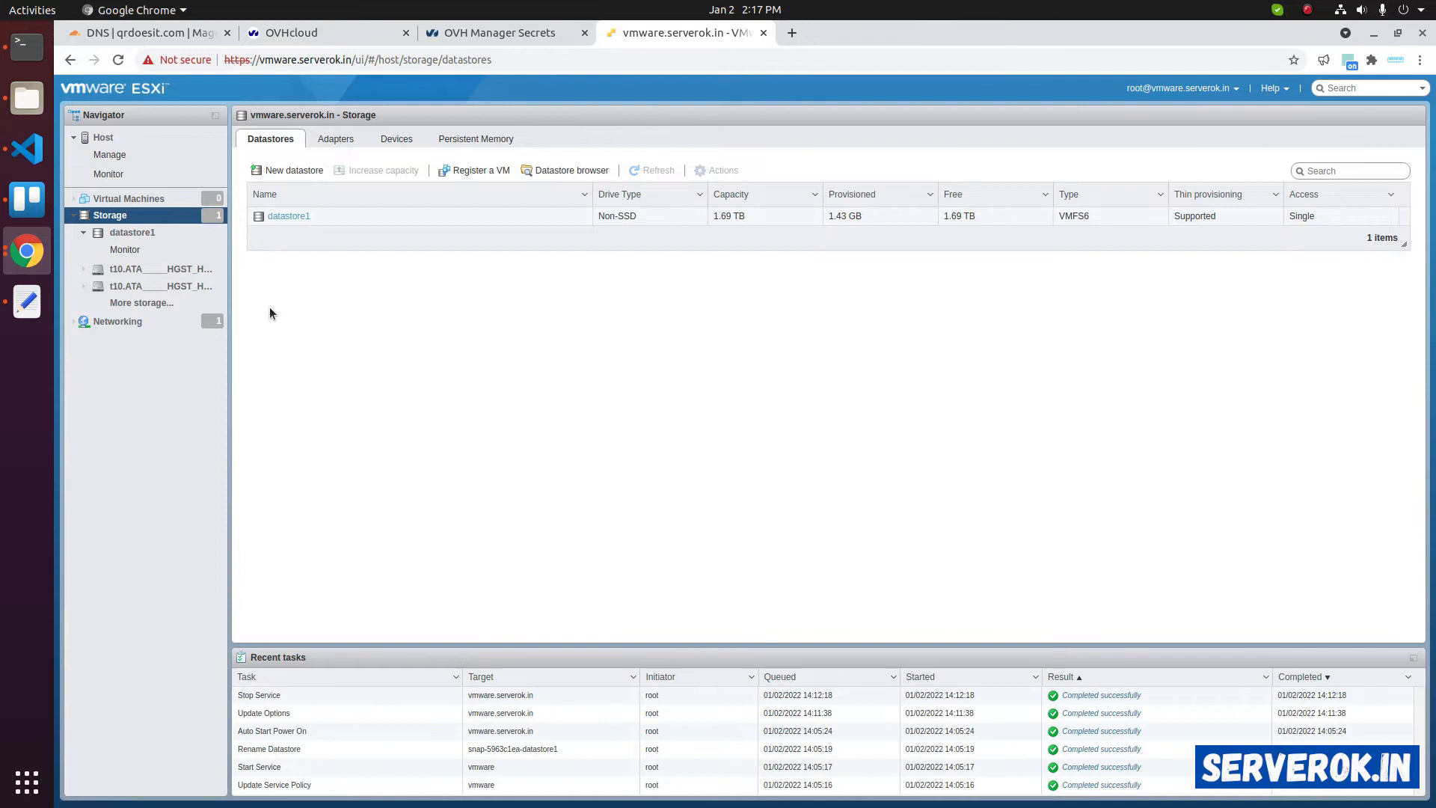
pyautogui.moveTo(321, 188)
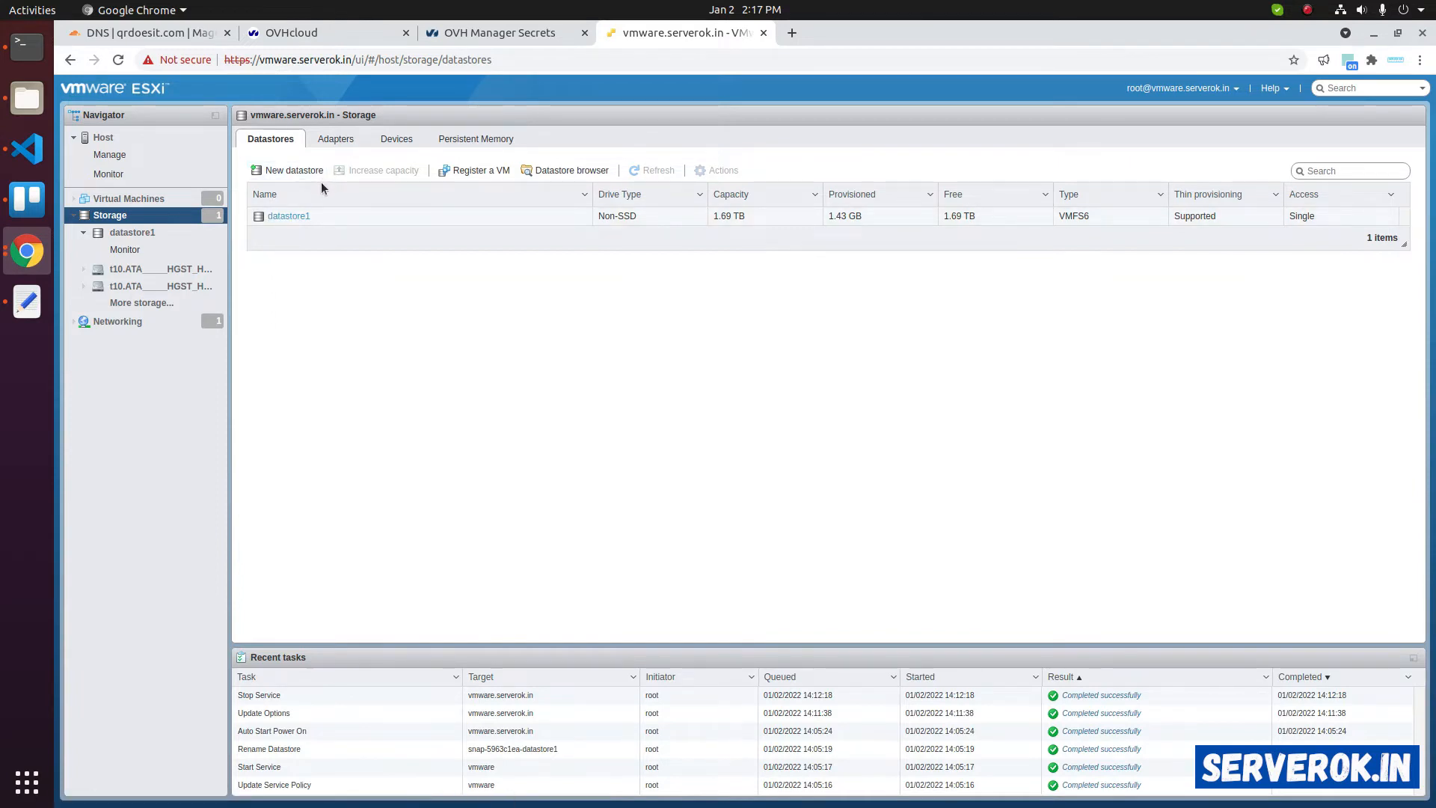
pyautogui.moveTo(384, 153)
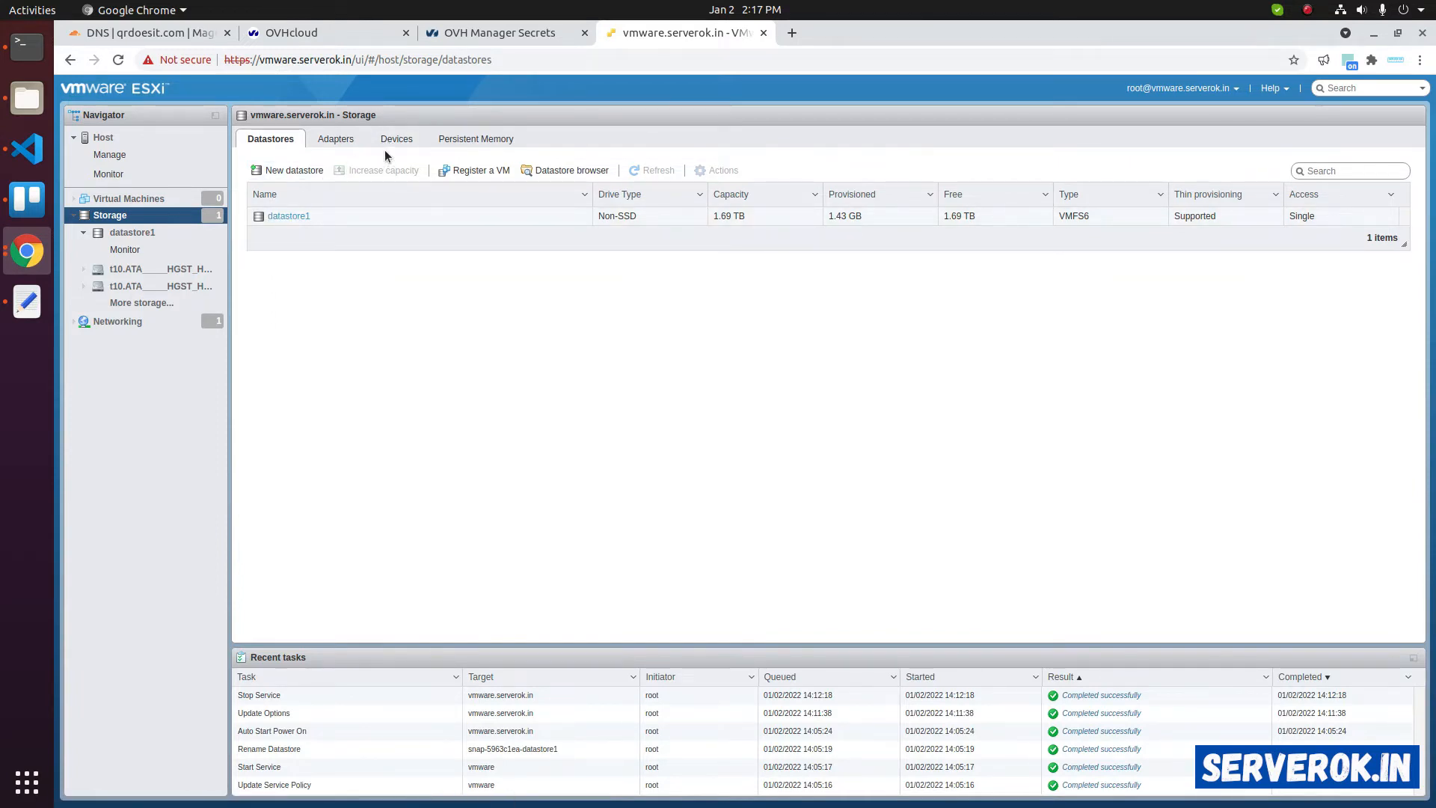
# Review the Local ATA disks on the Devices tab, then show datastore1's details
pyautogui.click(396, 138)
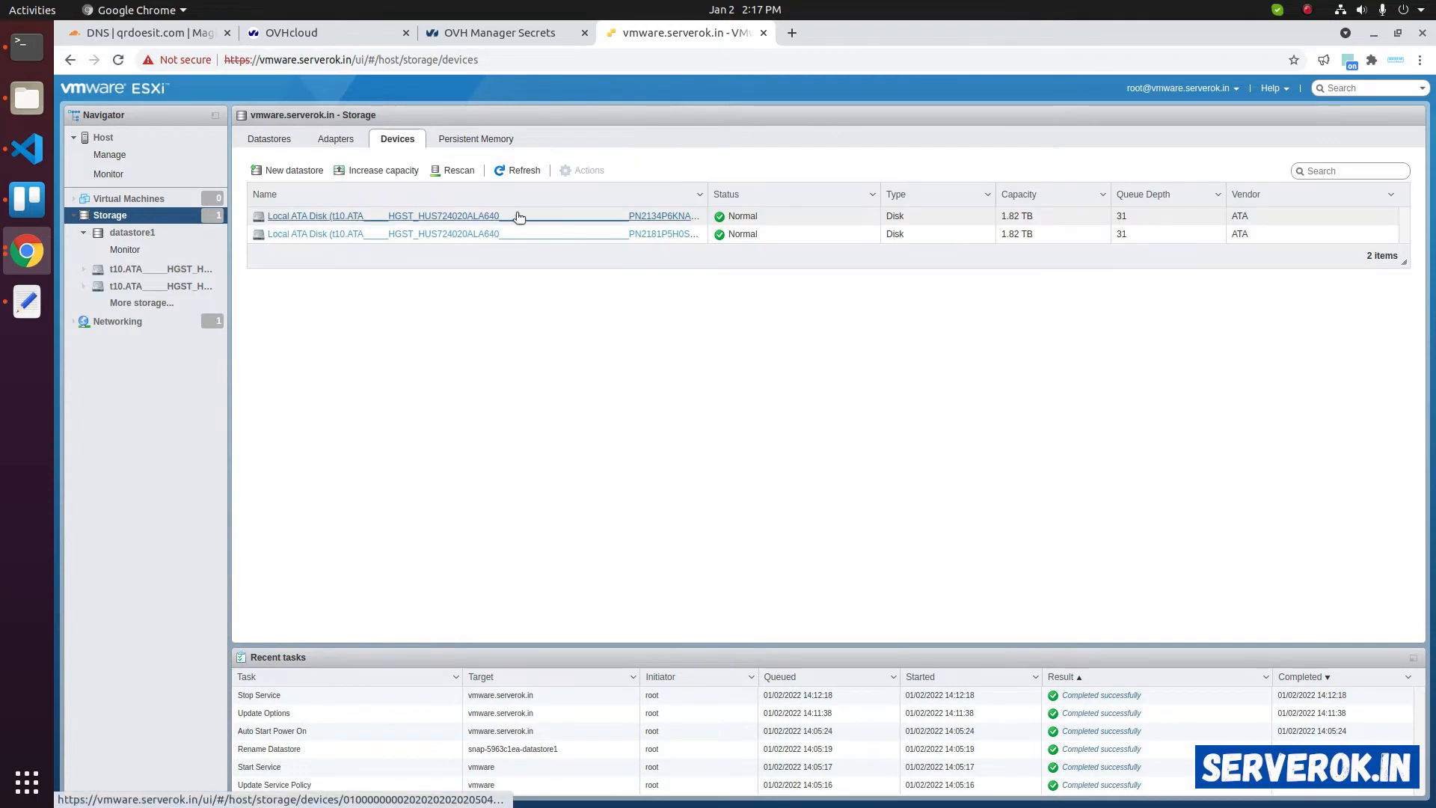
pyautogui.moveTo(543, 222)
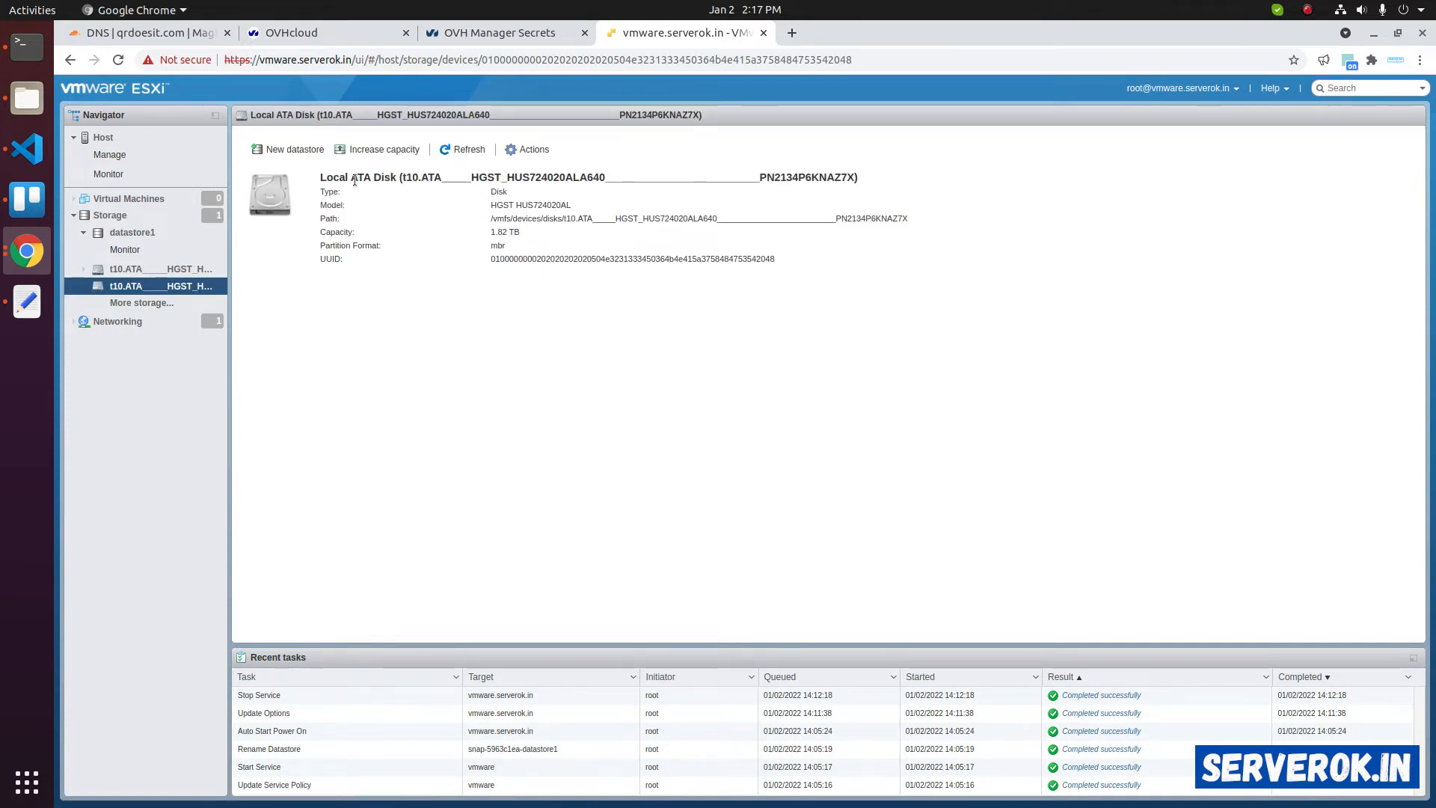
pyautogui.moveTo(552, 294)
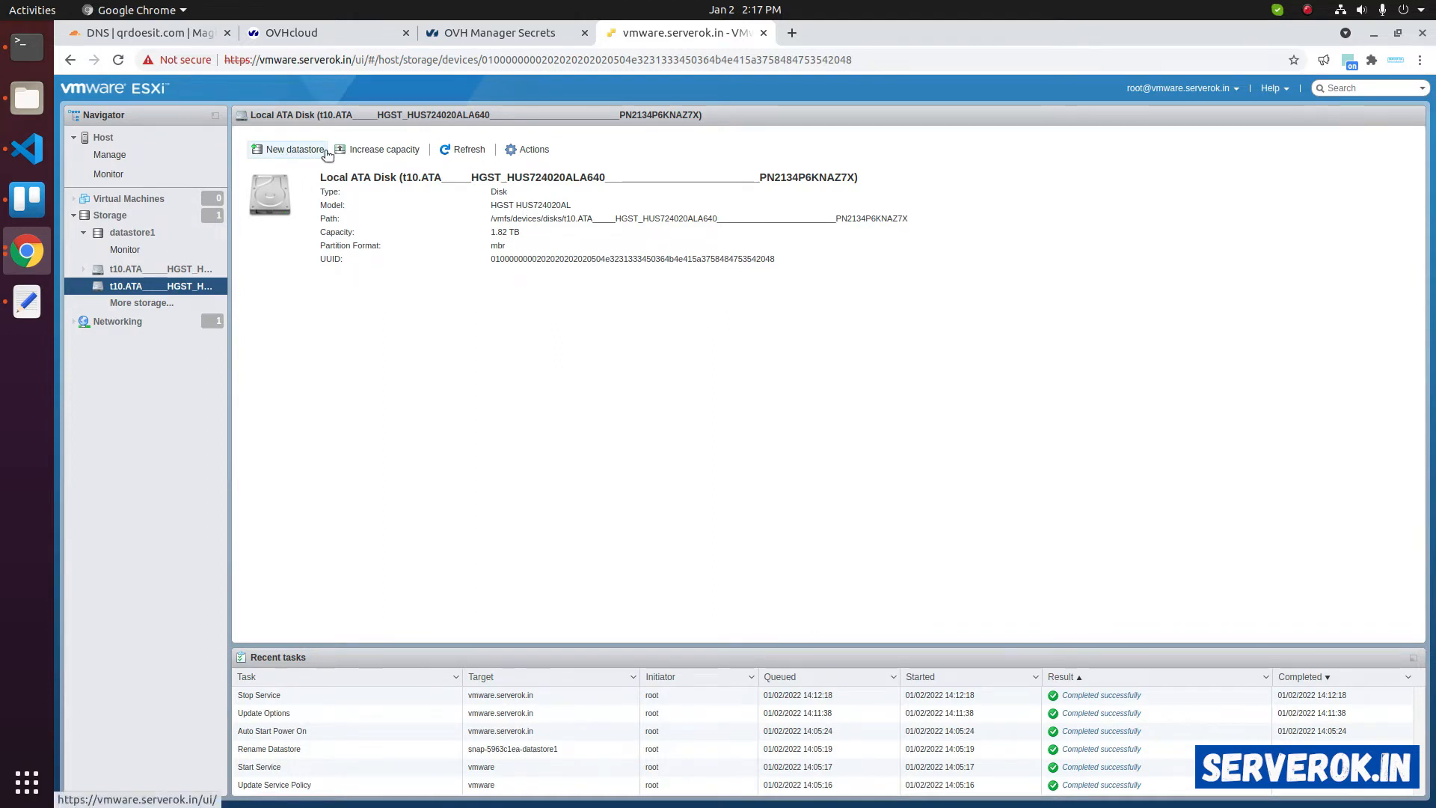
pyautogui.click(160, 269)
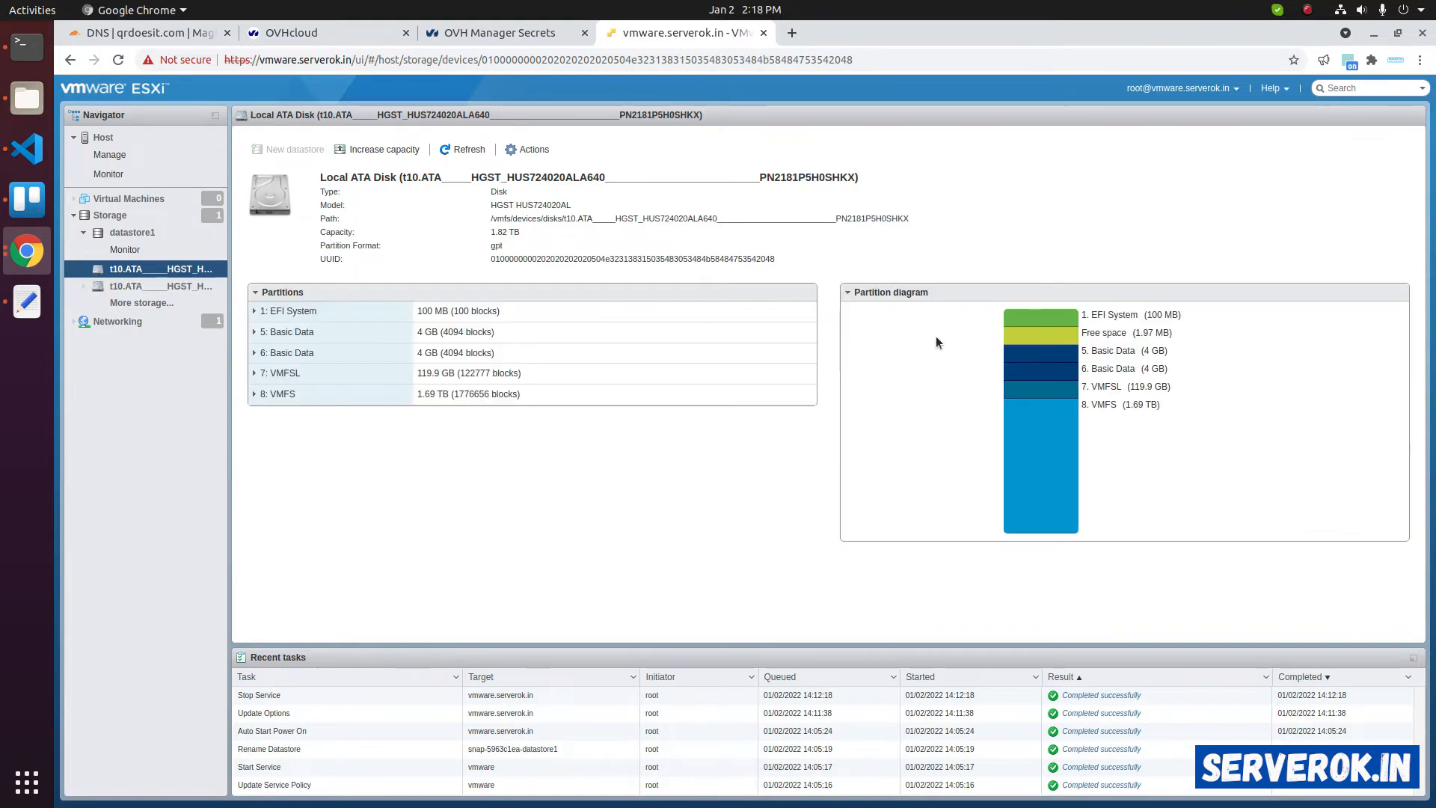
pyautogui.click(133, 231)
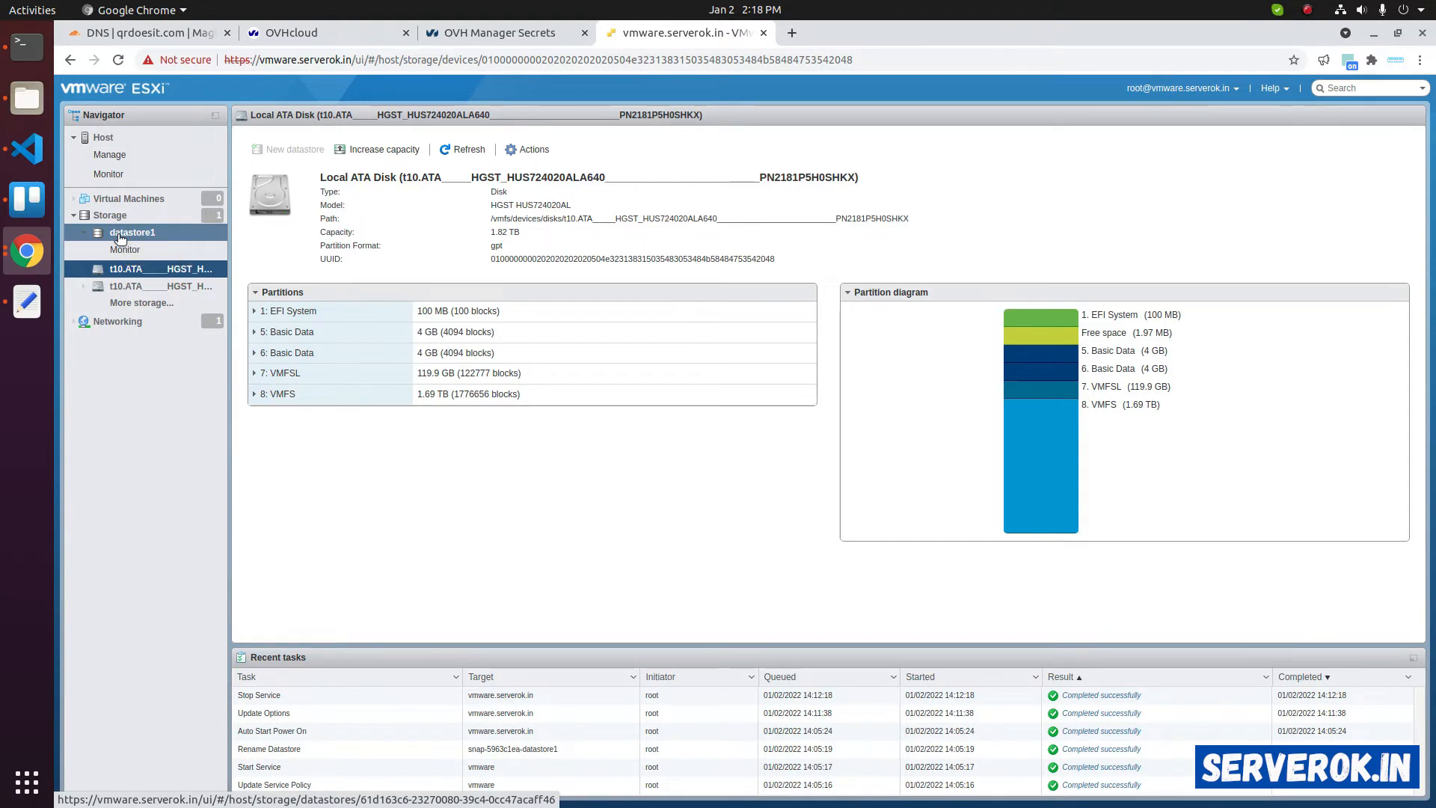
pyautogui.click(130, 232)
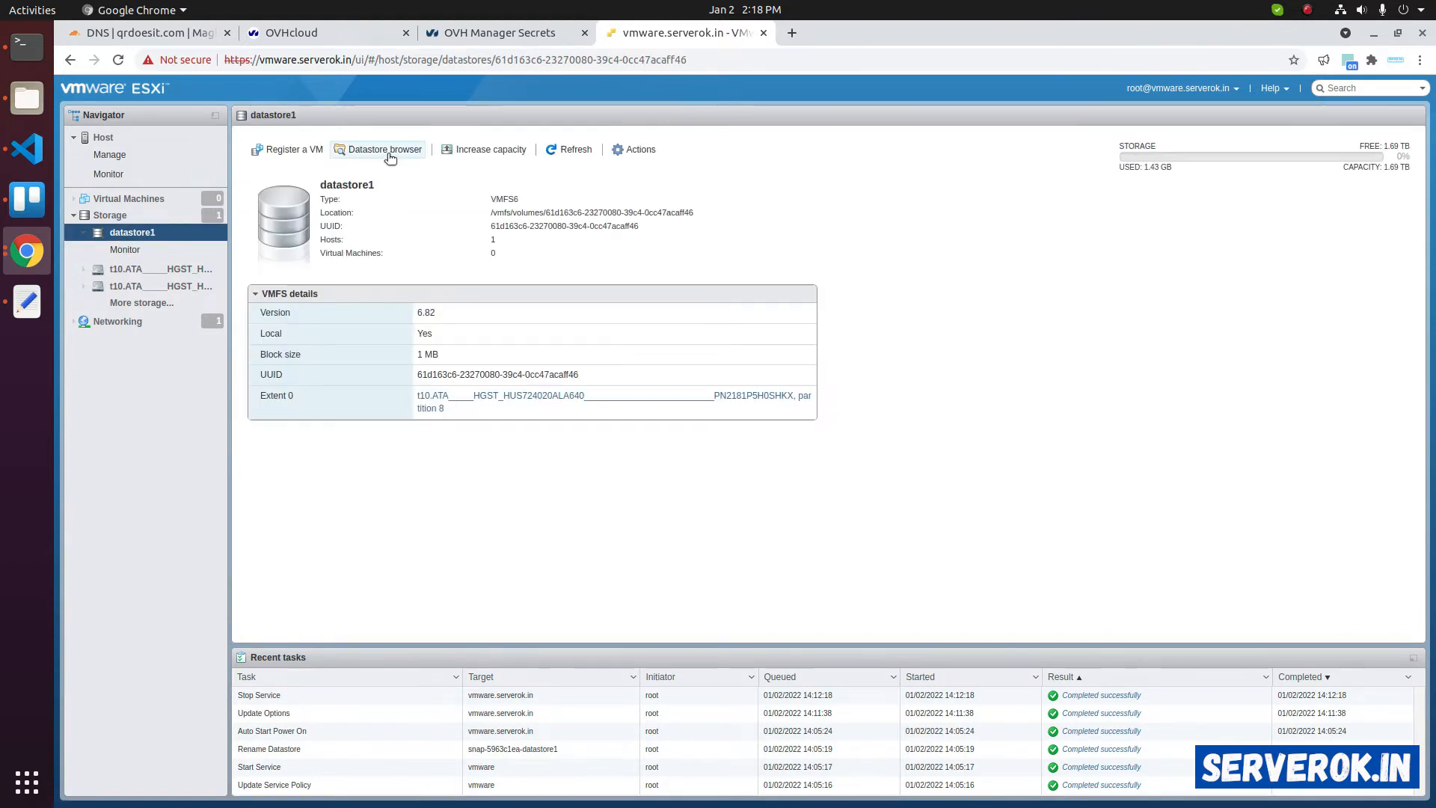
# Upload ubuntu-18.04.5-live-server-amd64.iso from /mnt/data/iso to datastore1 and return to Virtual Machines
pyautogui.click(384, 149)
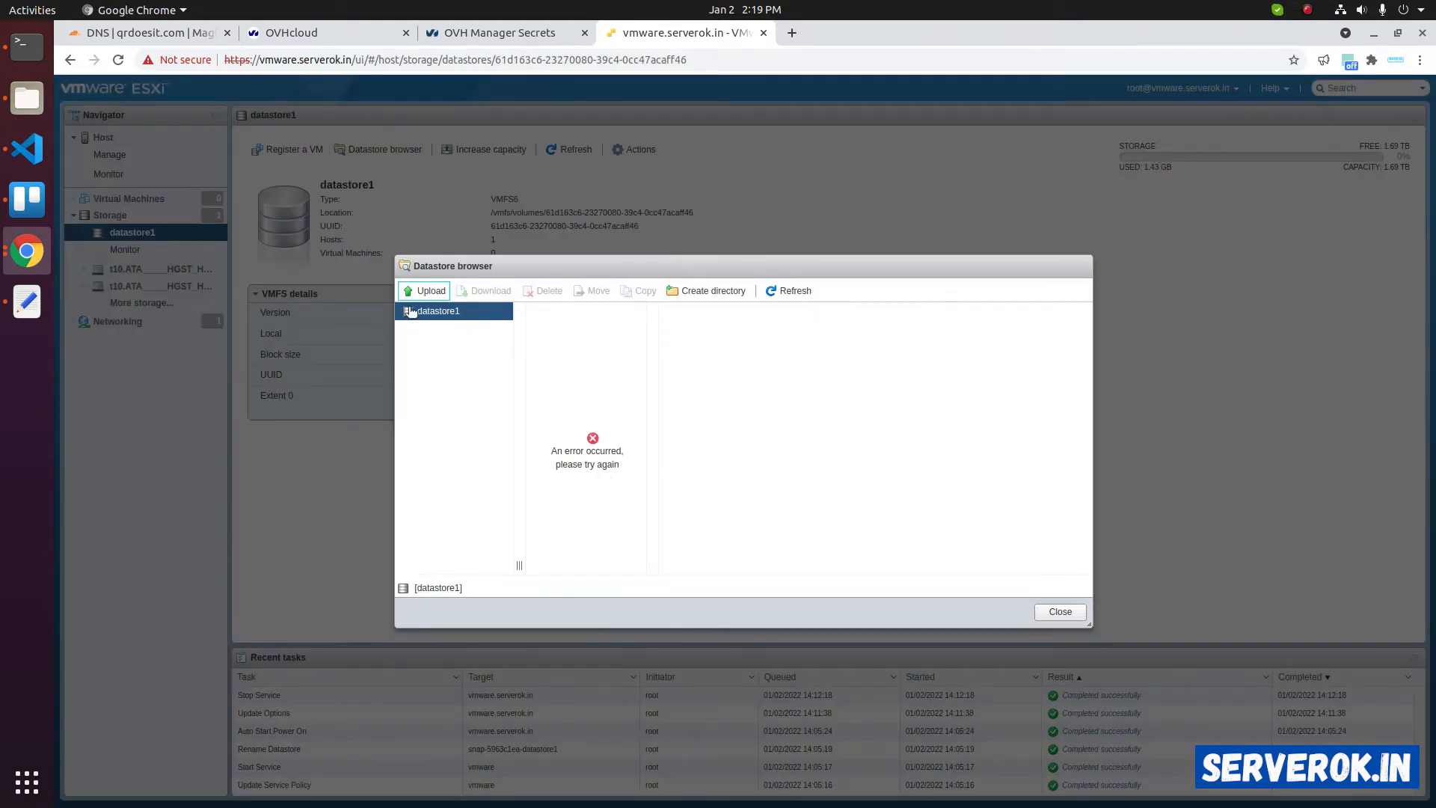
pyautogui.click(431, 290)
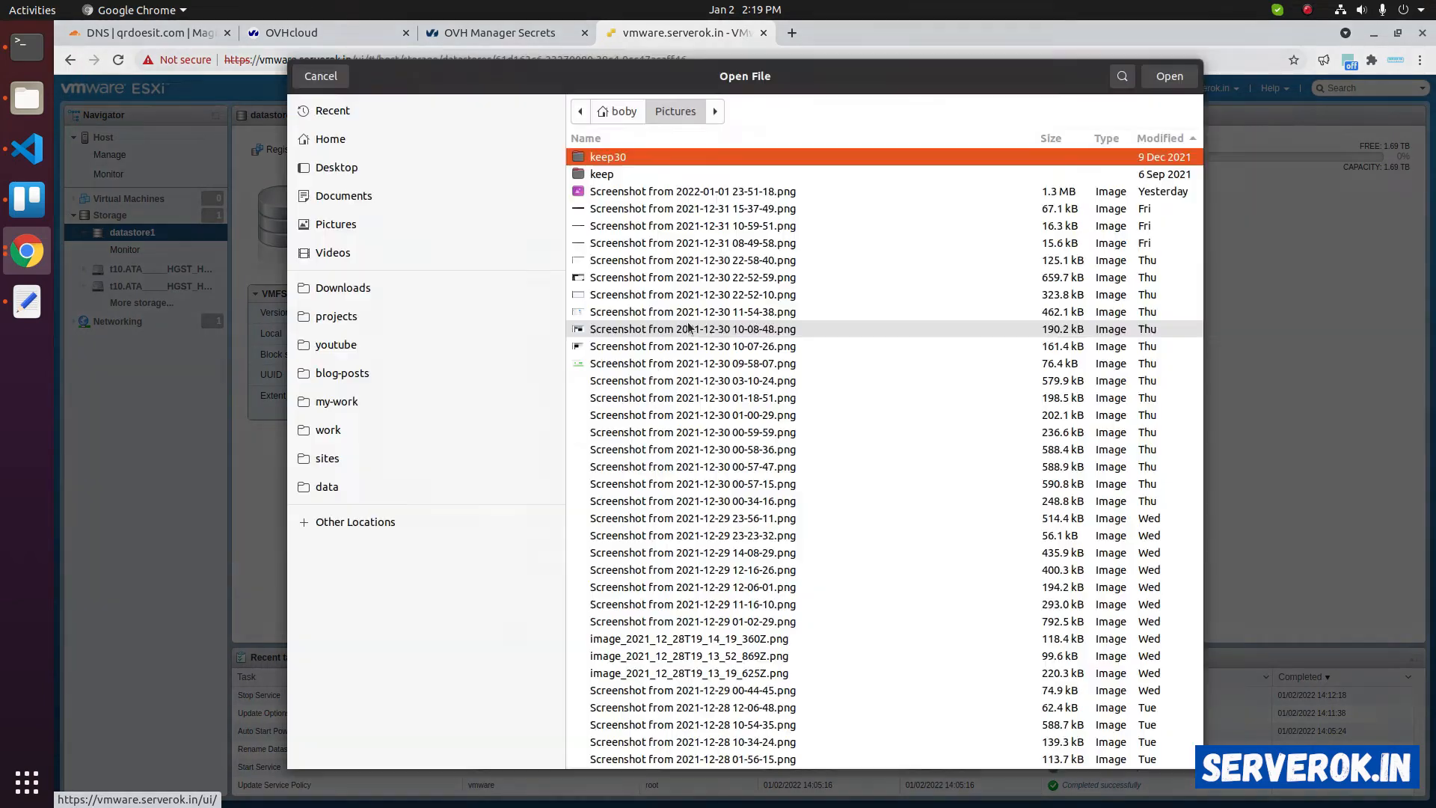
pyautogui.click(326, 486)
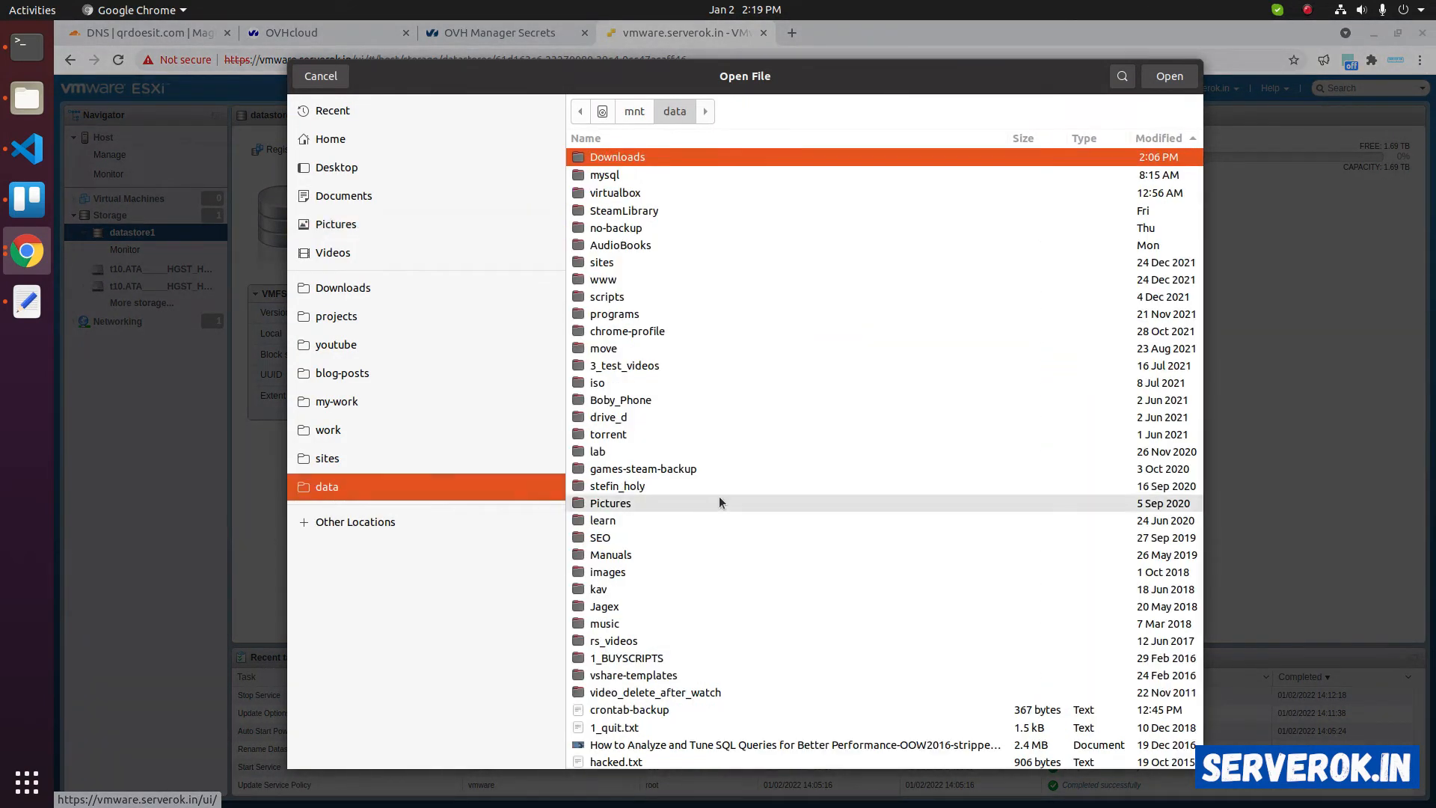
pyautogui.doubleClick(597, 383)
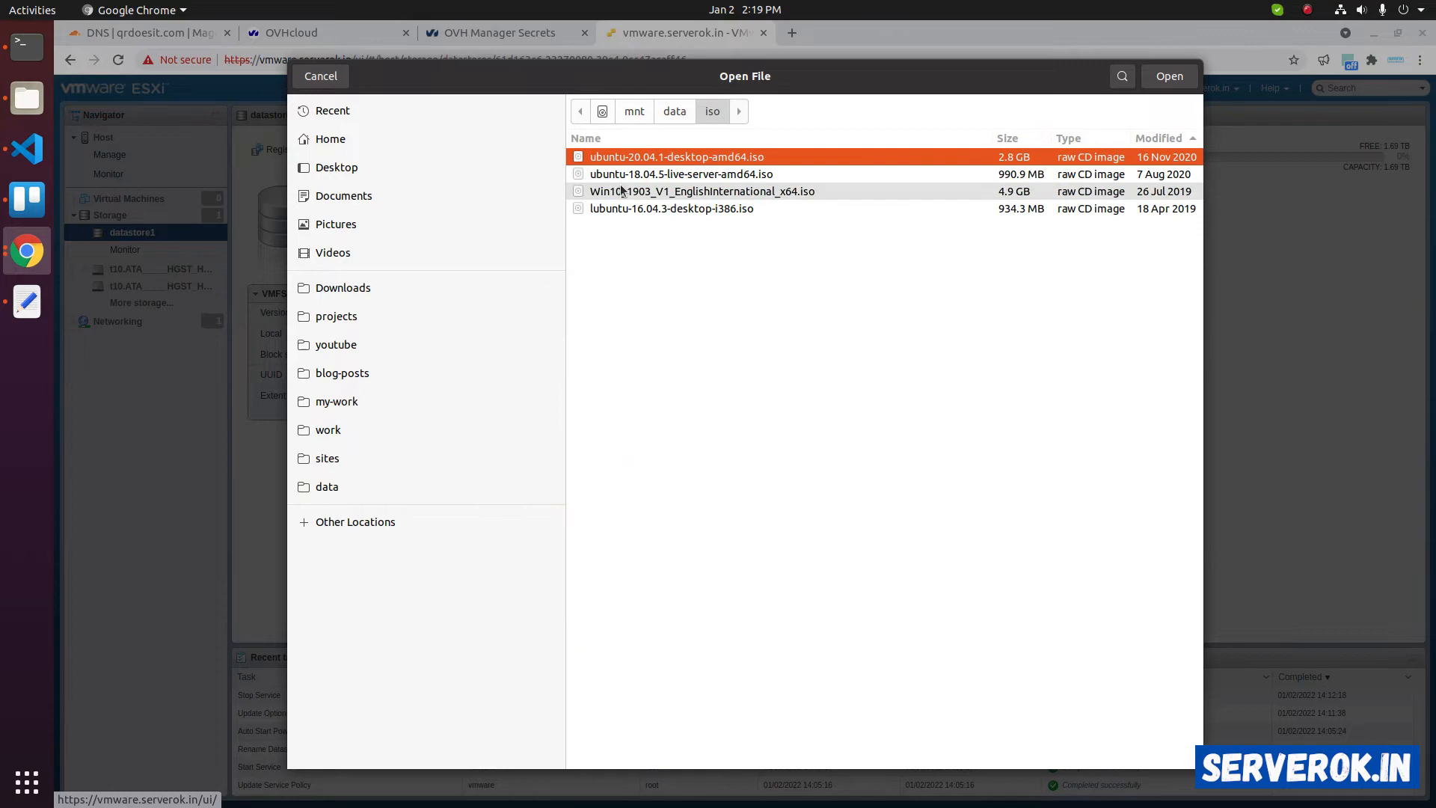
pyautogui.moveTo(681, 174)
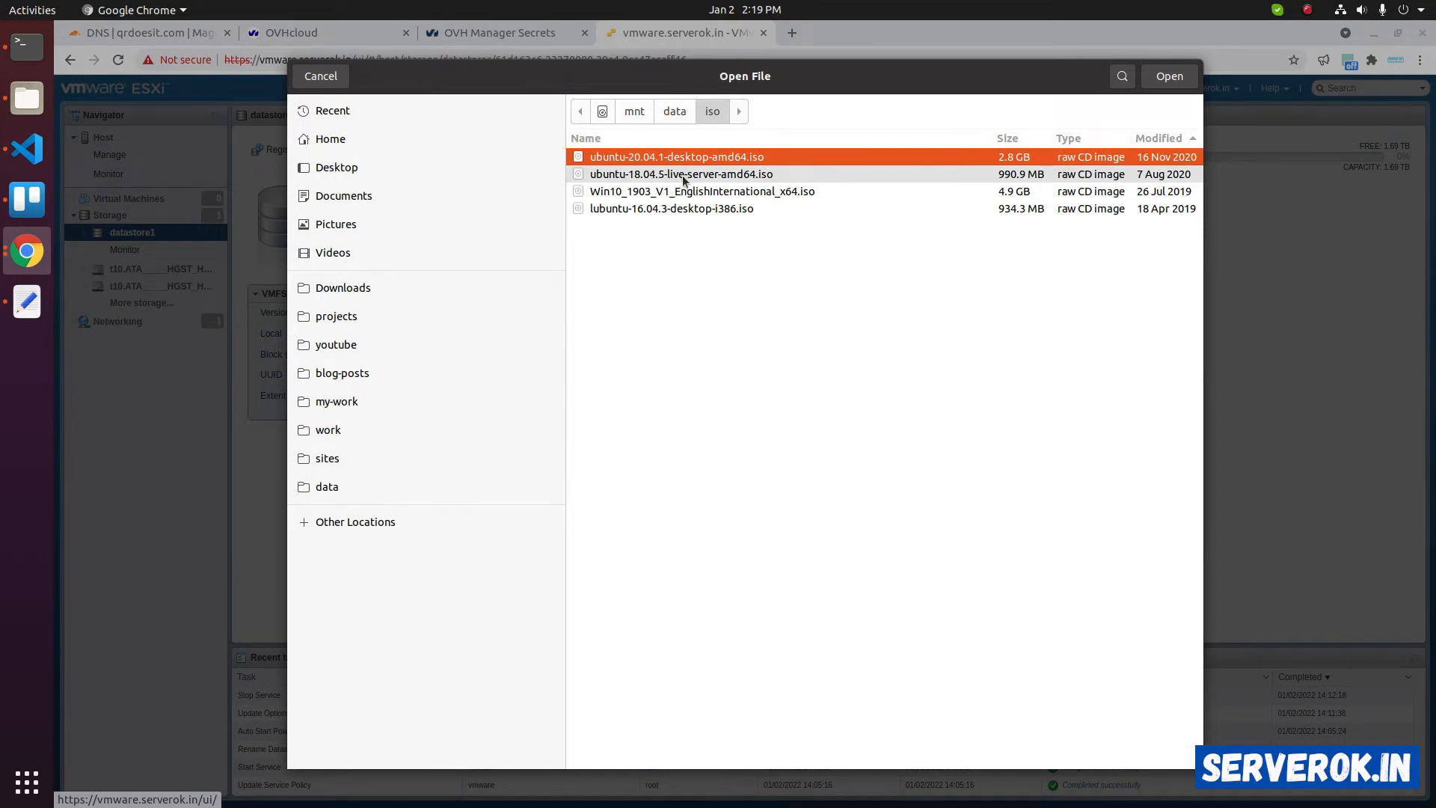
pyautogui.click(681, 174)
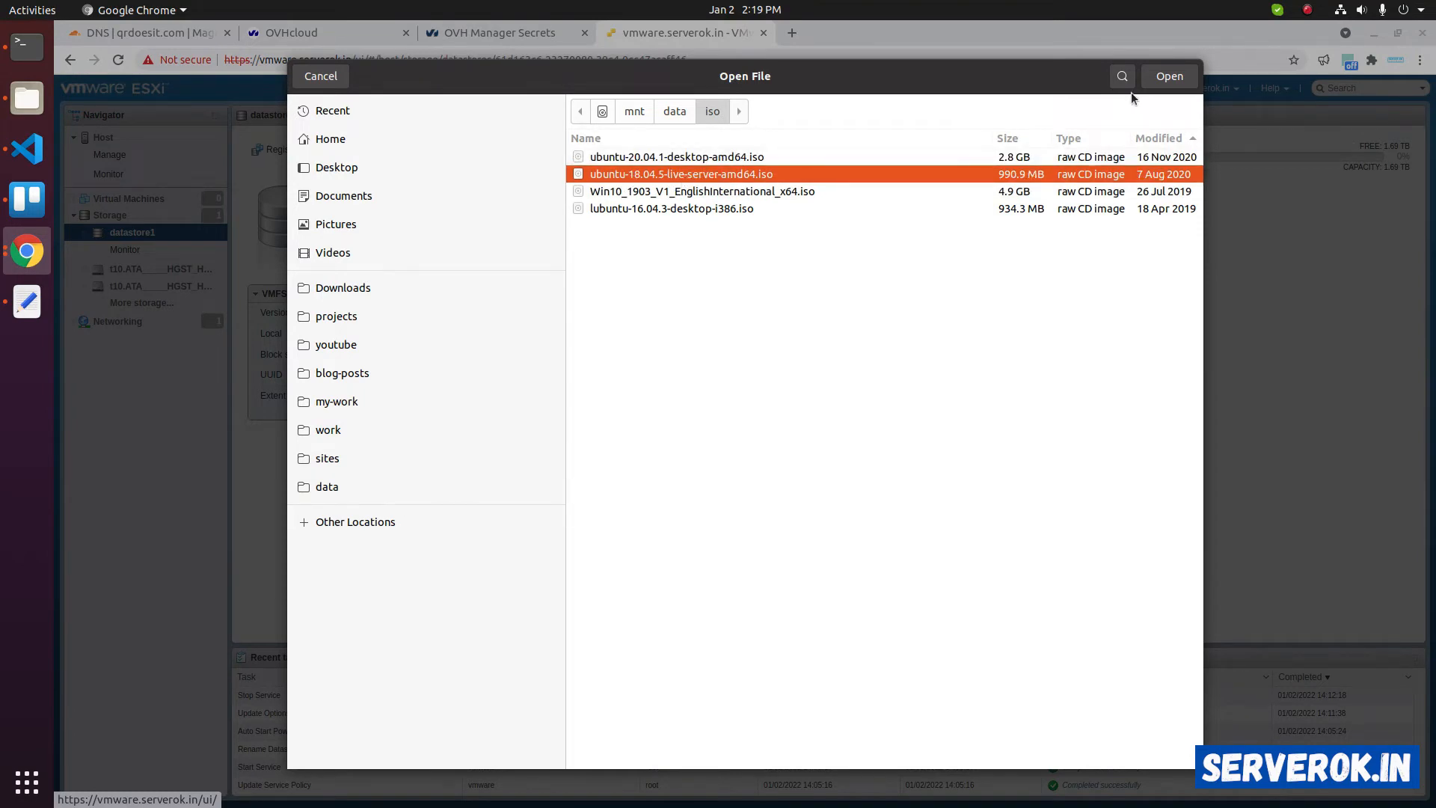
pyautogui.click(1168, 76)
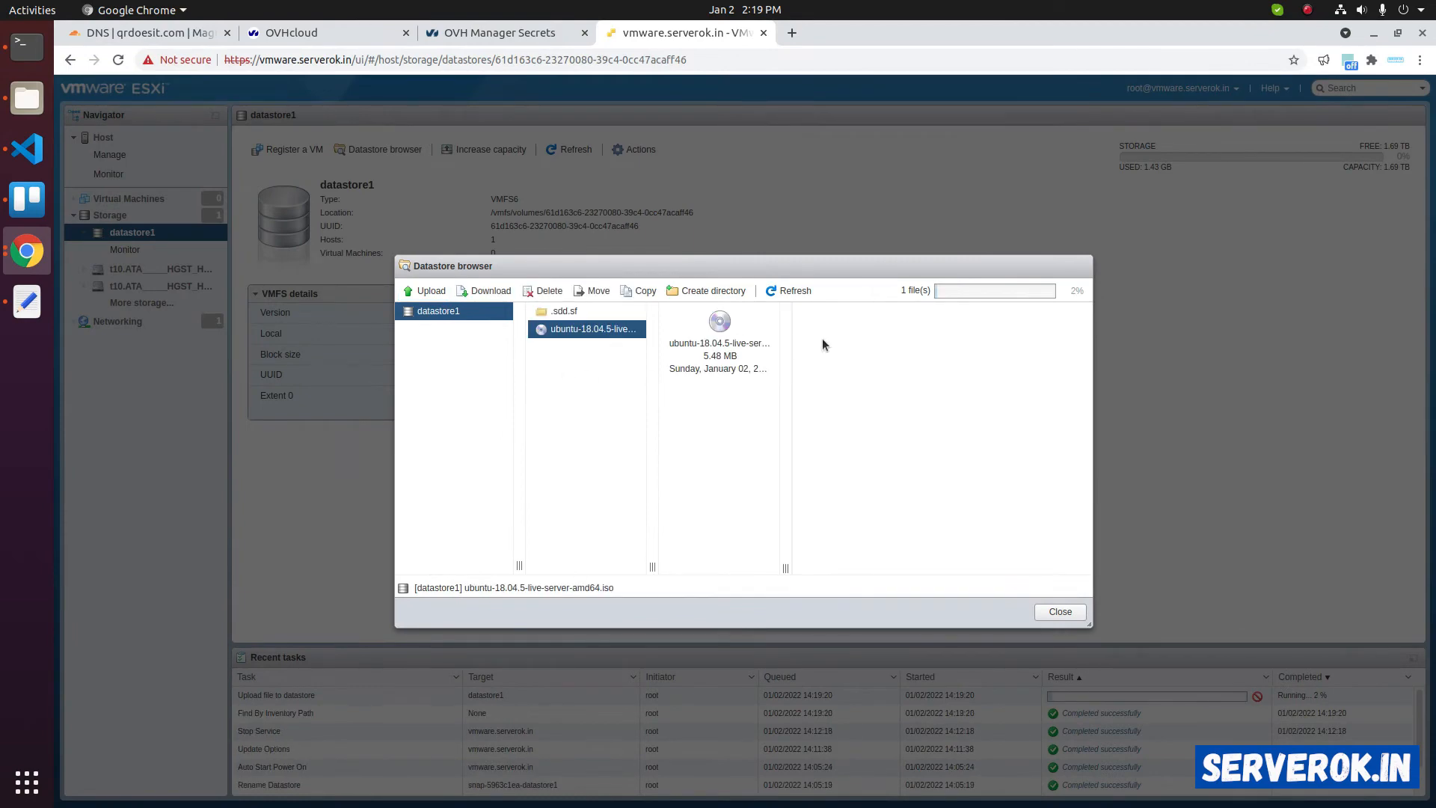
pyautogui.click(1059, 611)
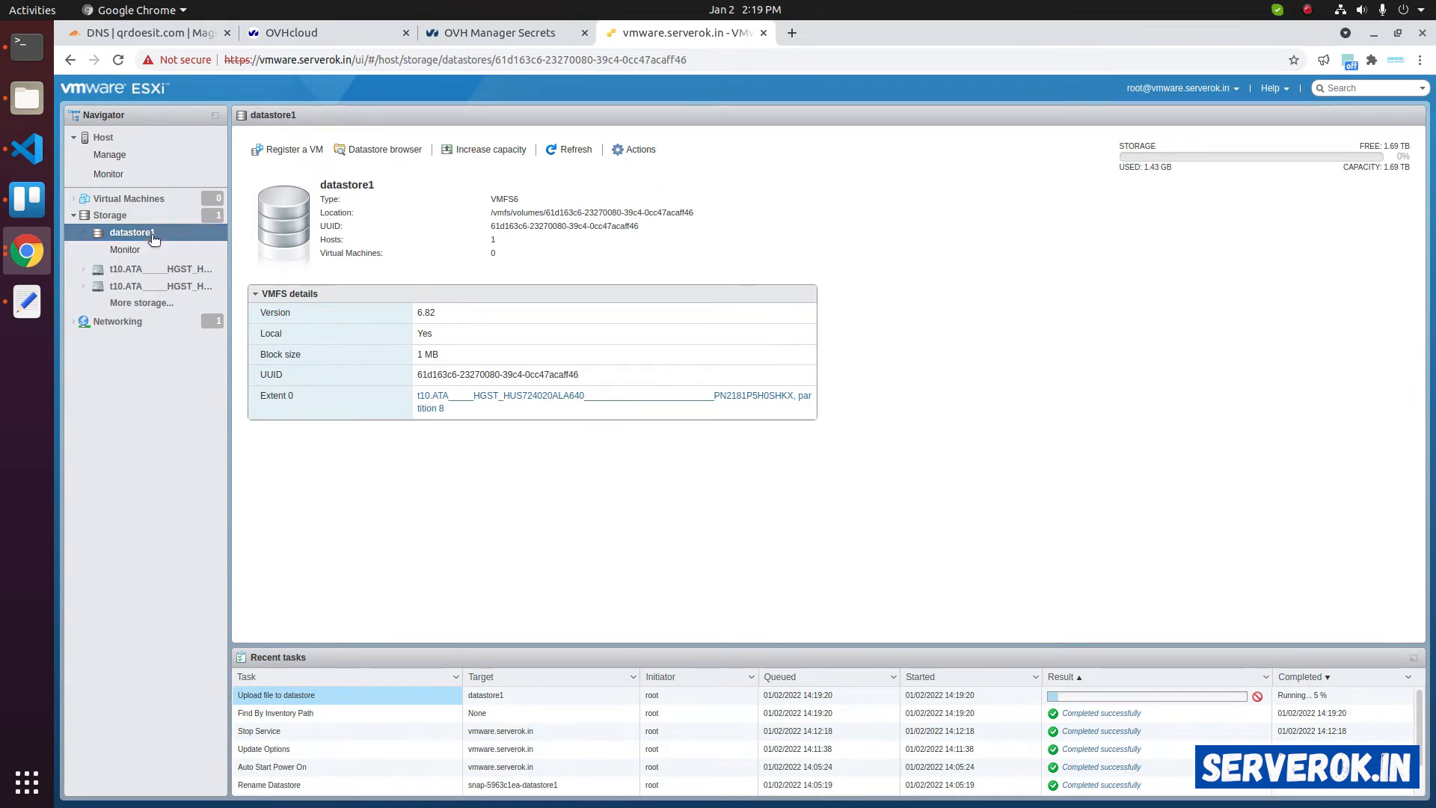
pyautogui.click(129, 197)
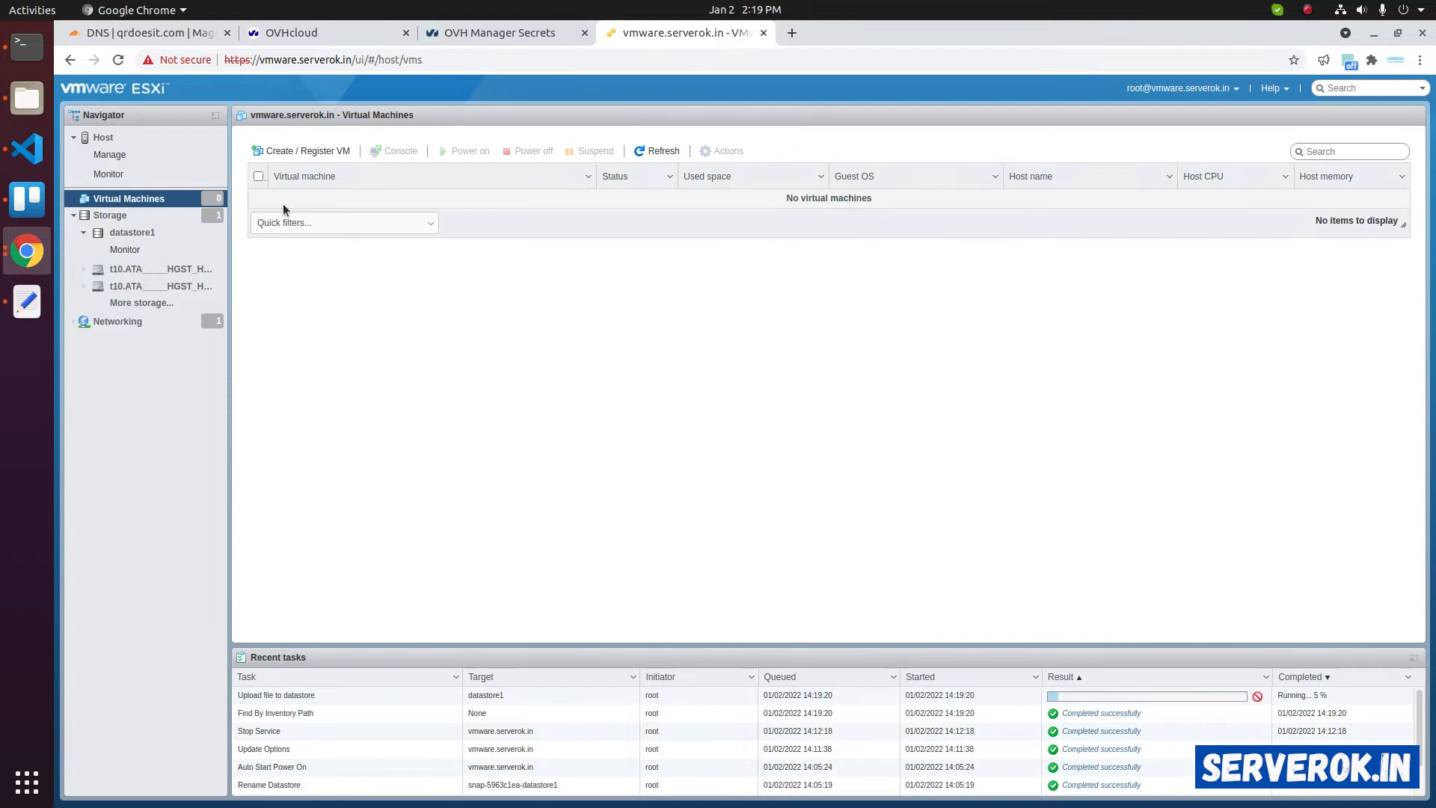
# Create a new VM named vm1 with guest OS family Linux, version Ubuntu Linux (64-bit)
pyautogui.click(306, 150)
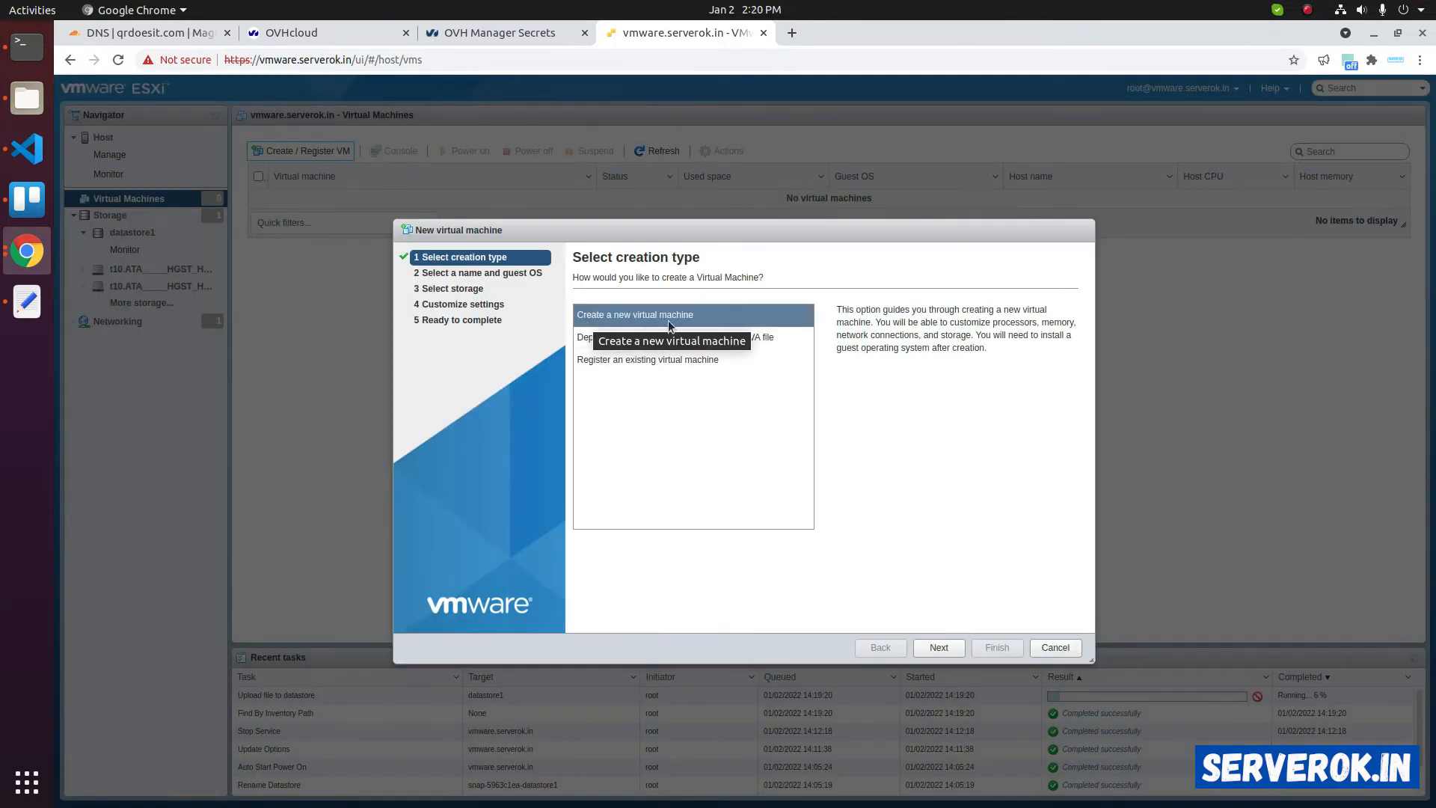
pyautogui.click(937, 648)
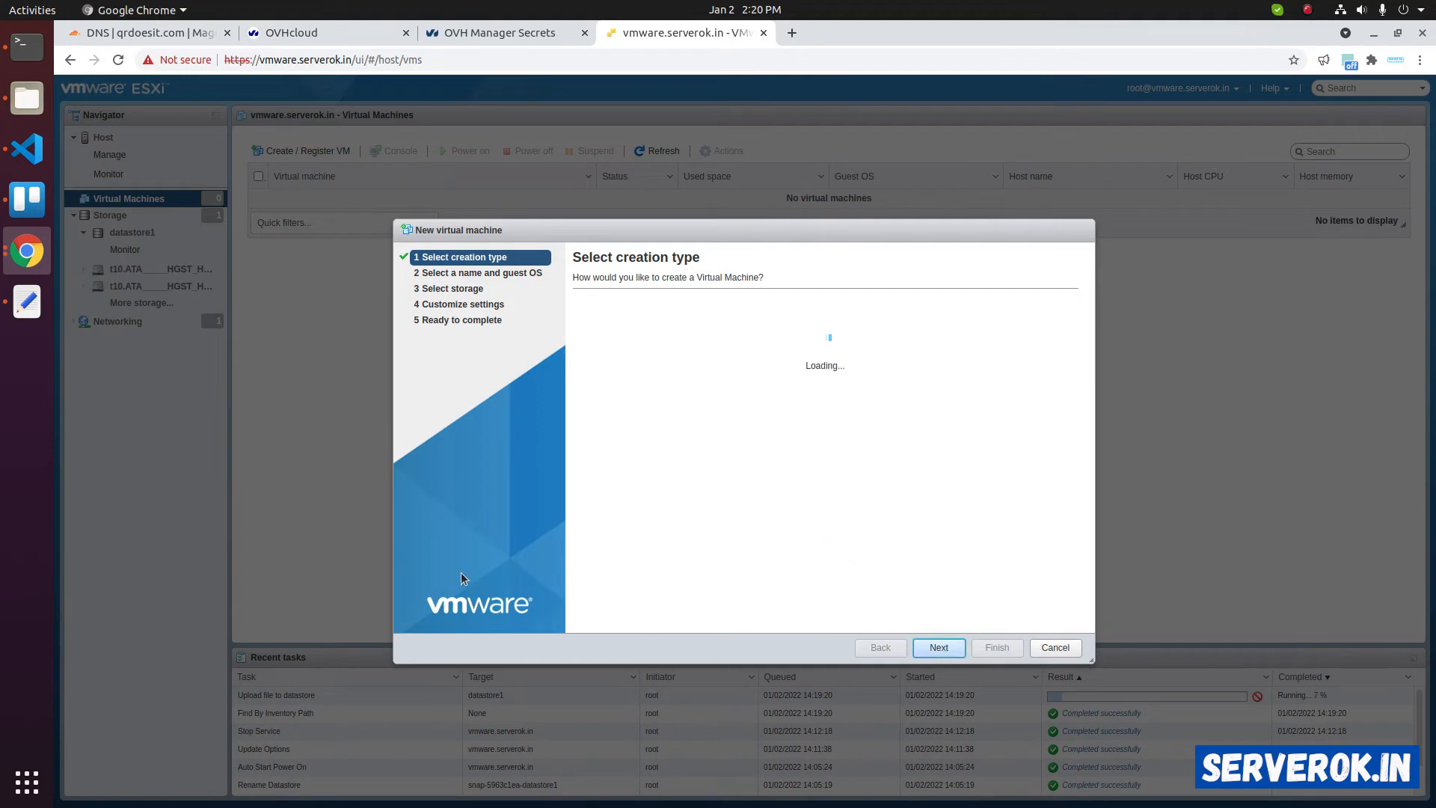
pyautogui.click(938, 647)
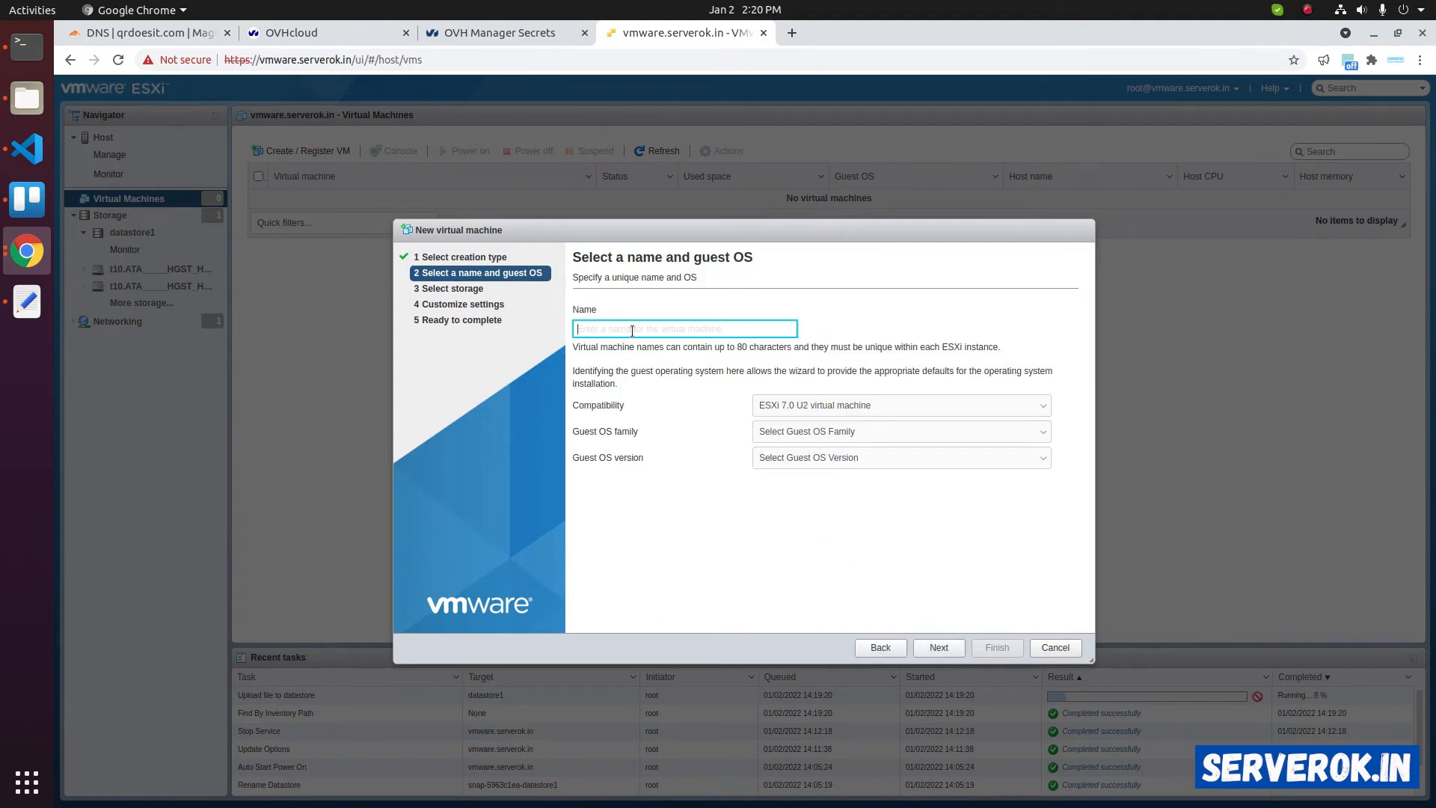
pyautogui.click(901, 432)
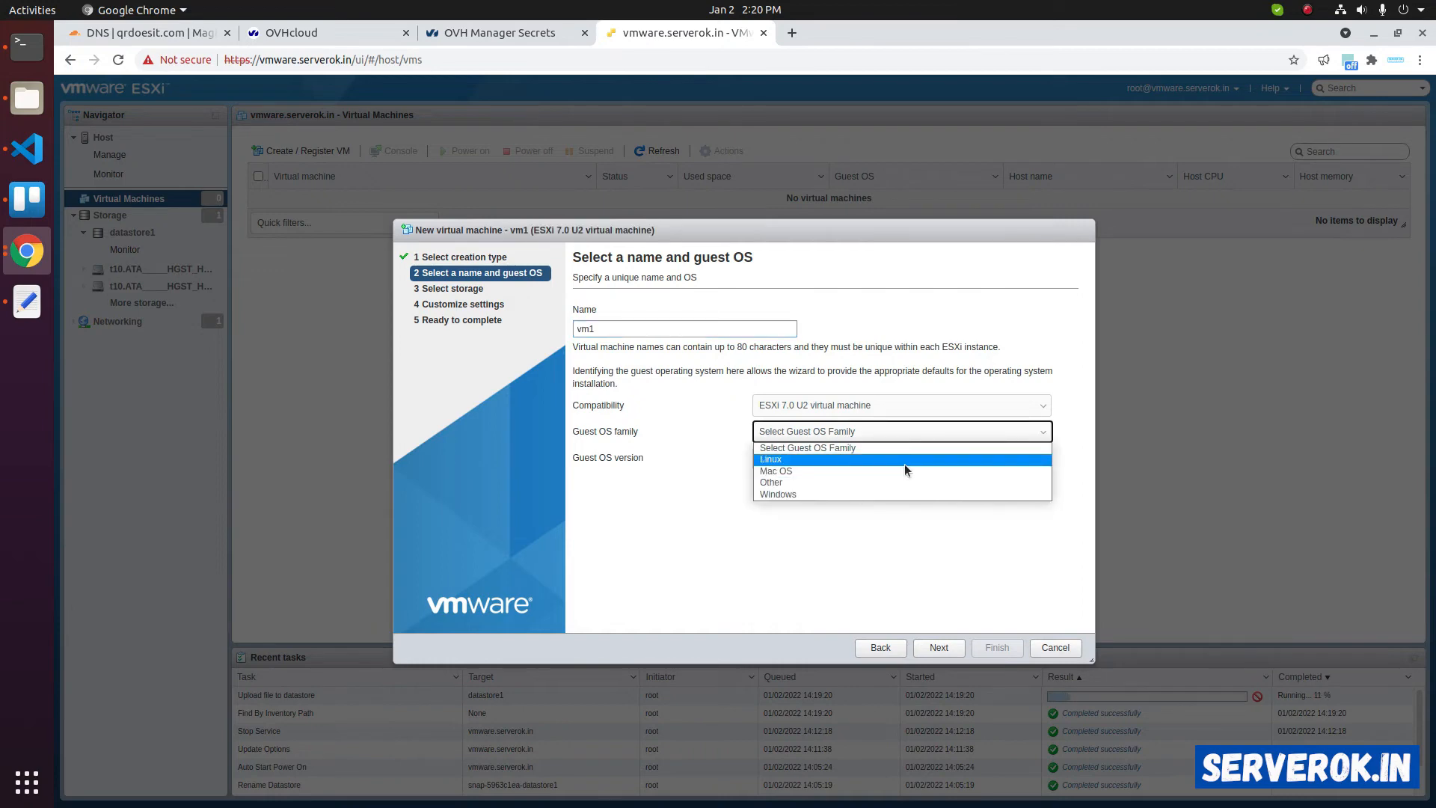
pyautogui.click(770, 458)
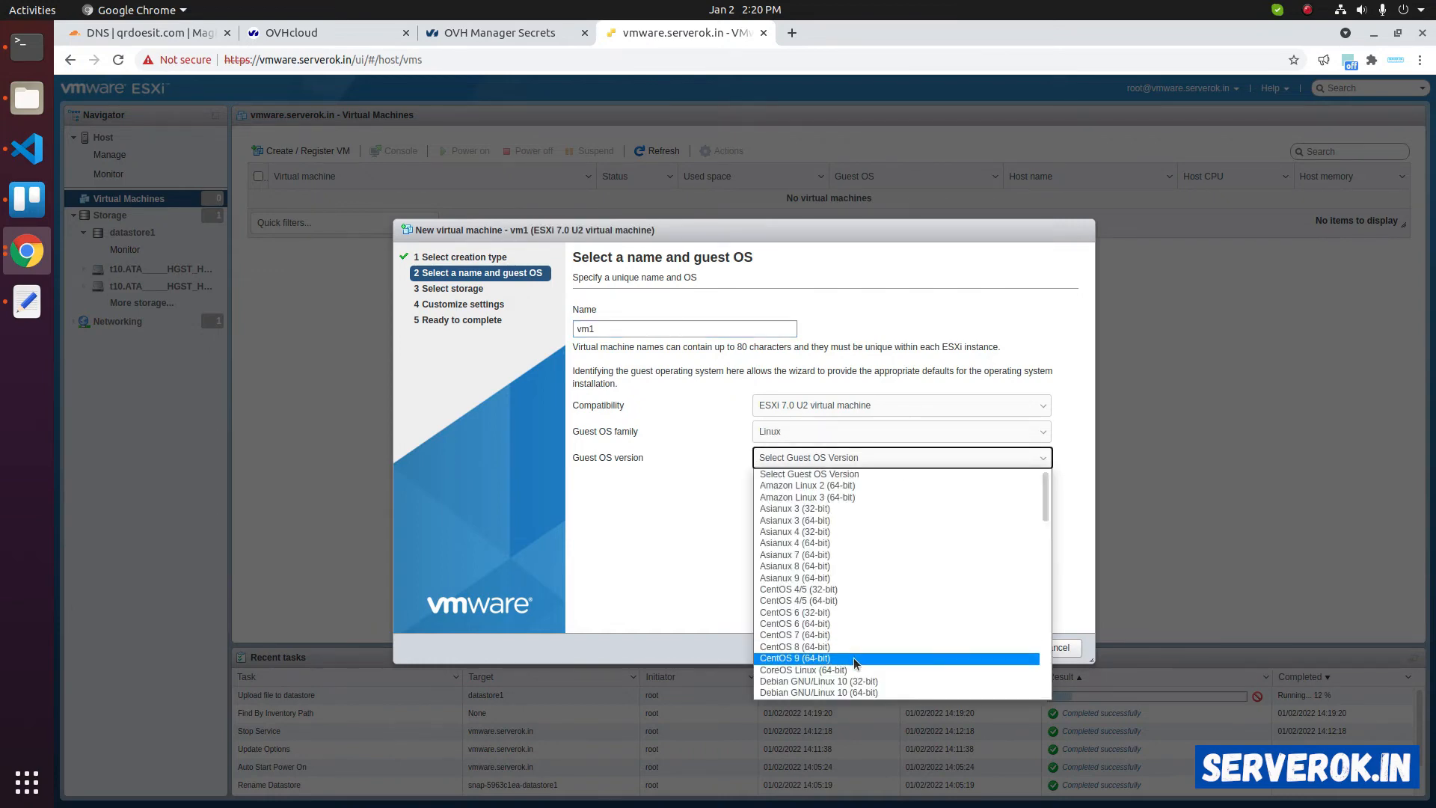
pyautogui.scroll(-3)
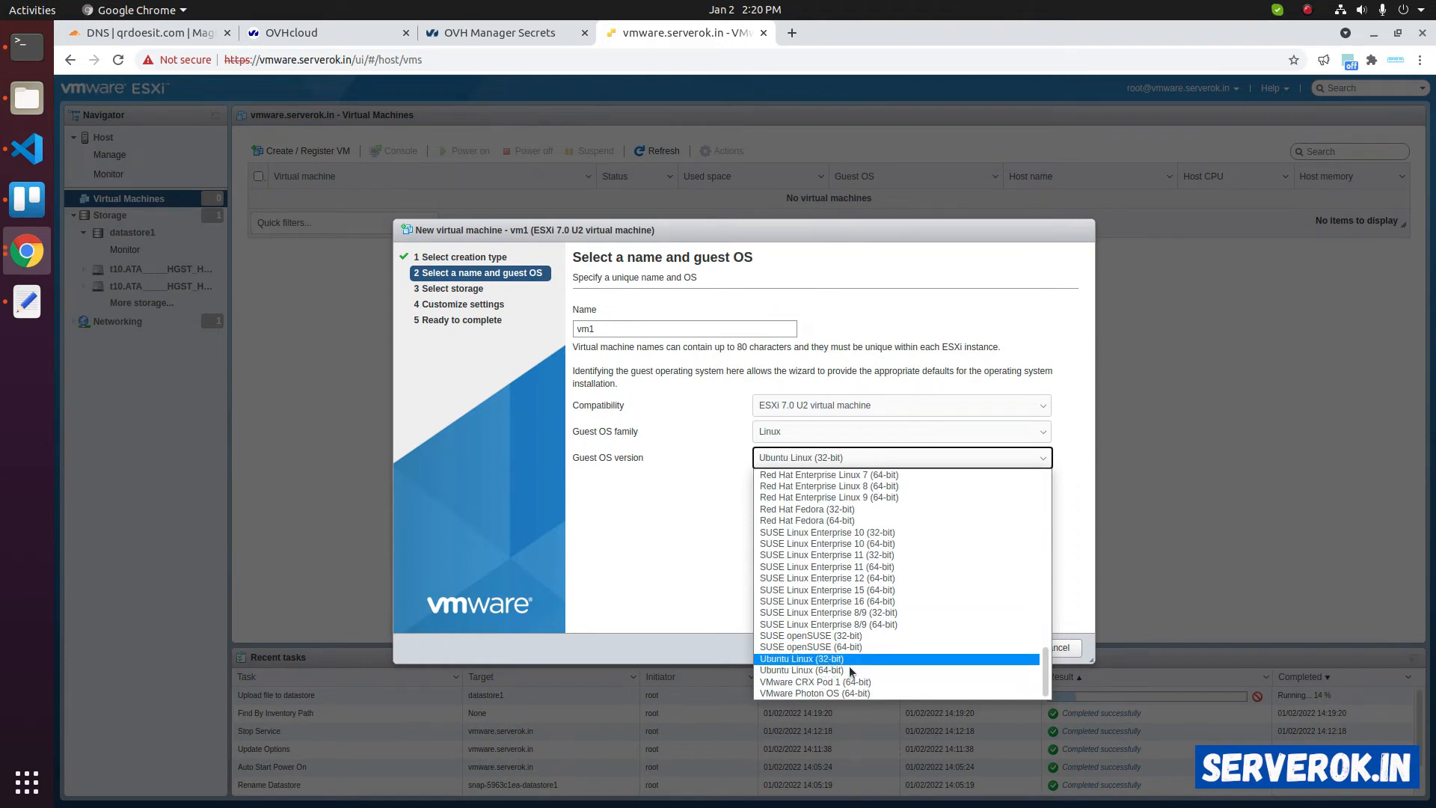
pyautogui.click(802, 670)
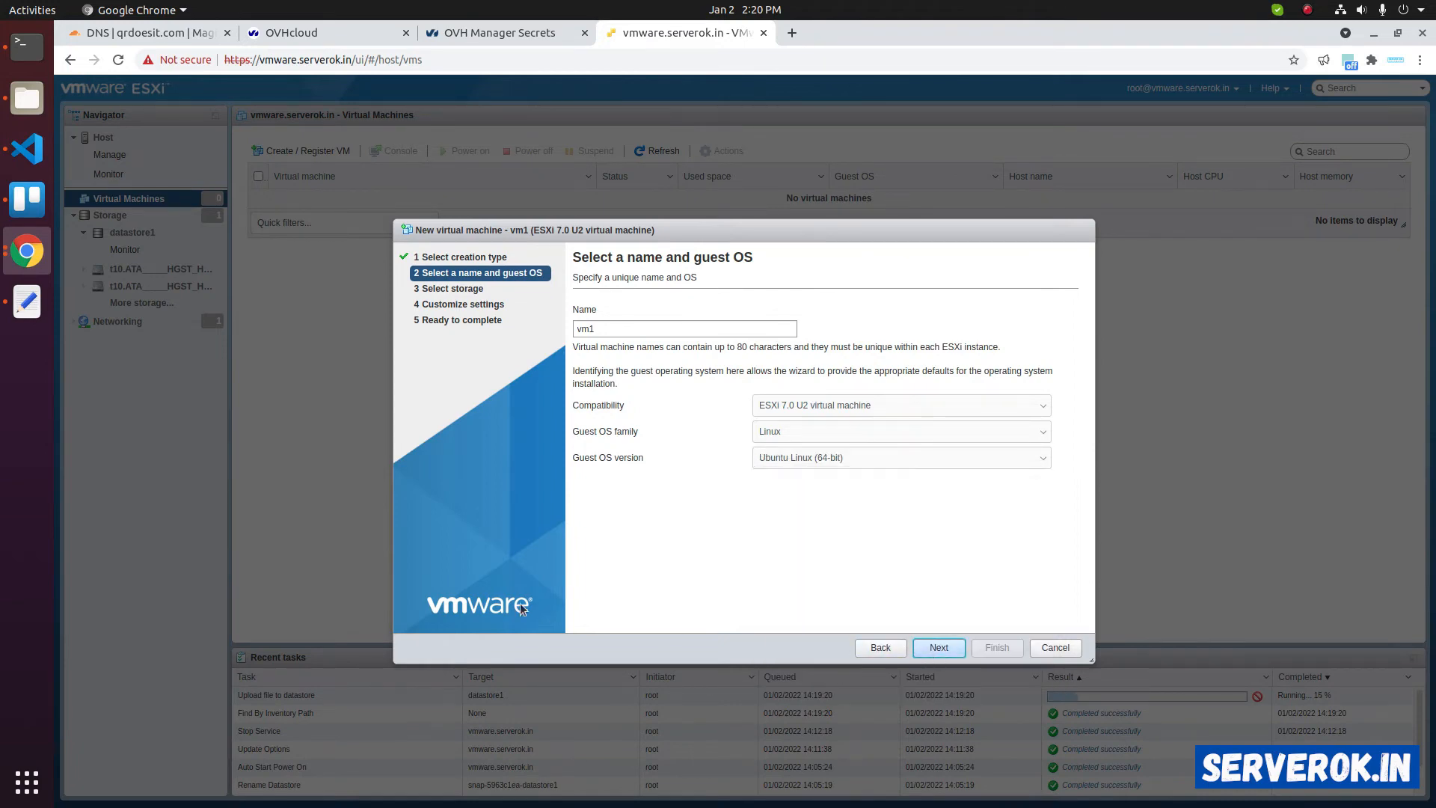
pyautogui.click(938, 648)
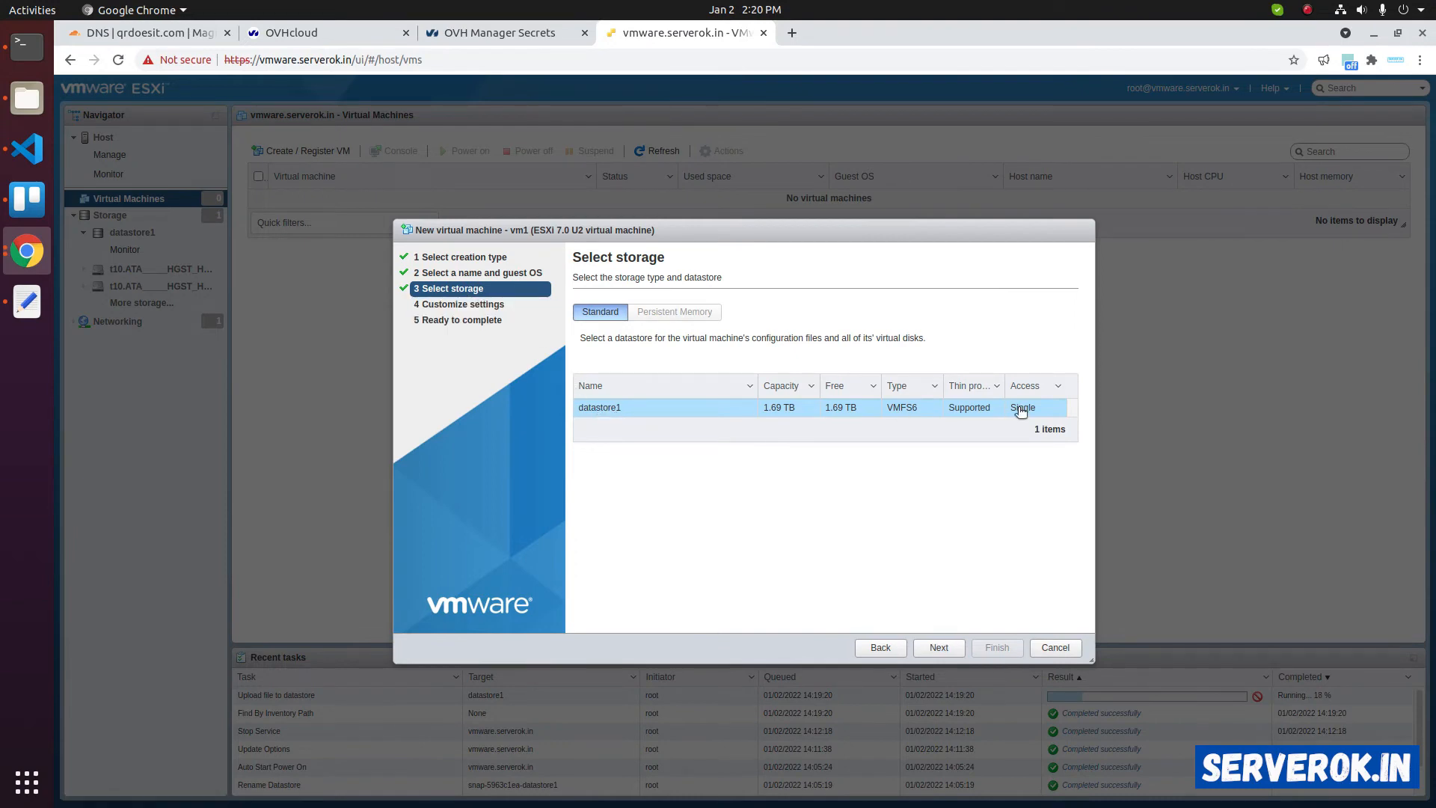
# Keep datastore1 as storage, give the VM 2 CPUs and continue to the review step
pyautogui.click(938, 648)
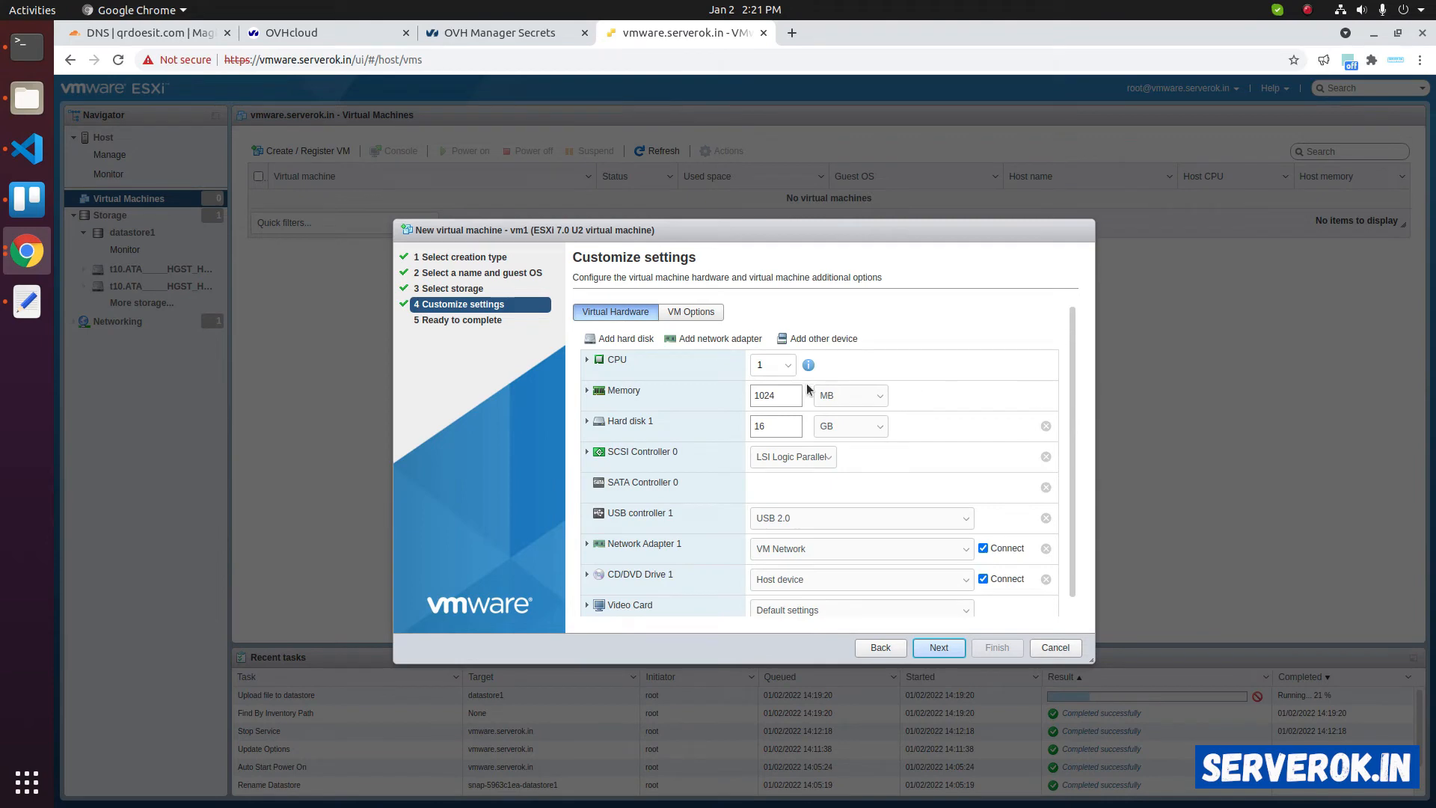
pyautogui.click(771, 364)
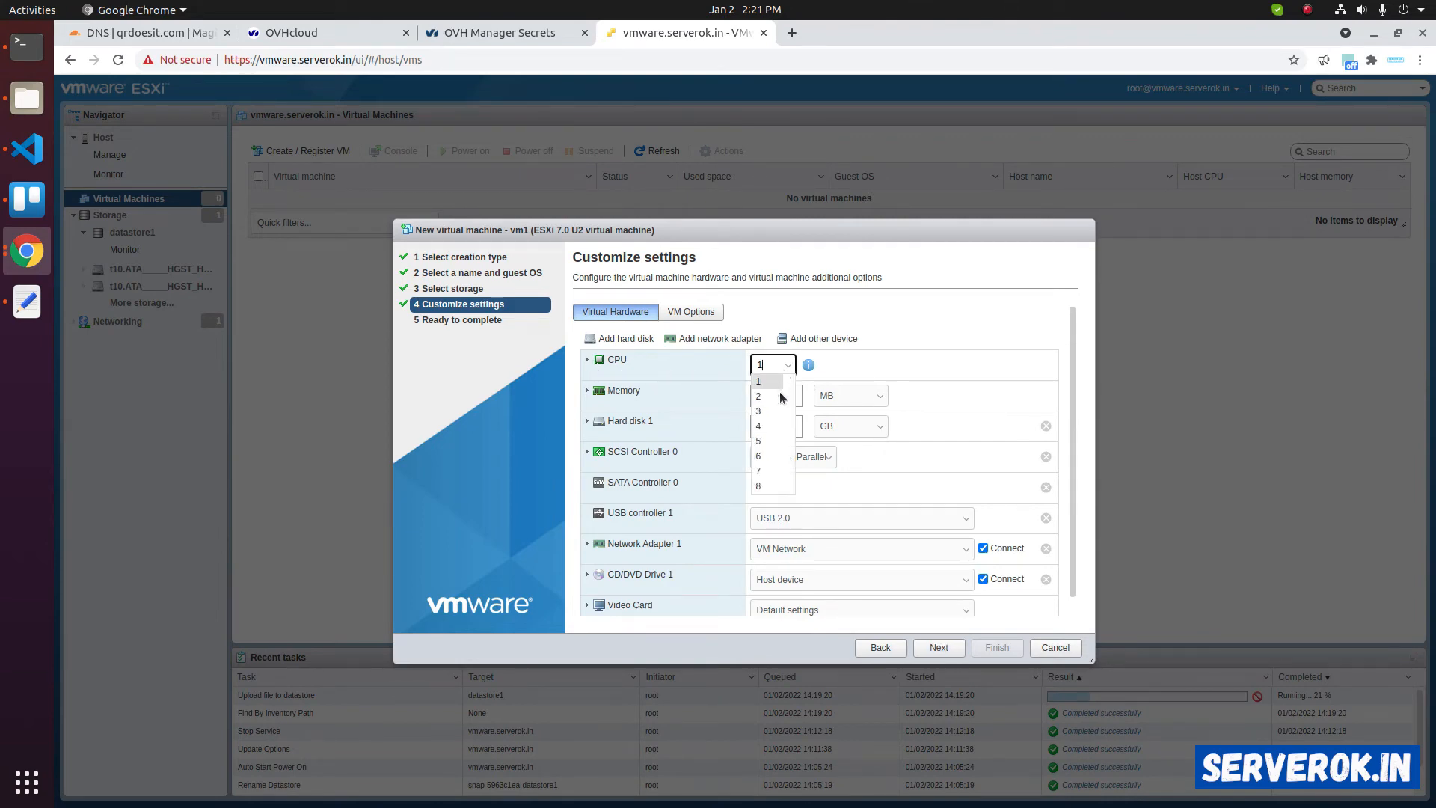
pyautogui.moveTo(758, 396)
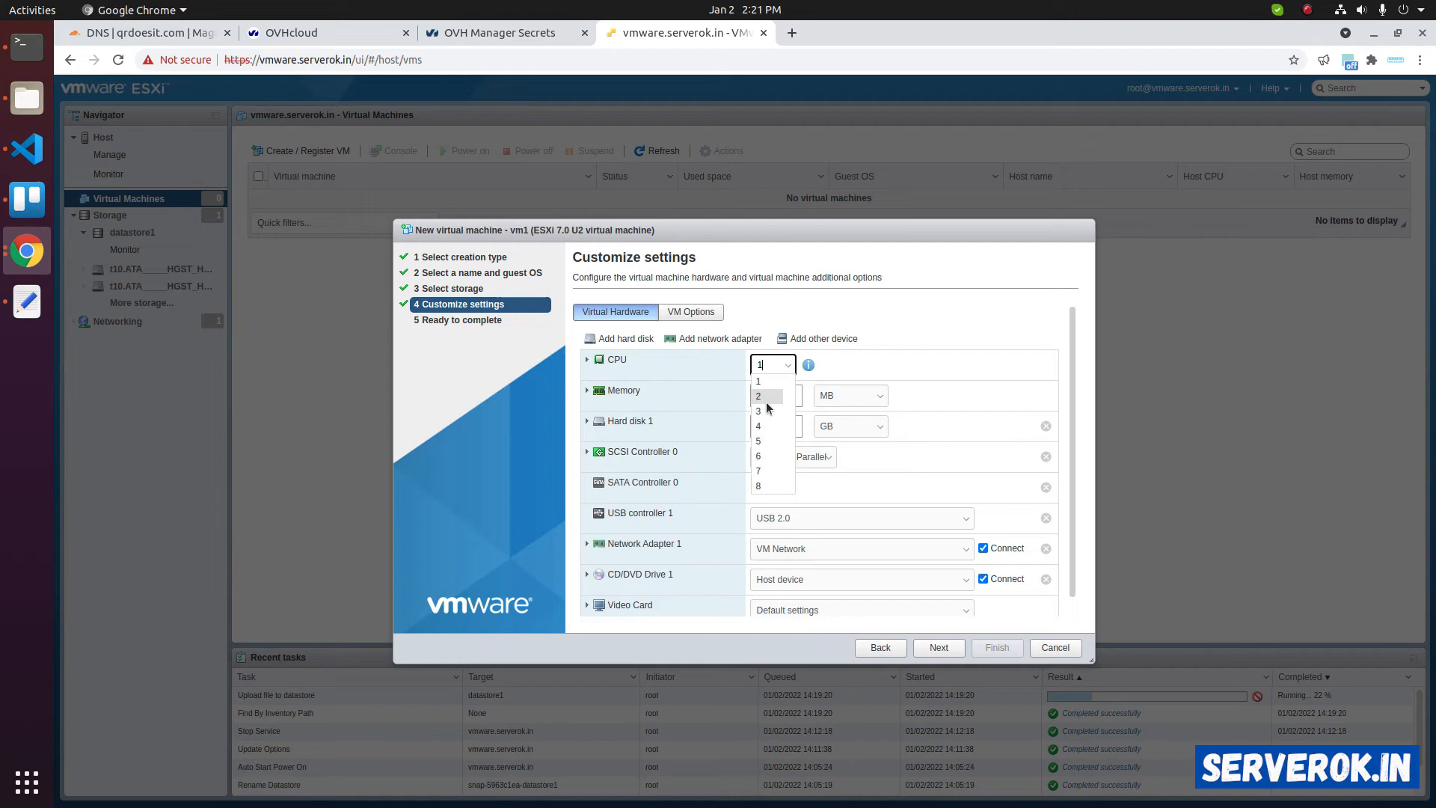
pyautogui.click(758, 396)
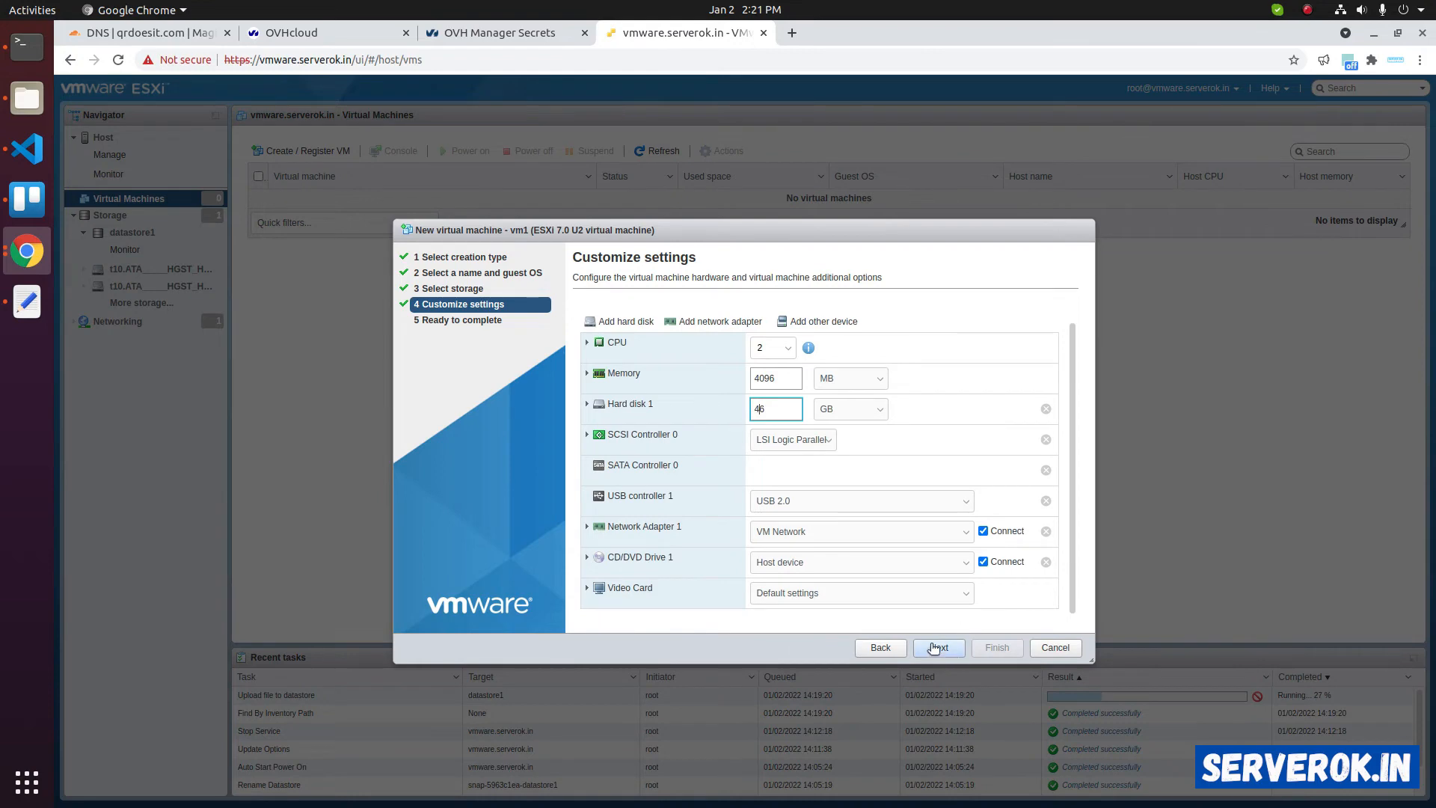
pyautogui.click(1053, 648)
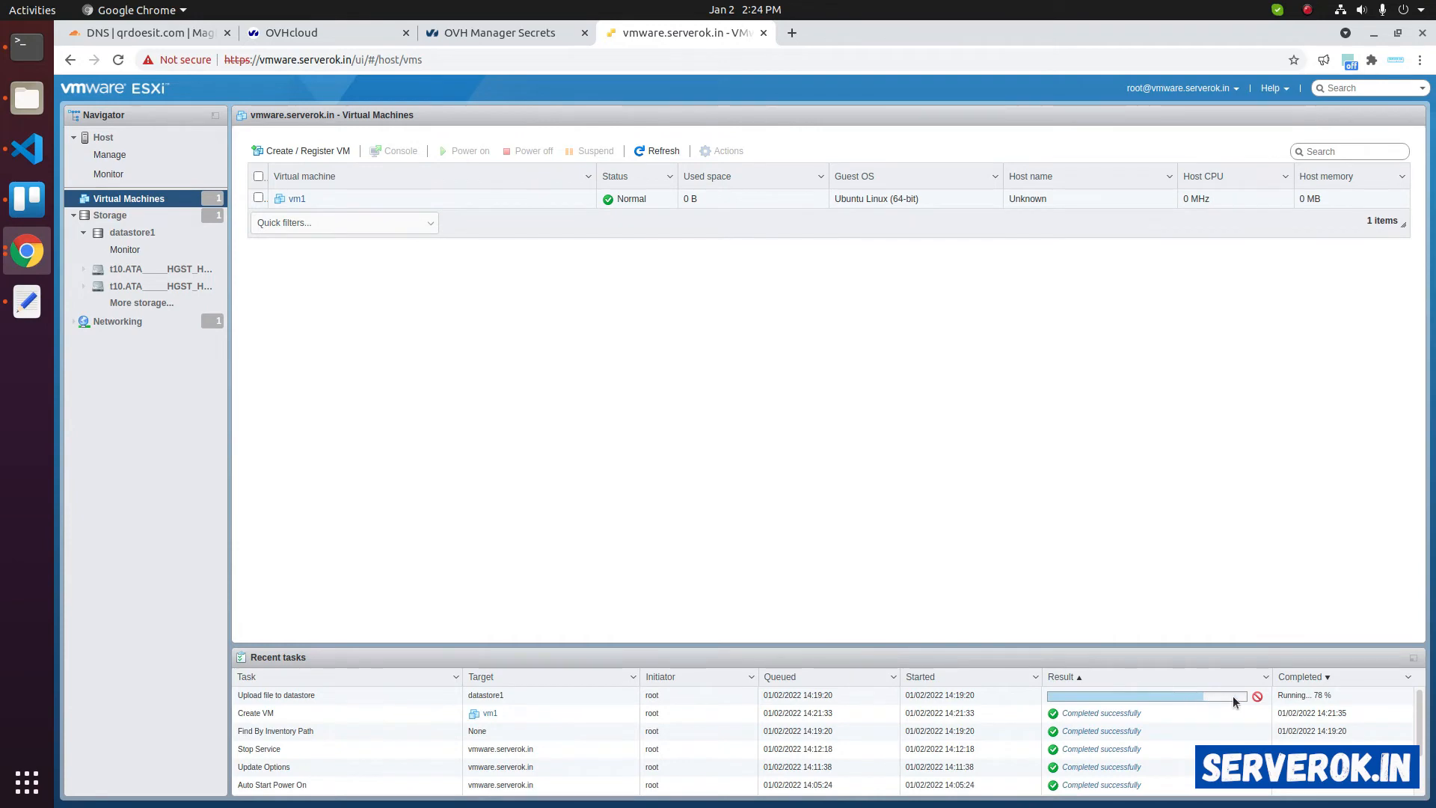
pyautogui.moveTo(305, 328)
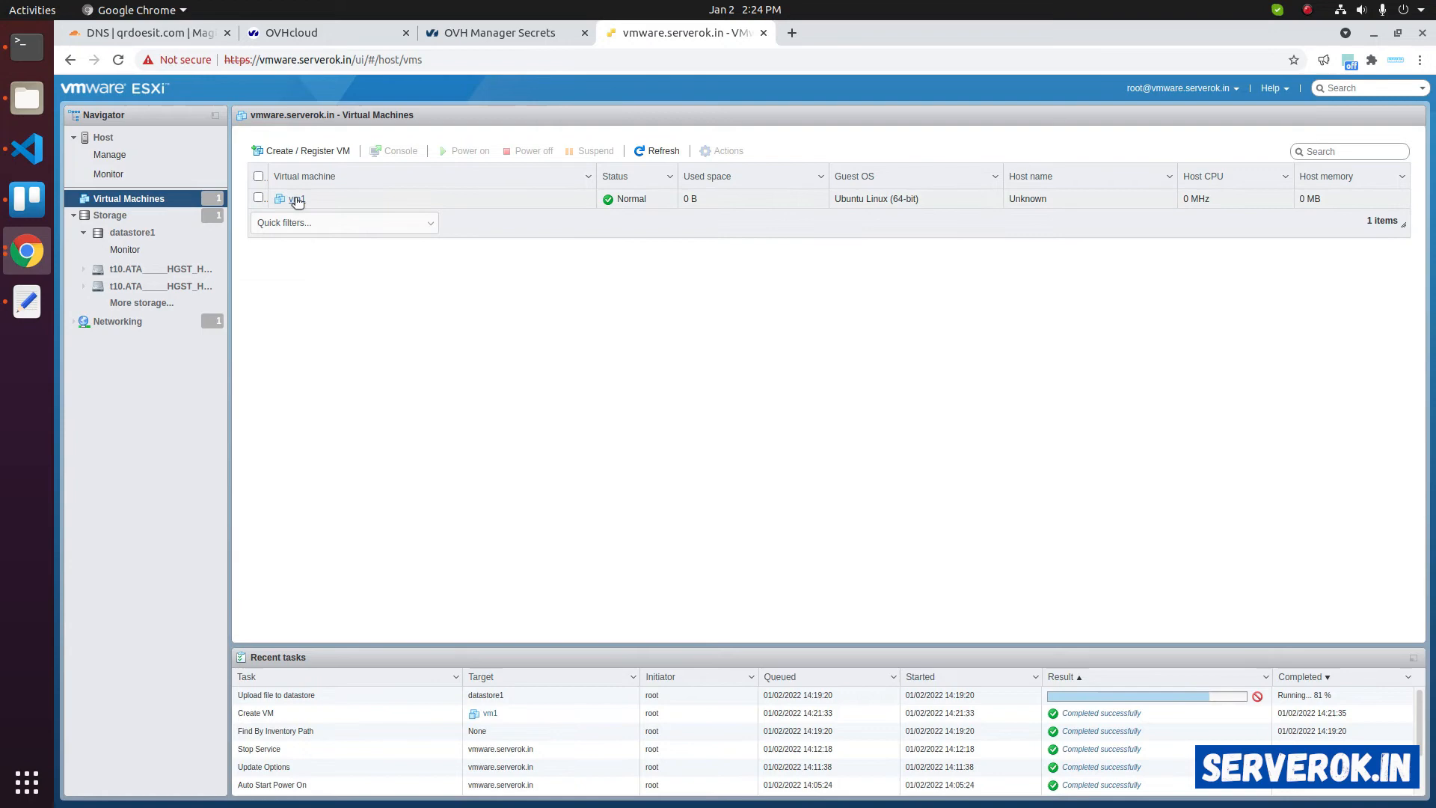
# Power on vm1 from its details page, view the console showing no boot media, then power it off
pyautogui.click(295, 199)
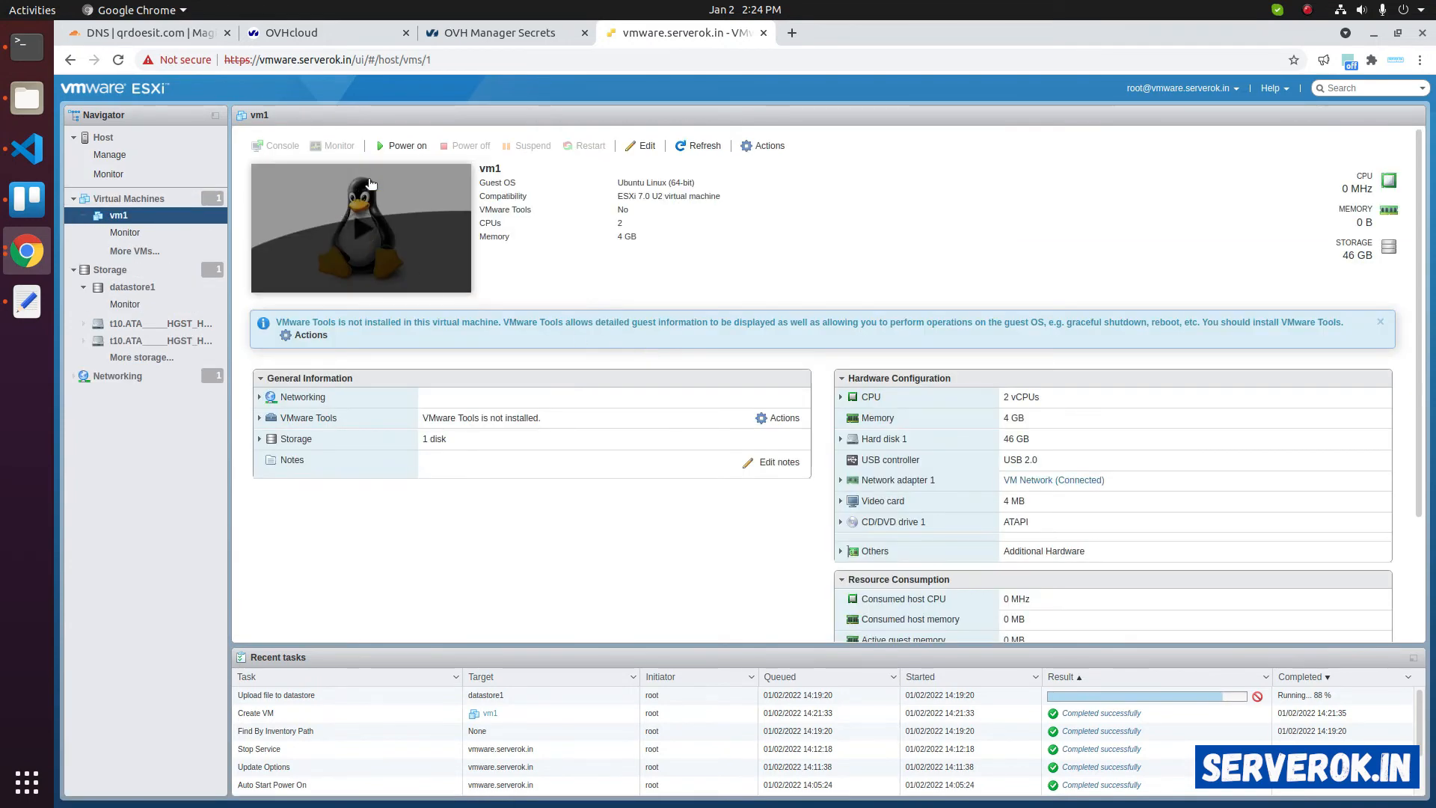
pyautogui.moveTo(407, 146)
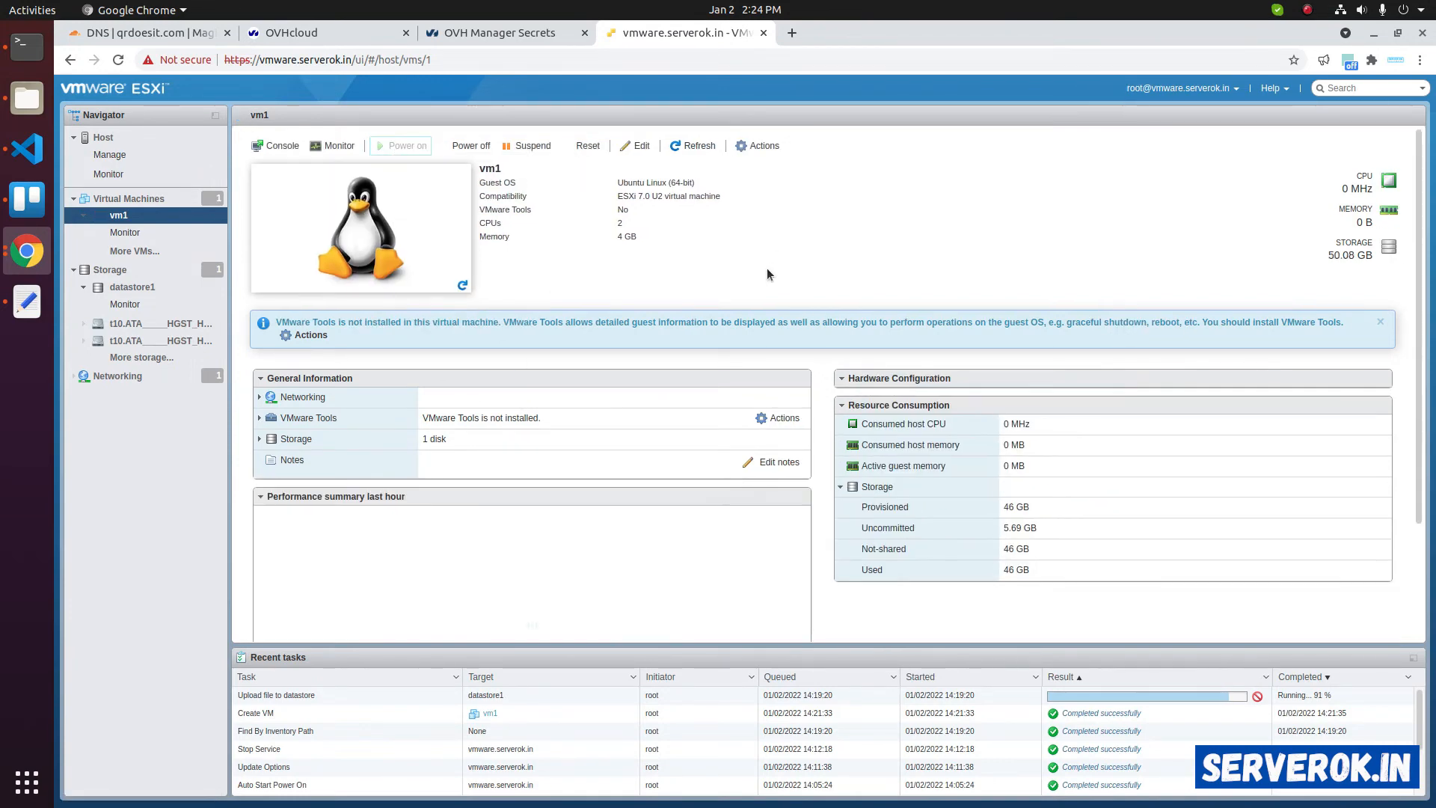
pyautogui.click(405, 146)
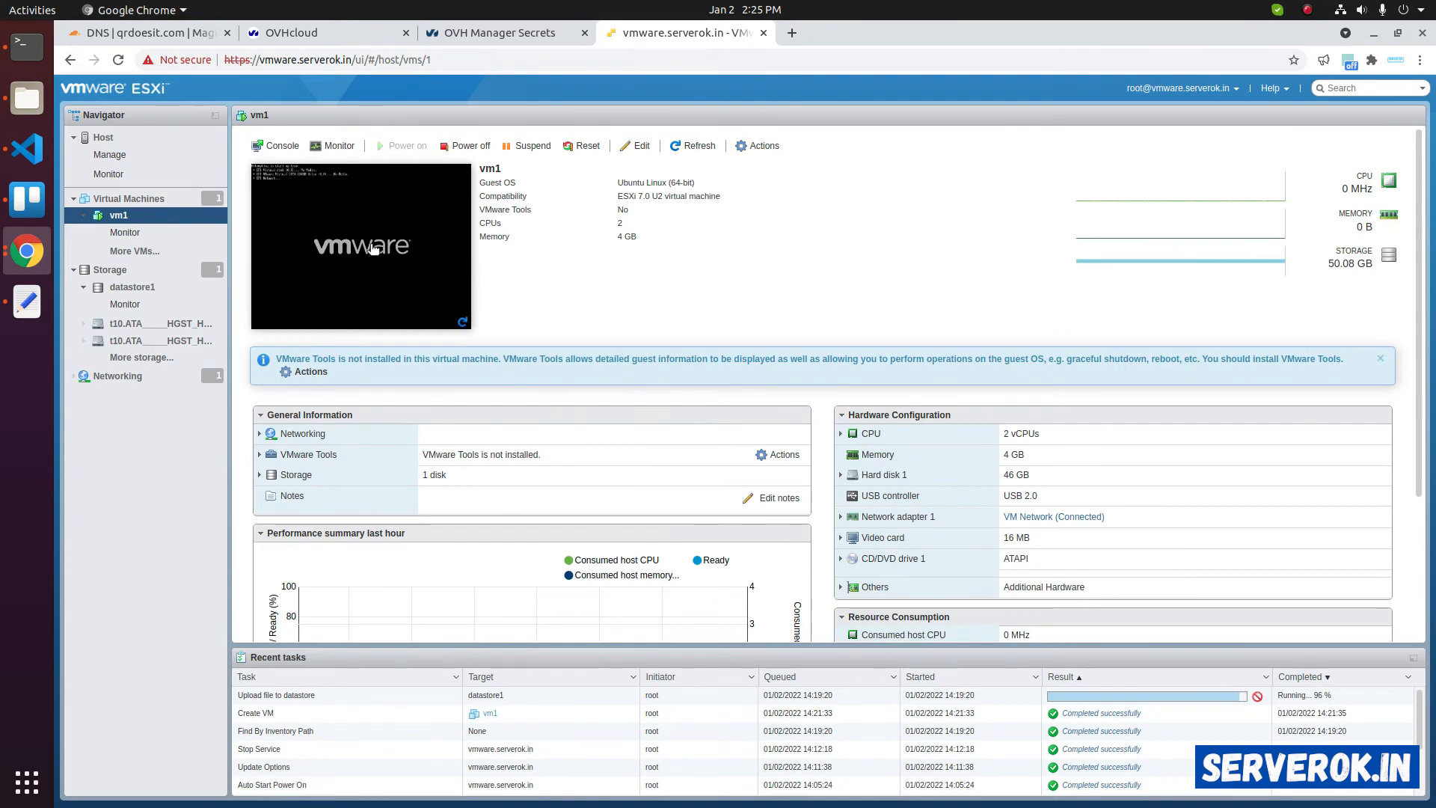
pyautogui.click(360, 245)
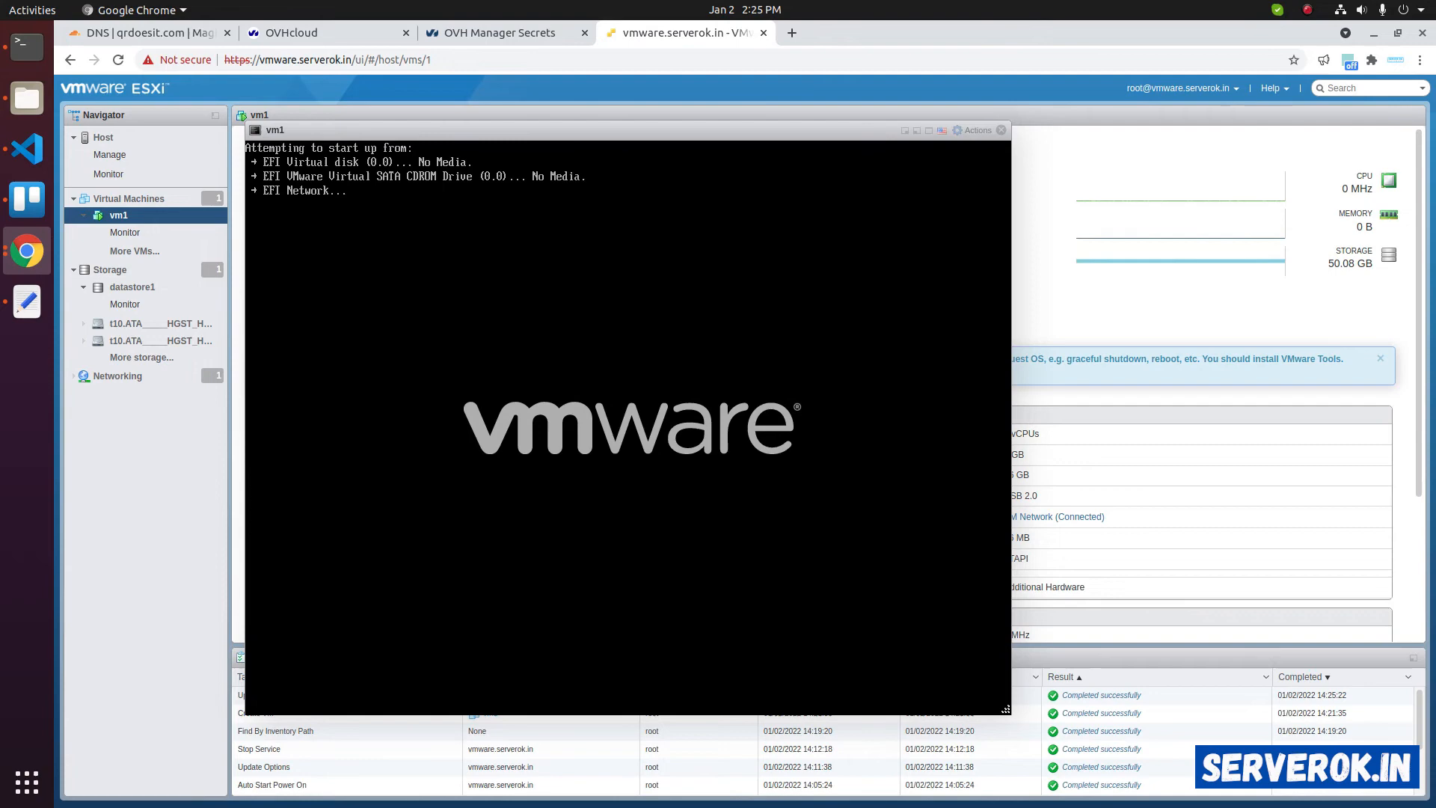
pyautogui.moveTo(987, 130)
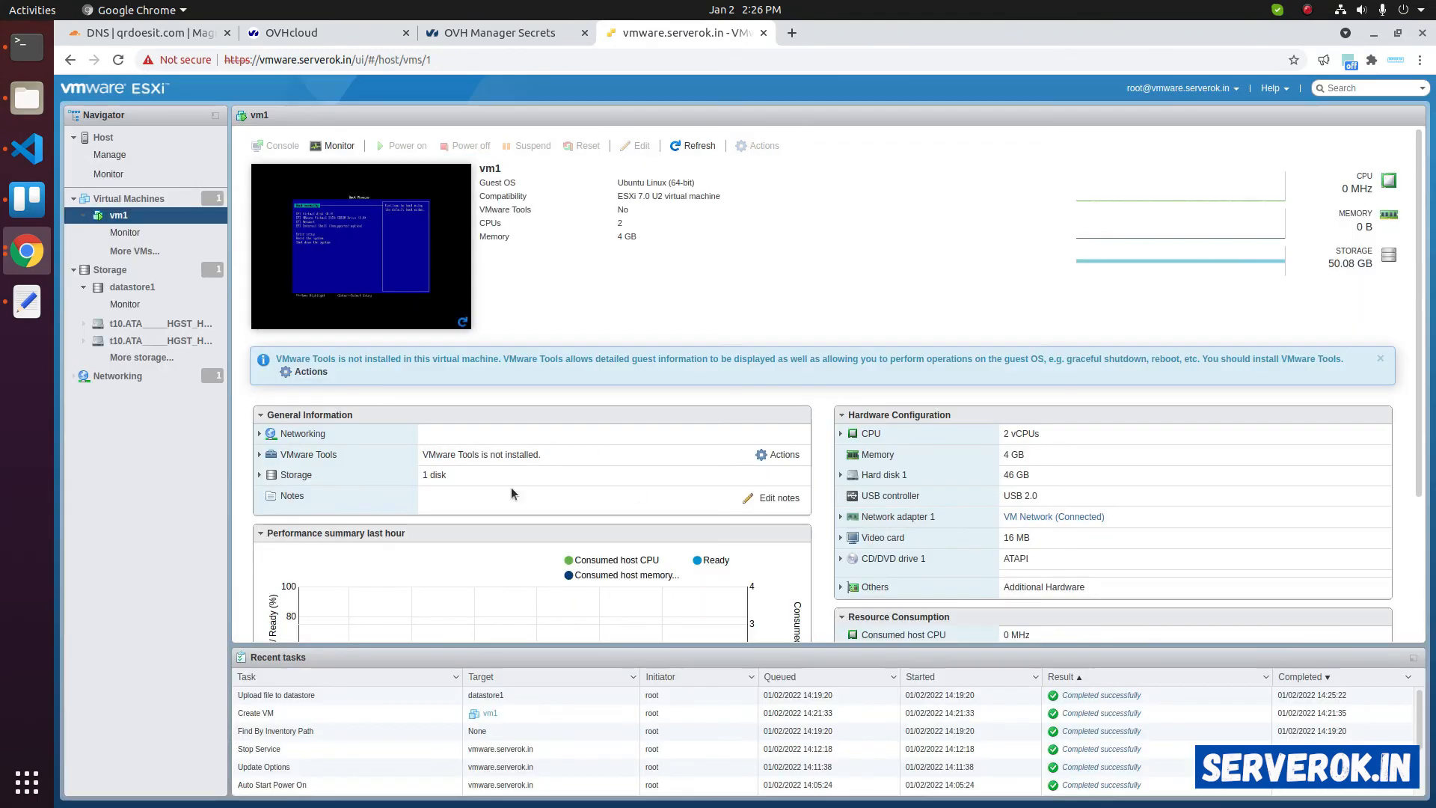
pyautogui.click(406, 144)
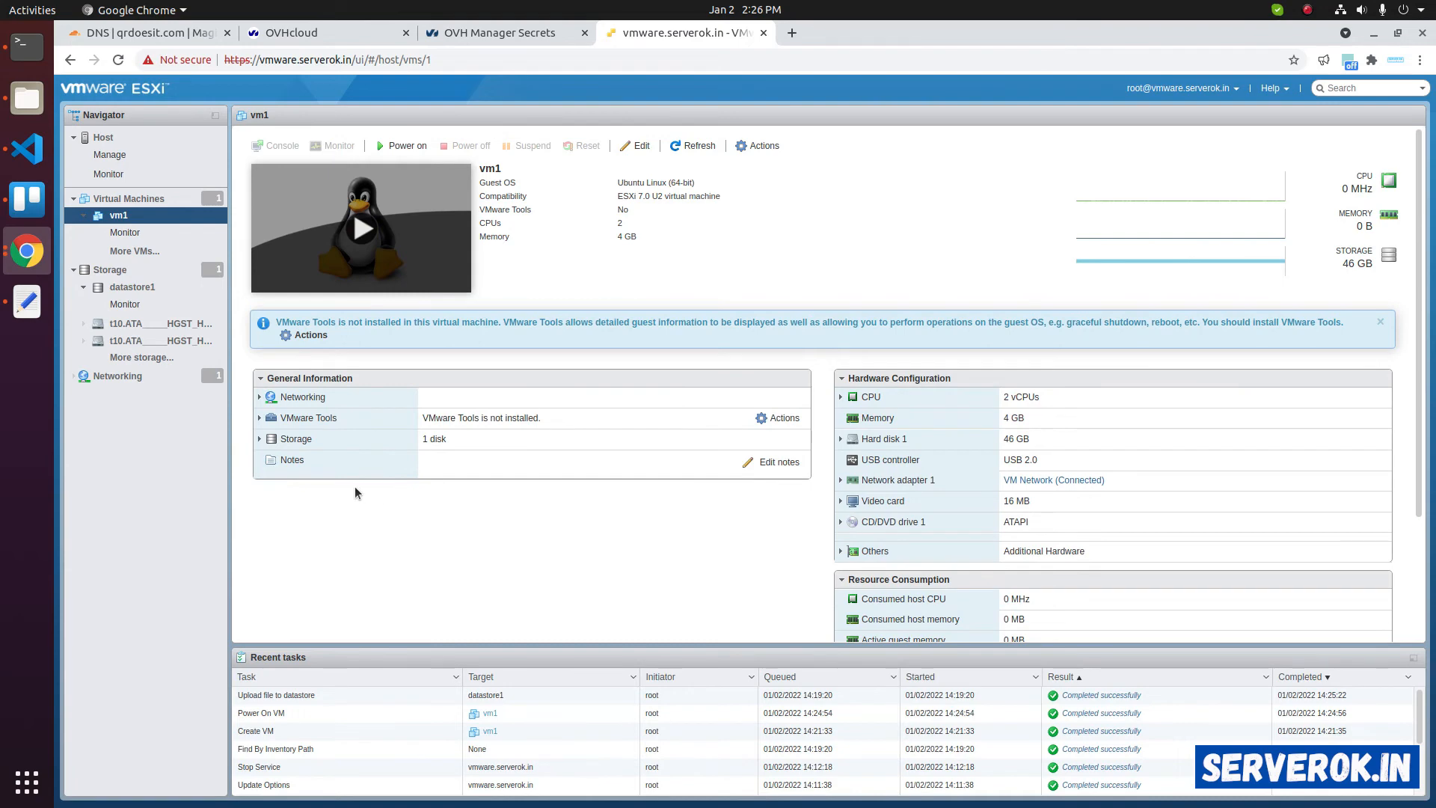
pyautogui.moveTo(962, 521)
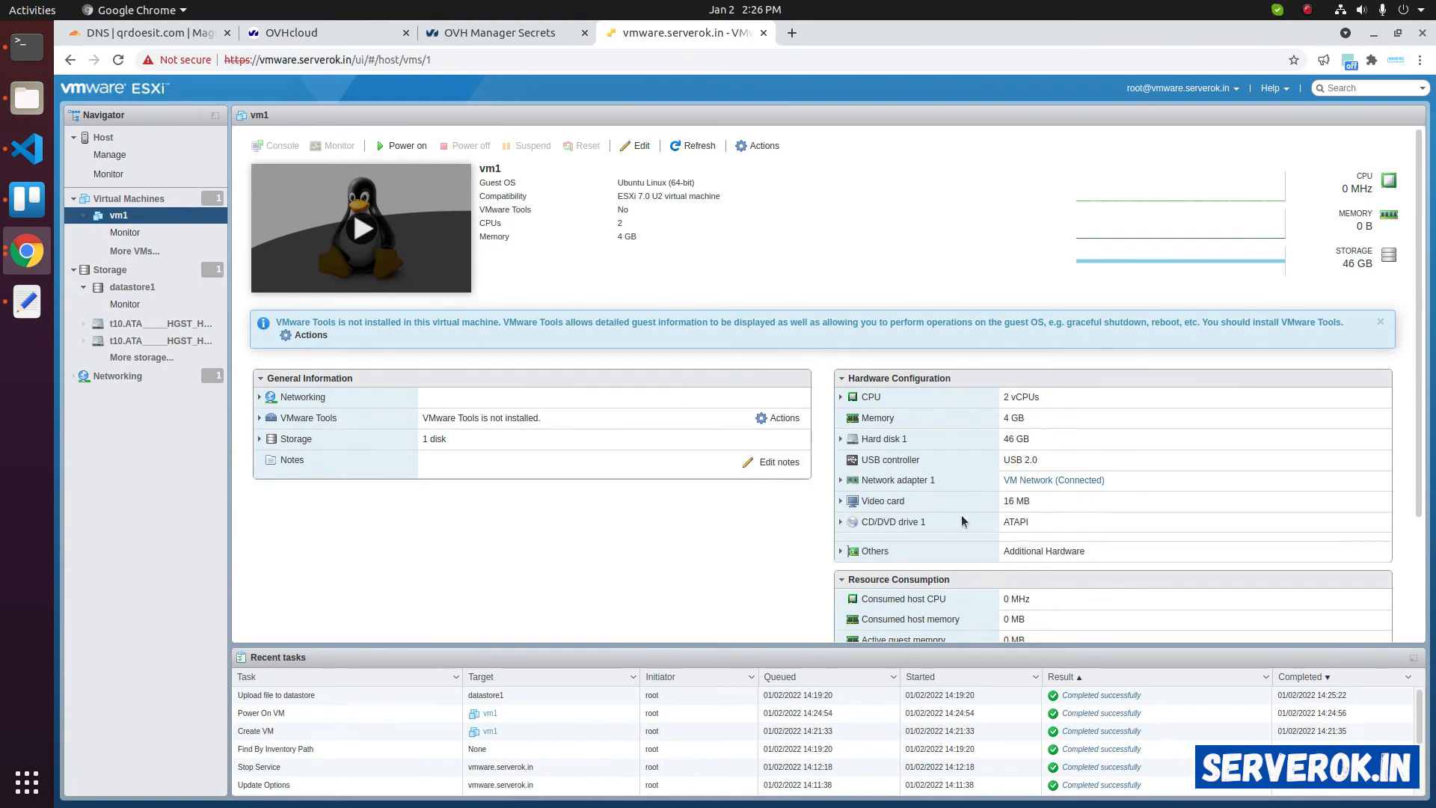
# Set vm1's CD/DVD Drive 1 to the datastore1 ubuntu-18.04.5-live-server-amd64.iso, connected at power on, and save
pyautogui.click(640, 146)
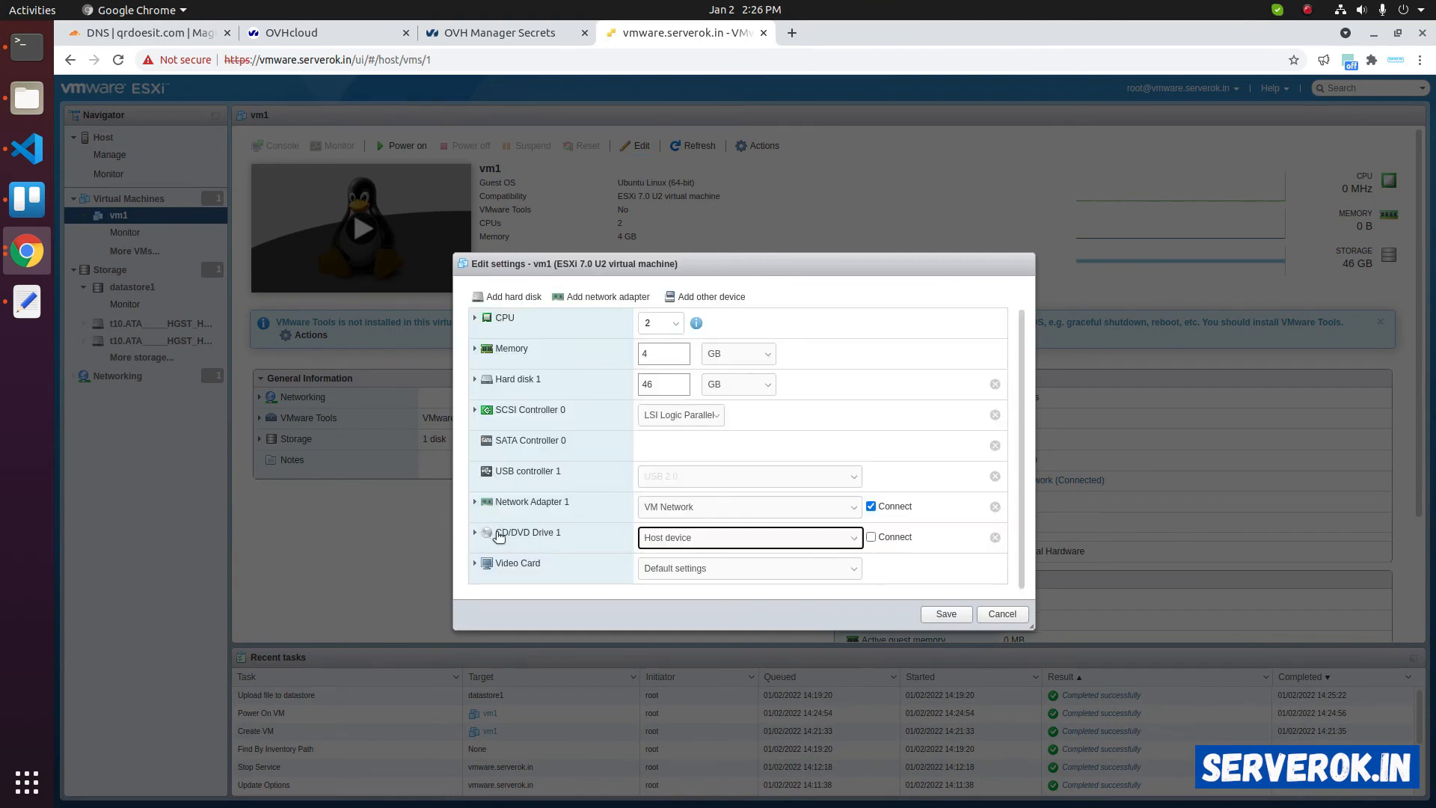
pyautogui.moveTo(621, 540)
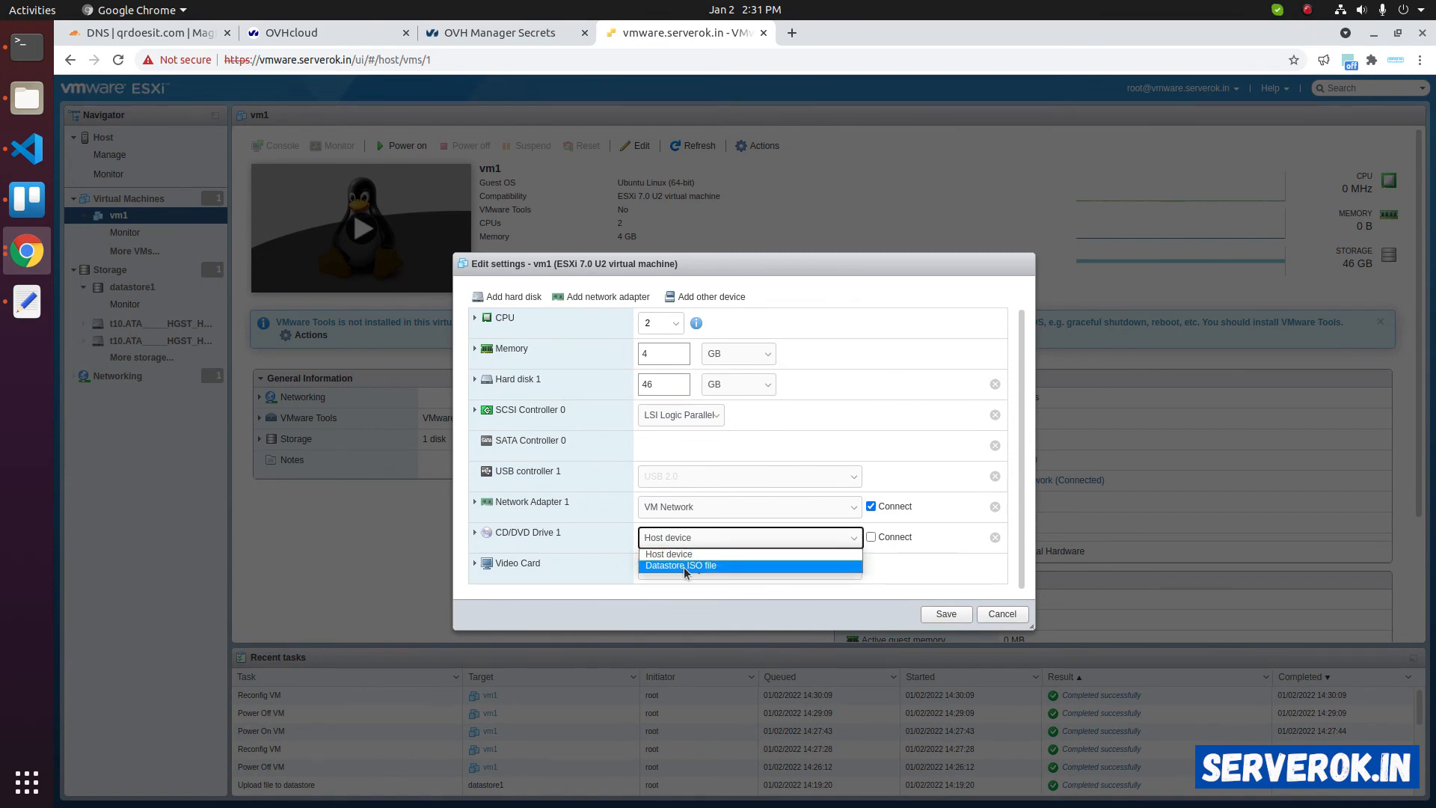
pyautogui.click(680, 566)
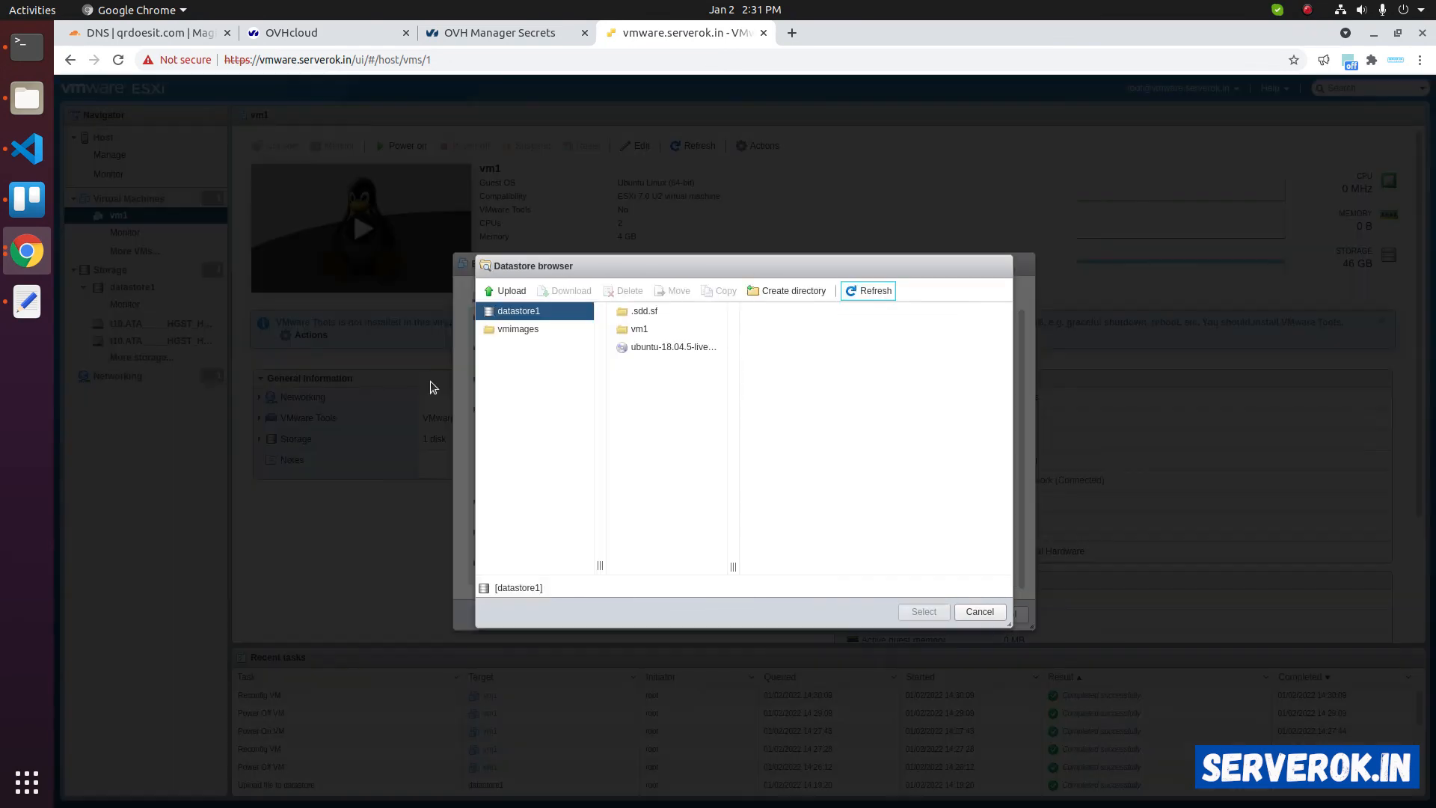
pyautogui.click(673, 346)
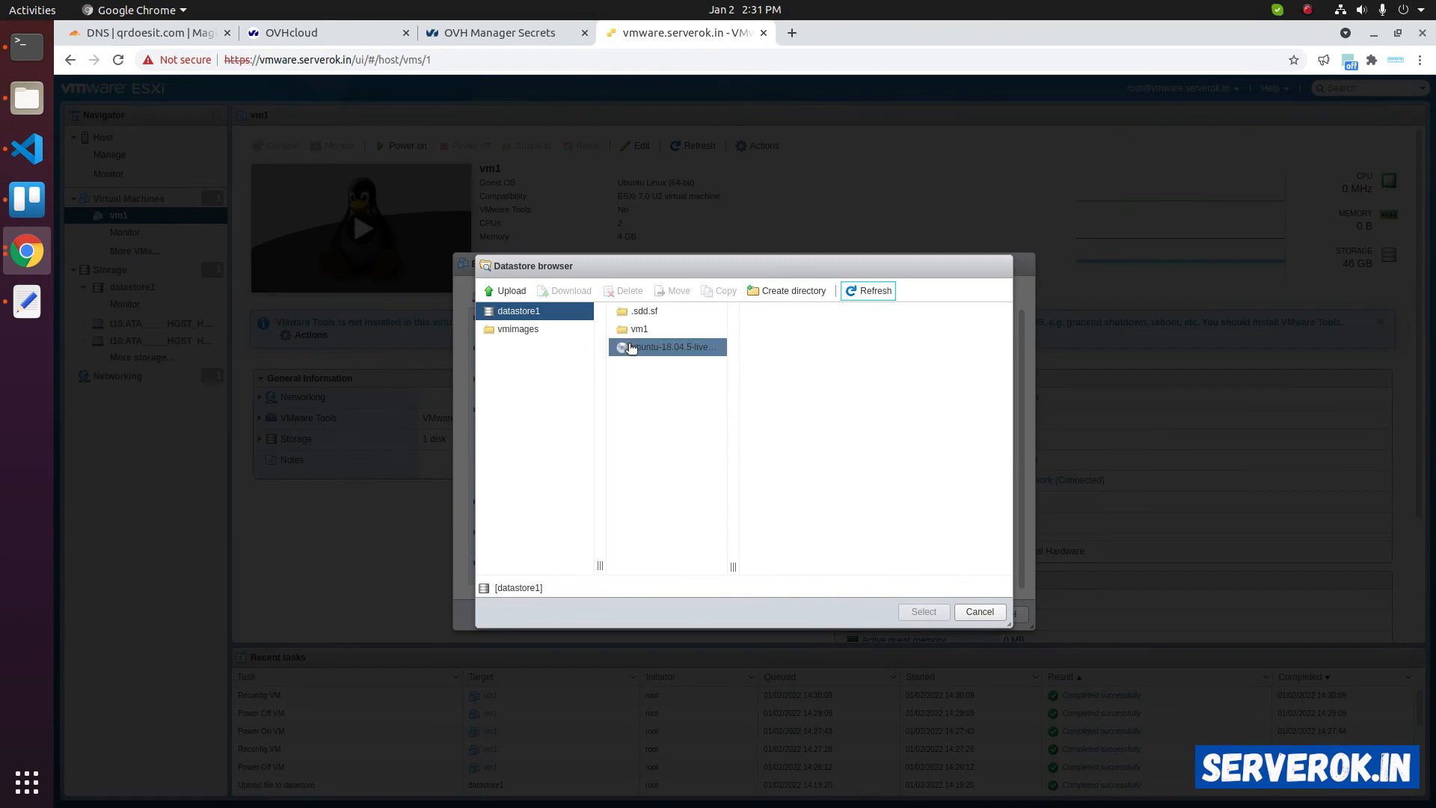
pyautogui.click(669, 347)
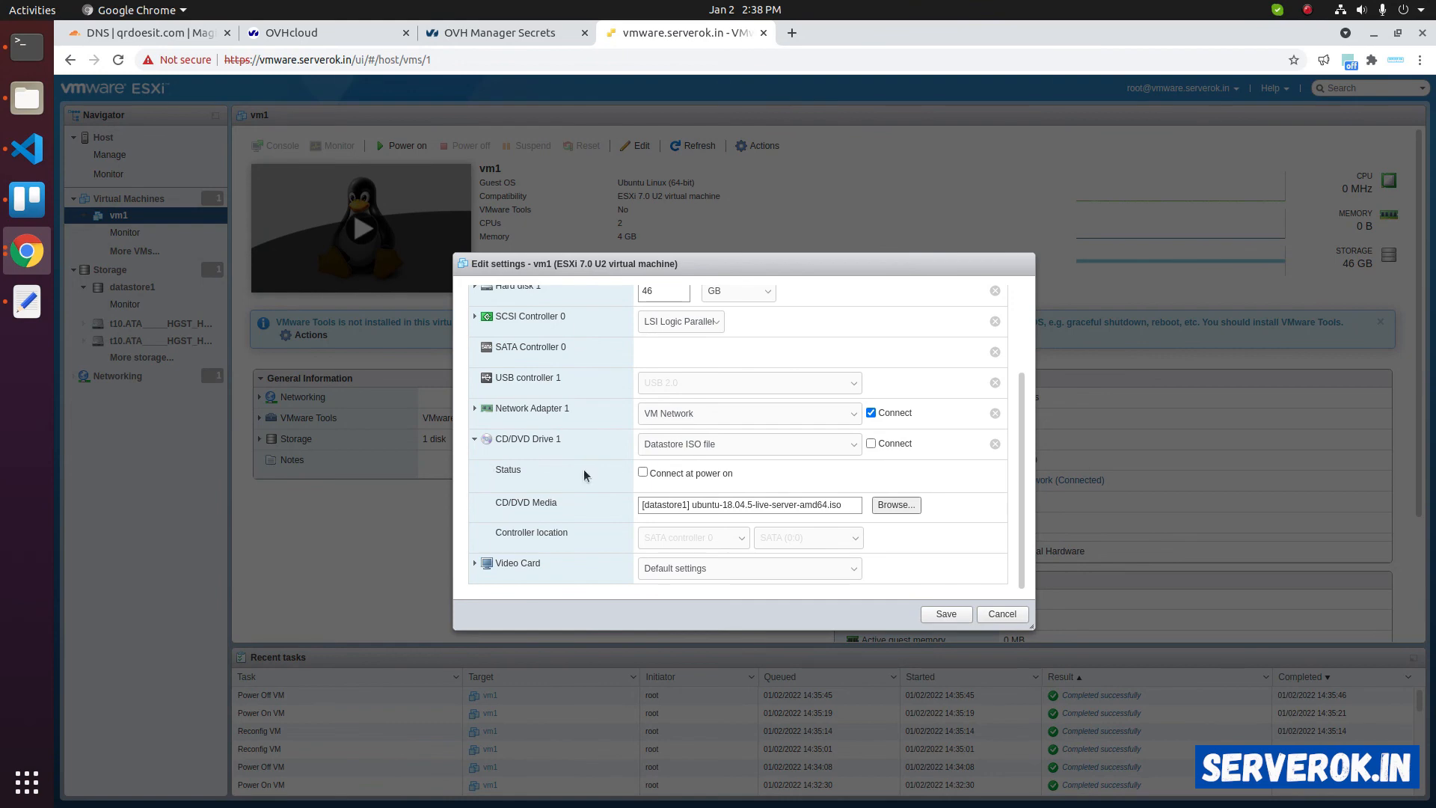
pyautogui.click(642, 472)
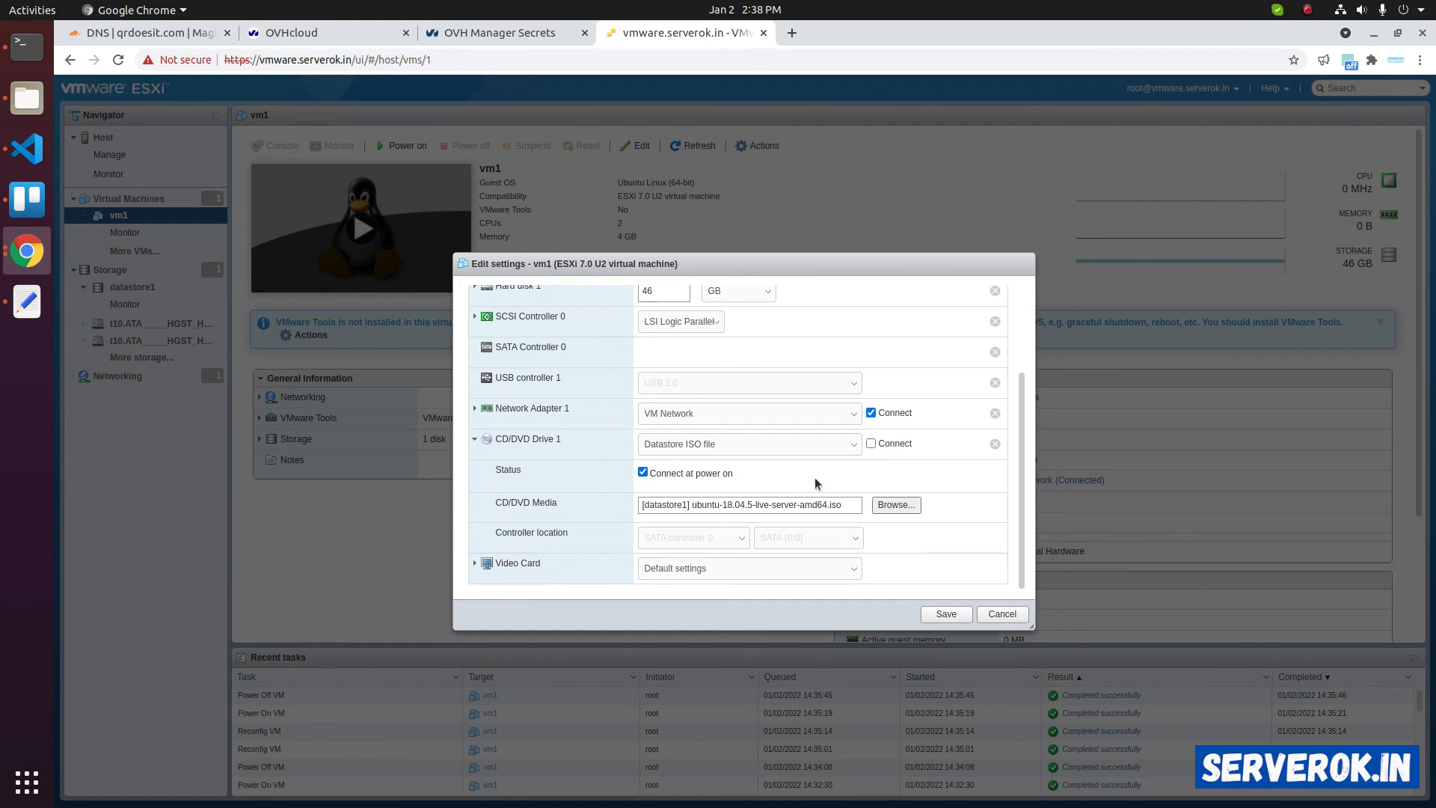
pyautogui.click(944, 614)
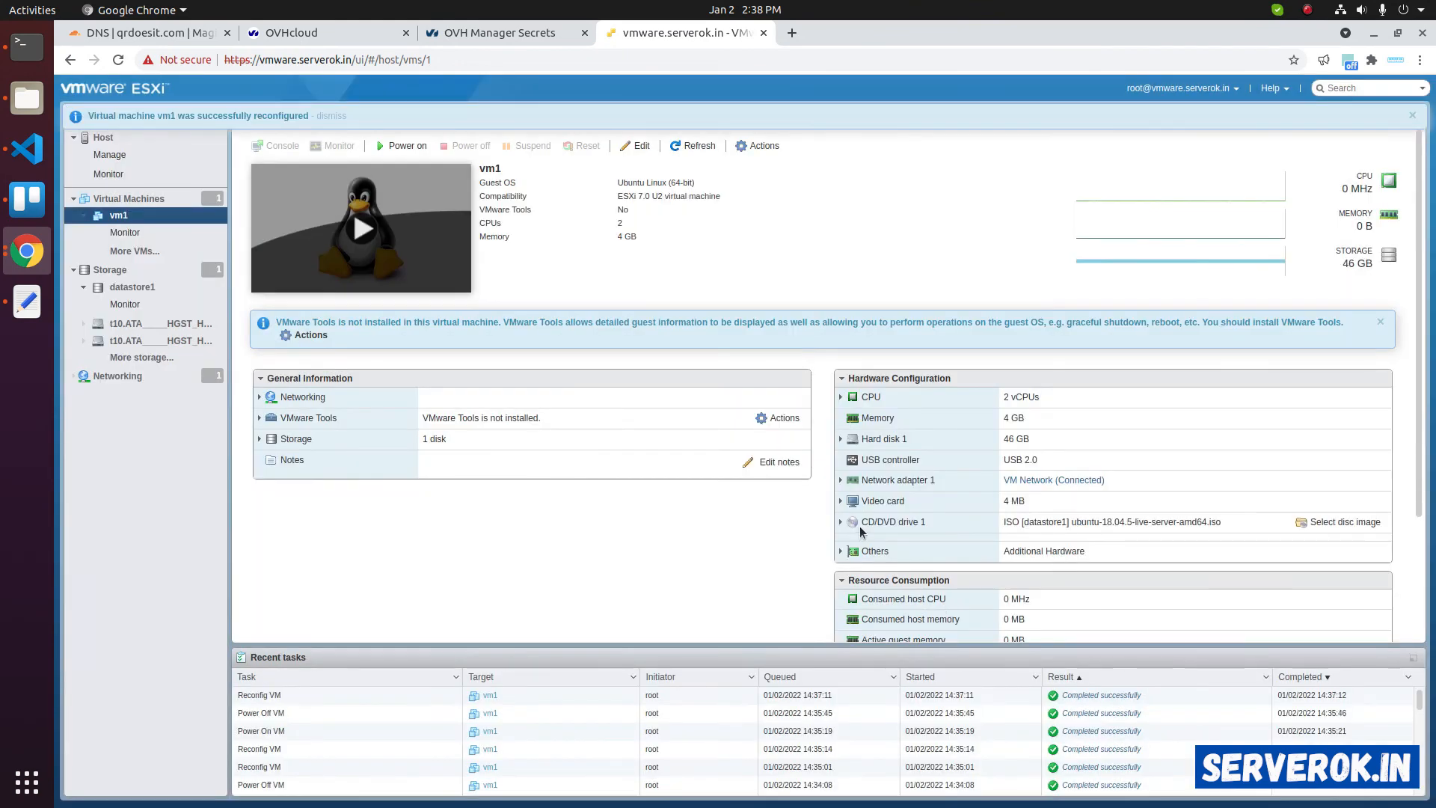
pyautogui.moveTo(922, 526)
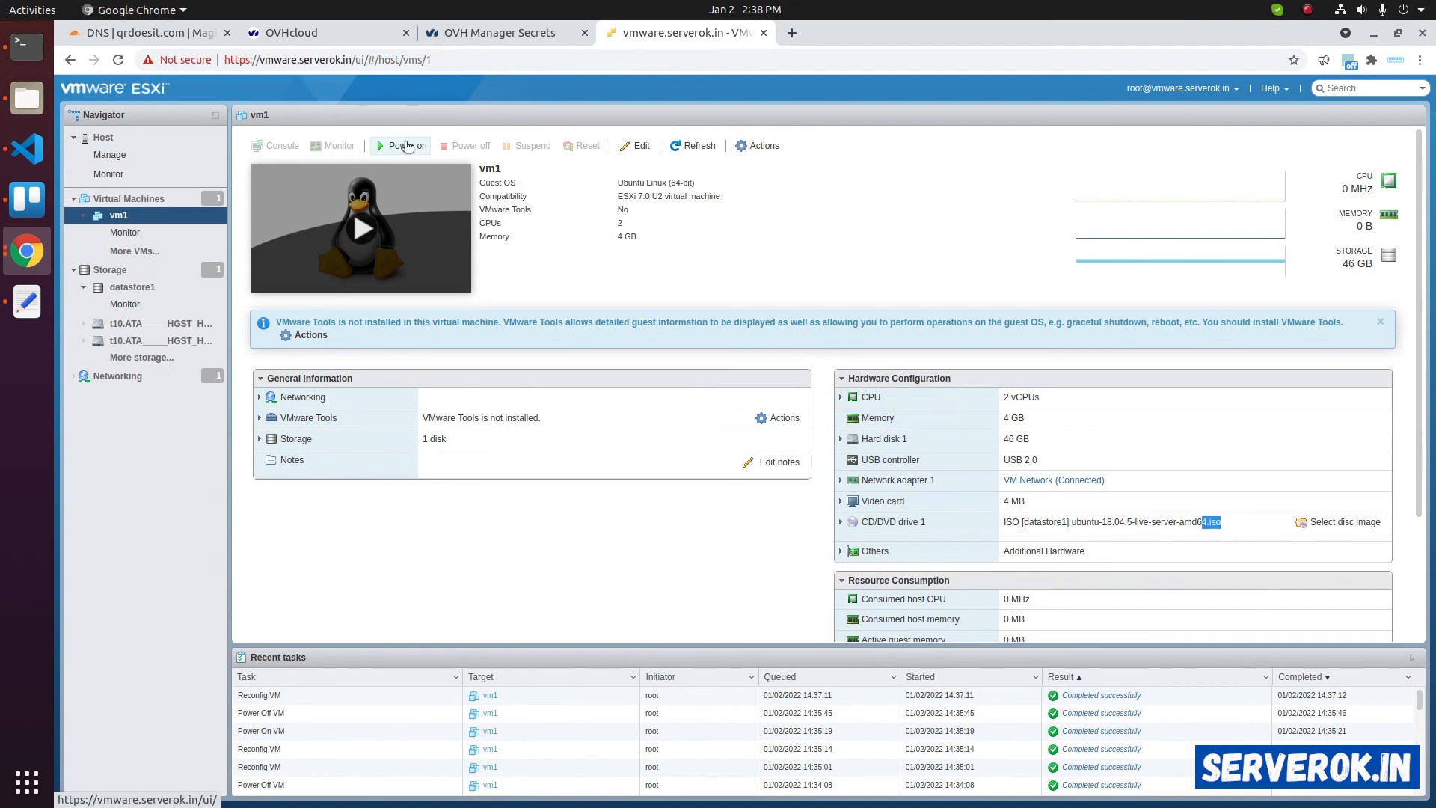
# Power on vm1 and watch the Ubuntu live server installer boot in the browser console
pyautogui.click(401, 146)
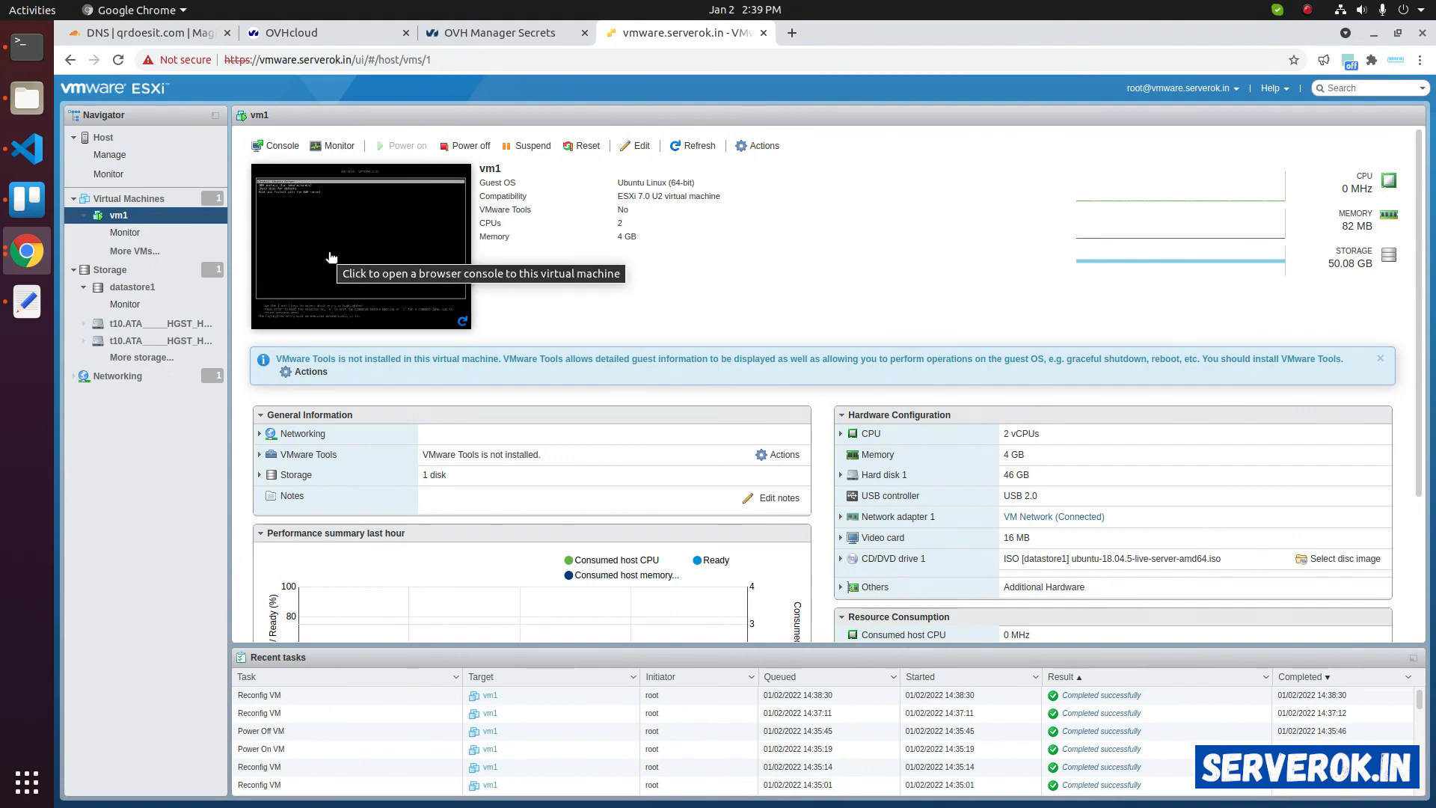
pyautogui.click(359, 247)
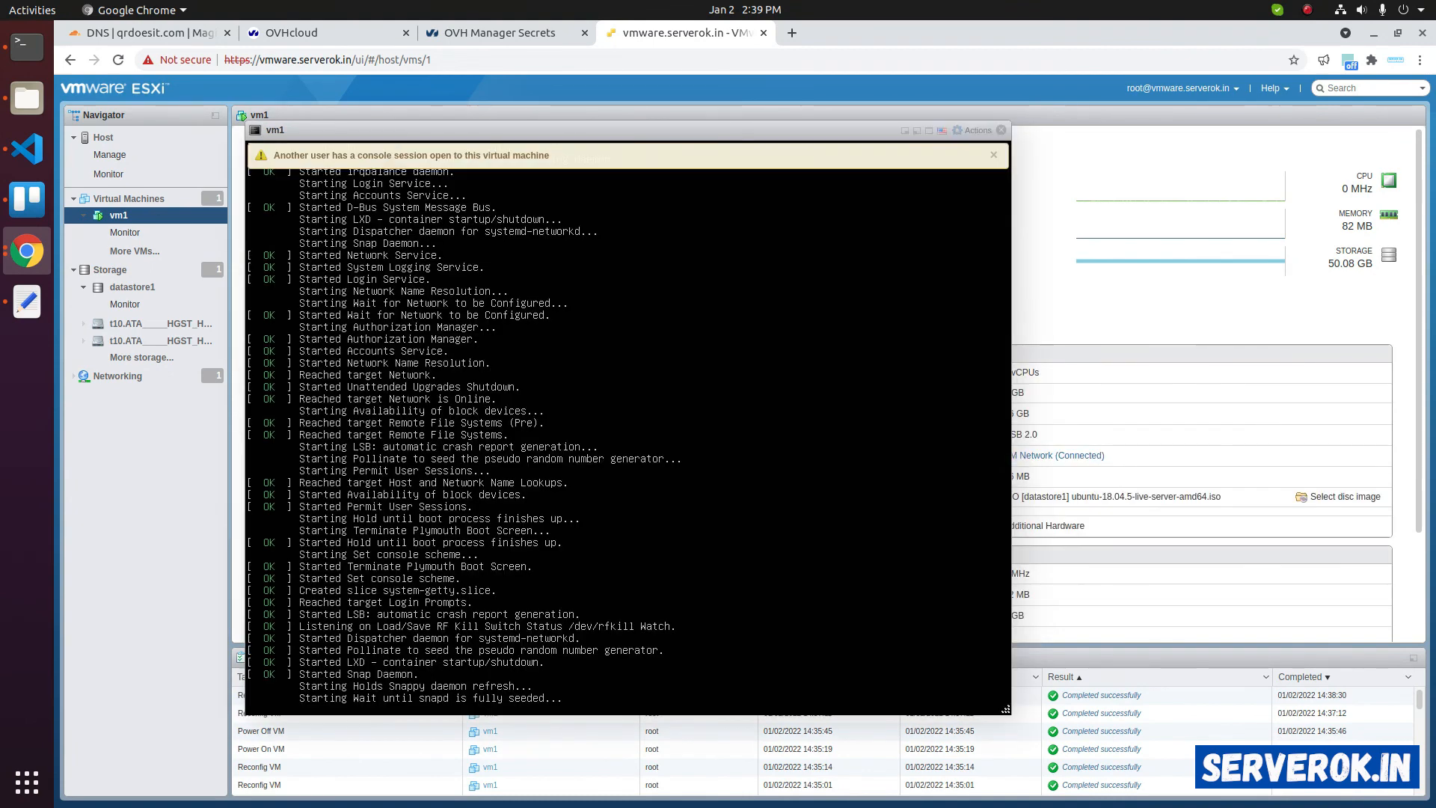